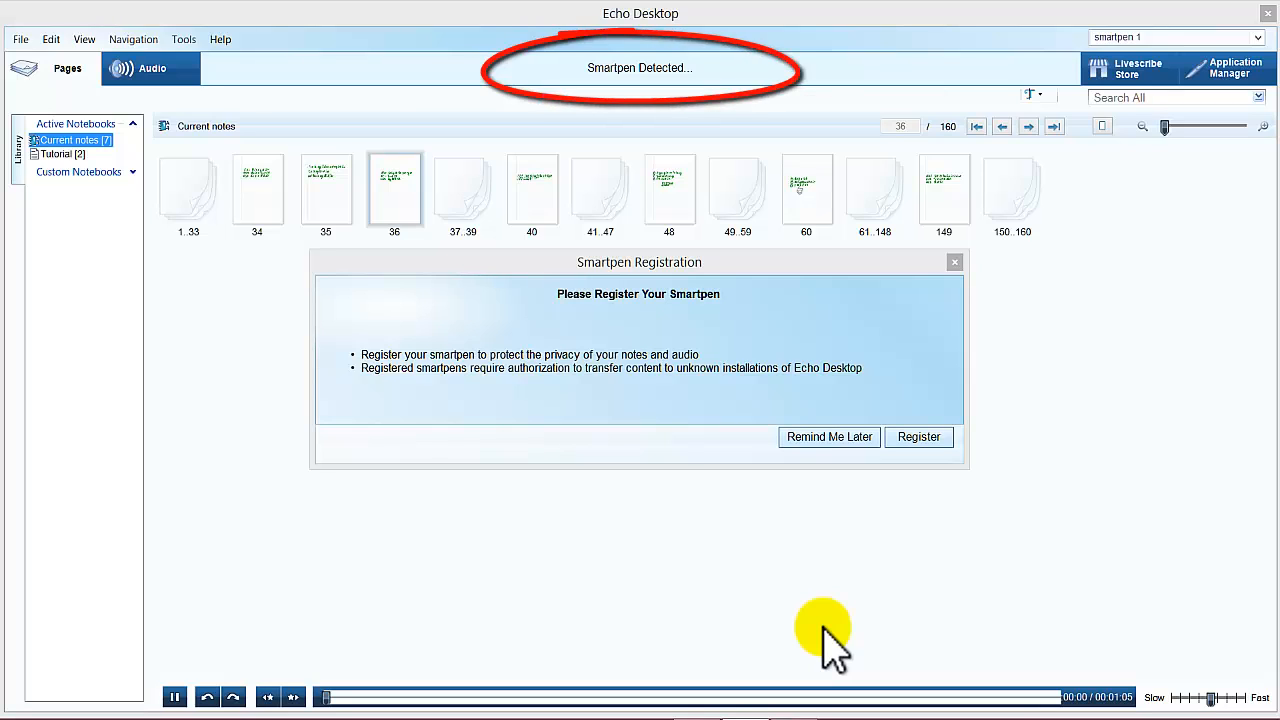
mouse_move(1130, 556)
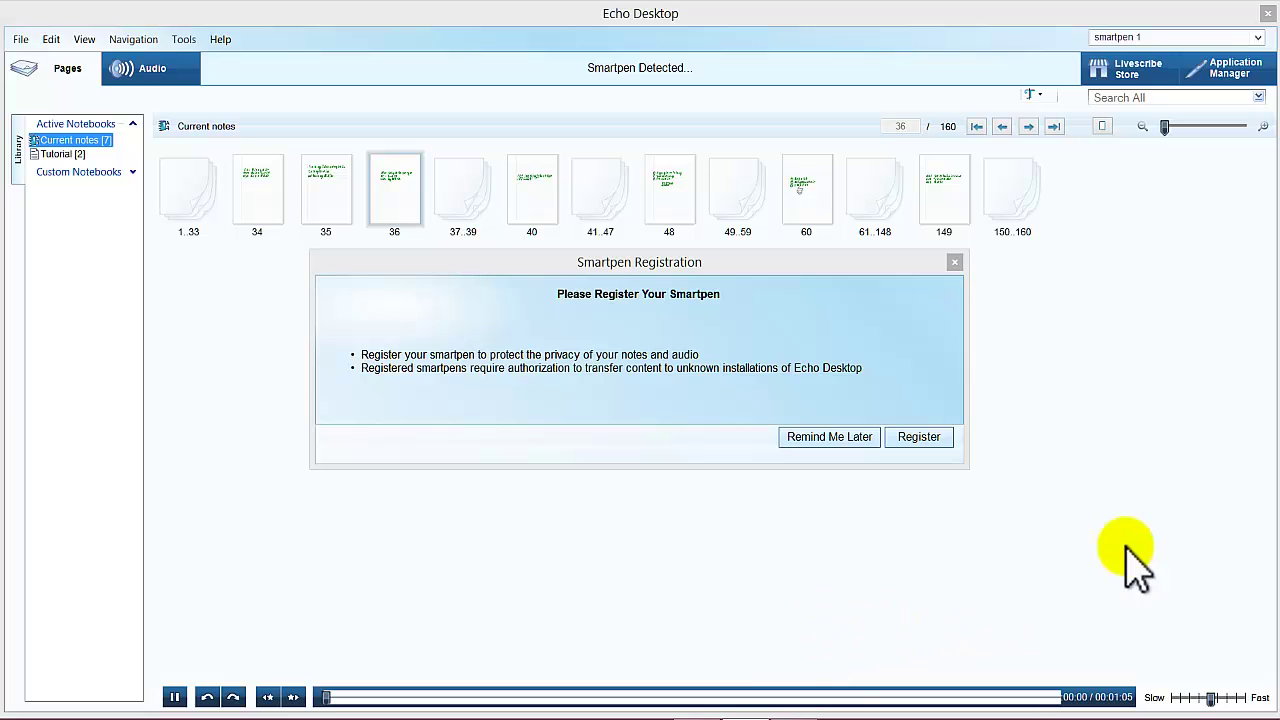
mouse_move(828, 436)
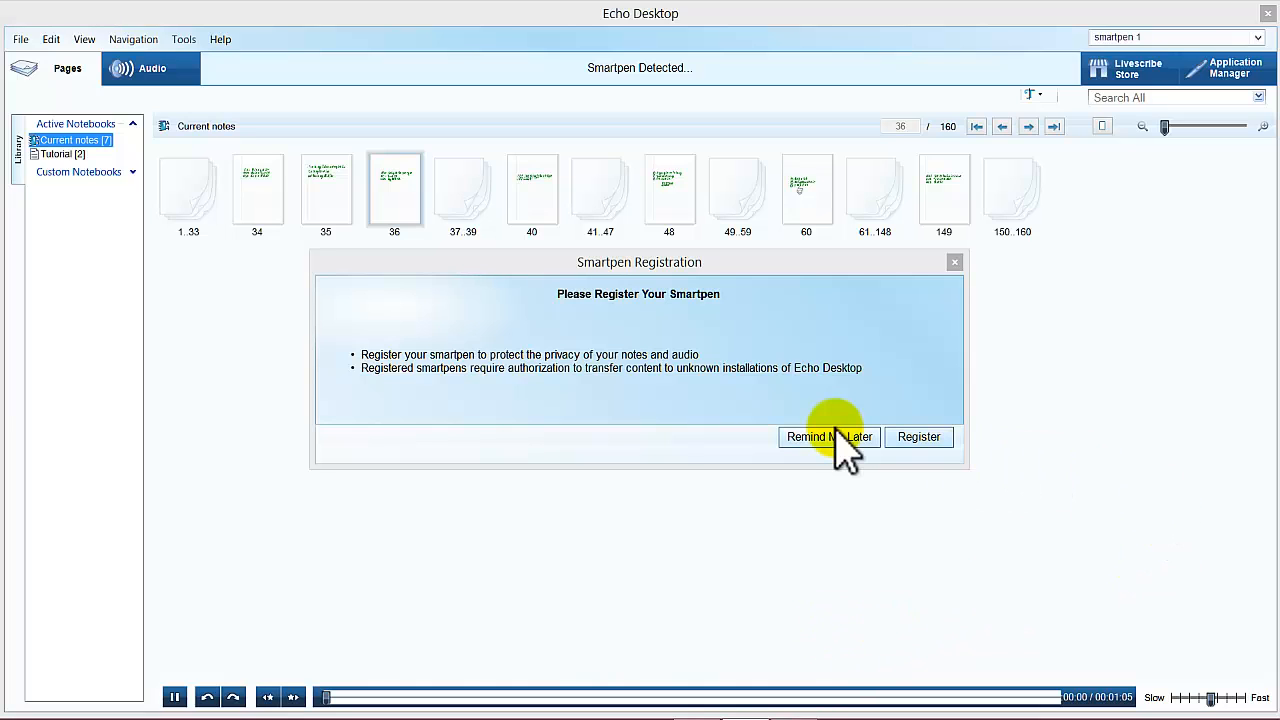
- Postpone smartpen registration with Remind Me Later, returning to the notebook thumbnails
left_click(828, 436)
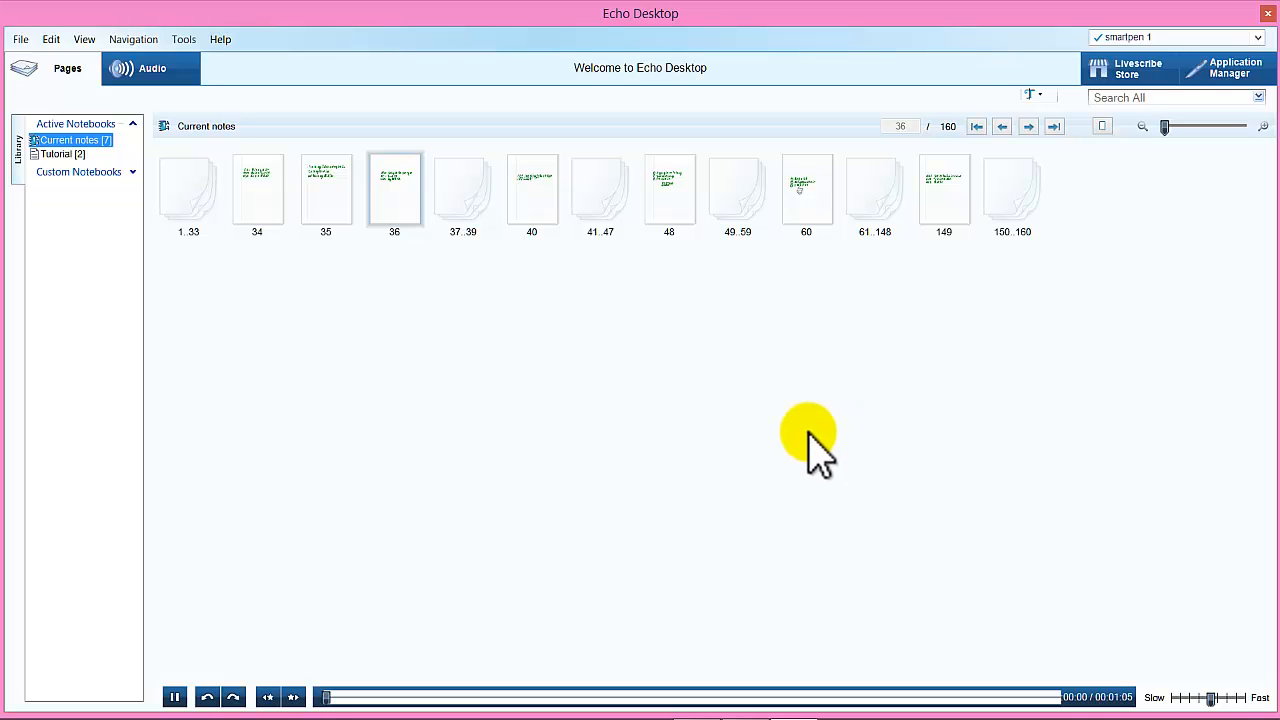
mouse_move(264, 216)
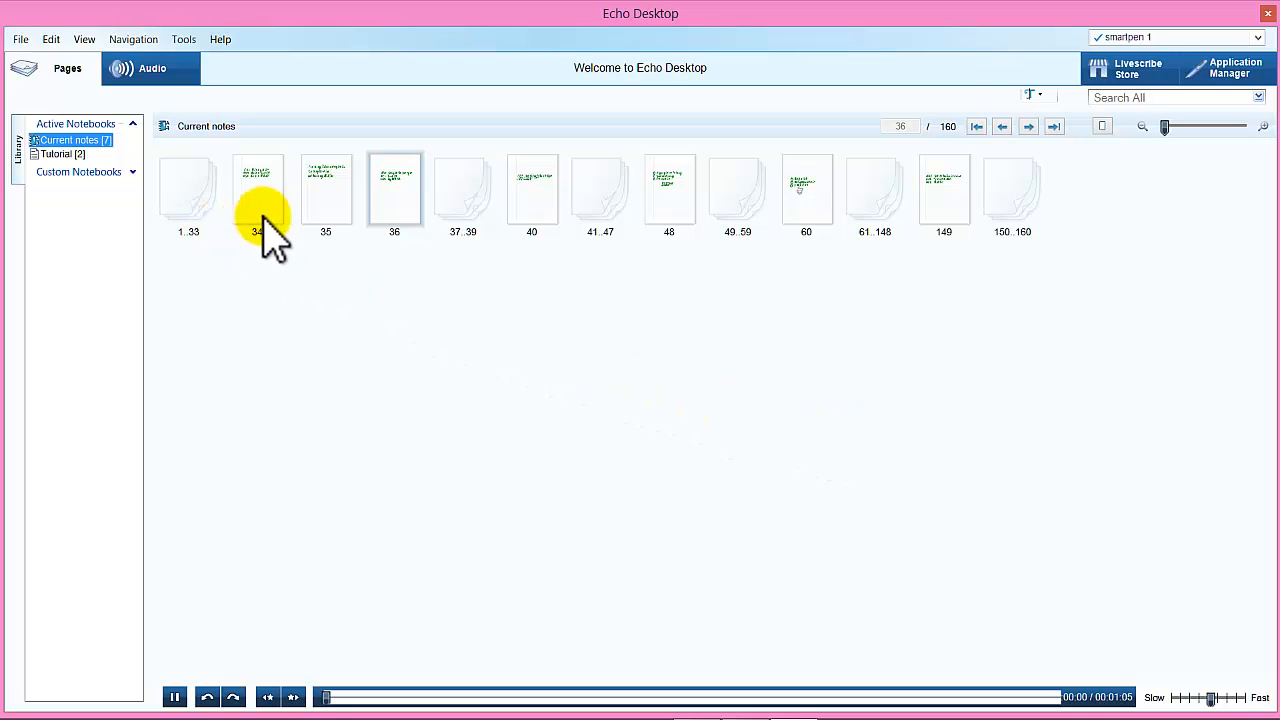
mouse_move(700, 200)
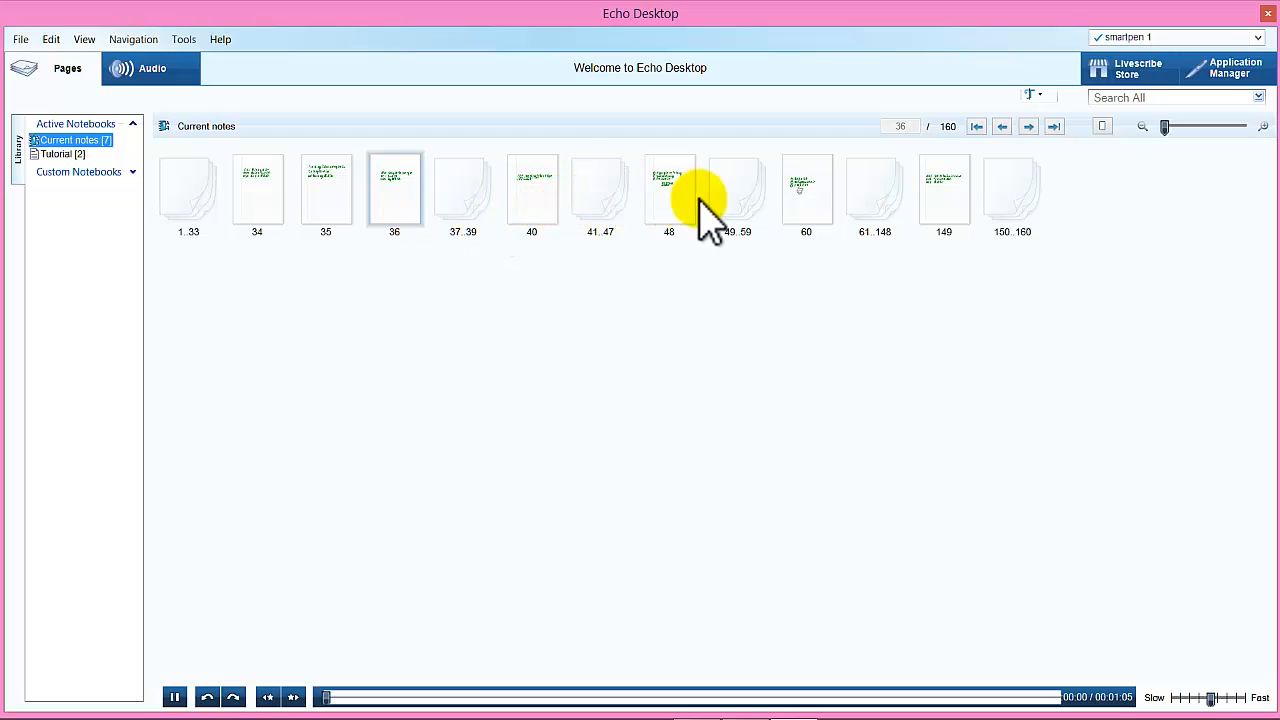
mouse_move(944, 210)
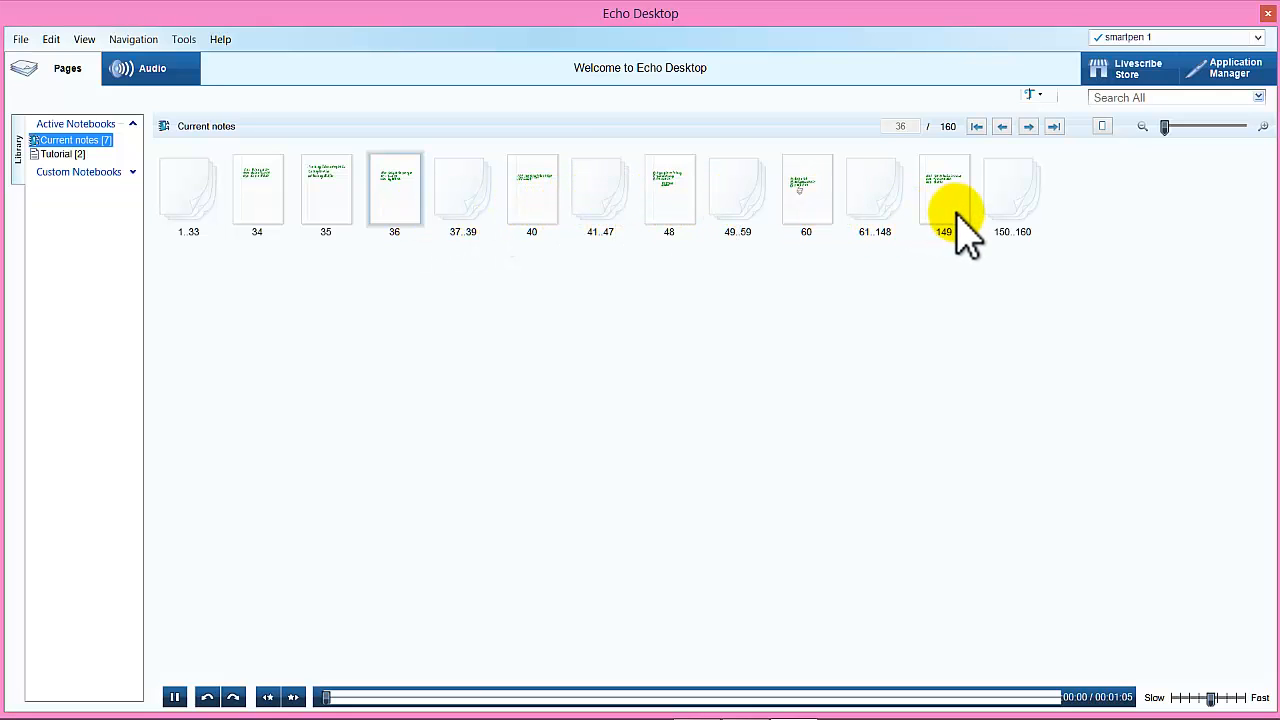
mouse_move(710, 200)
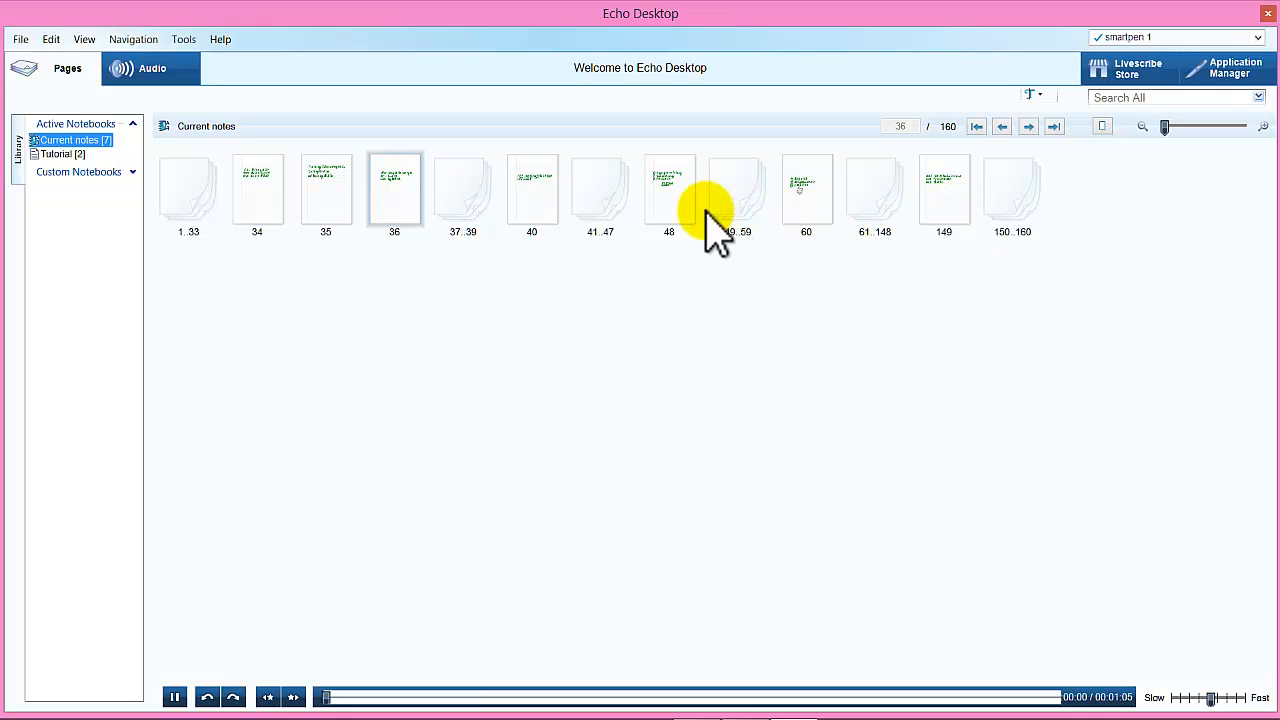
- Select page 48 and drag the thumbnail size slider fully right for large readable previews
left_click(668, 190)
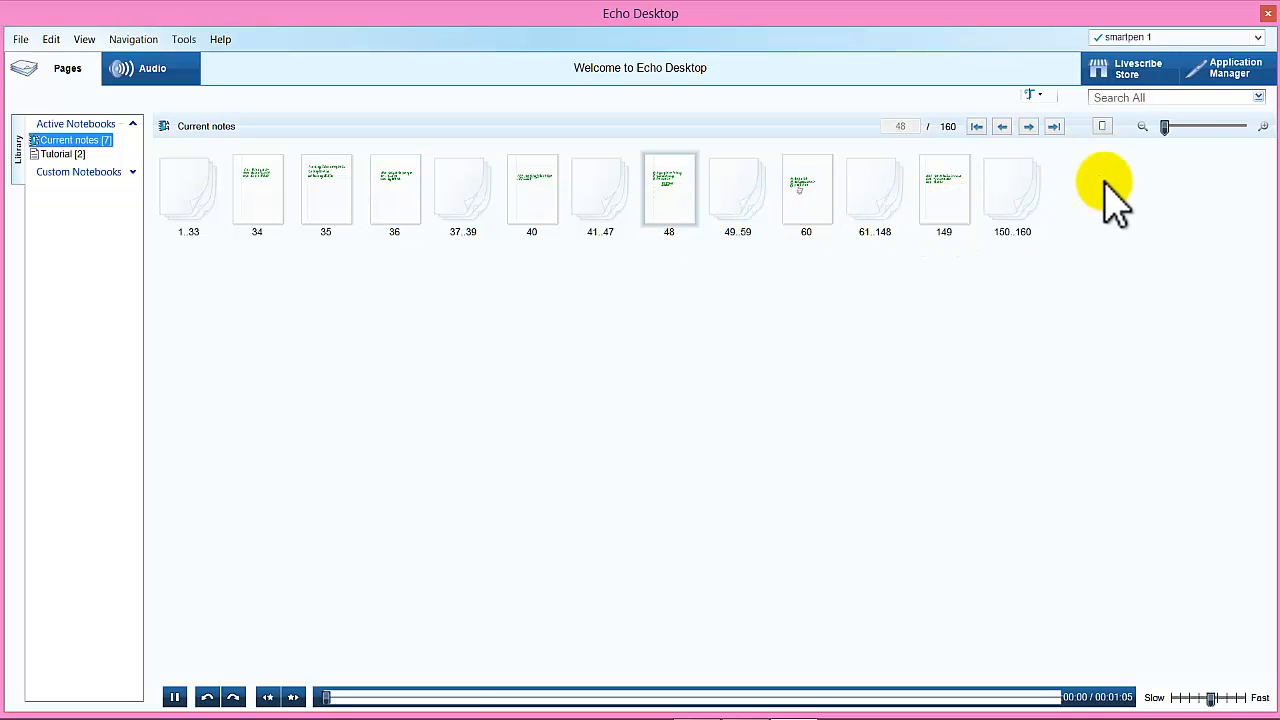
mouse_move(1184, 130)
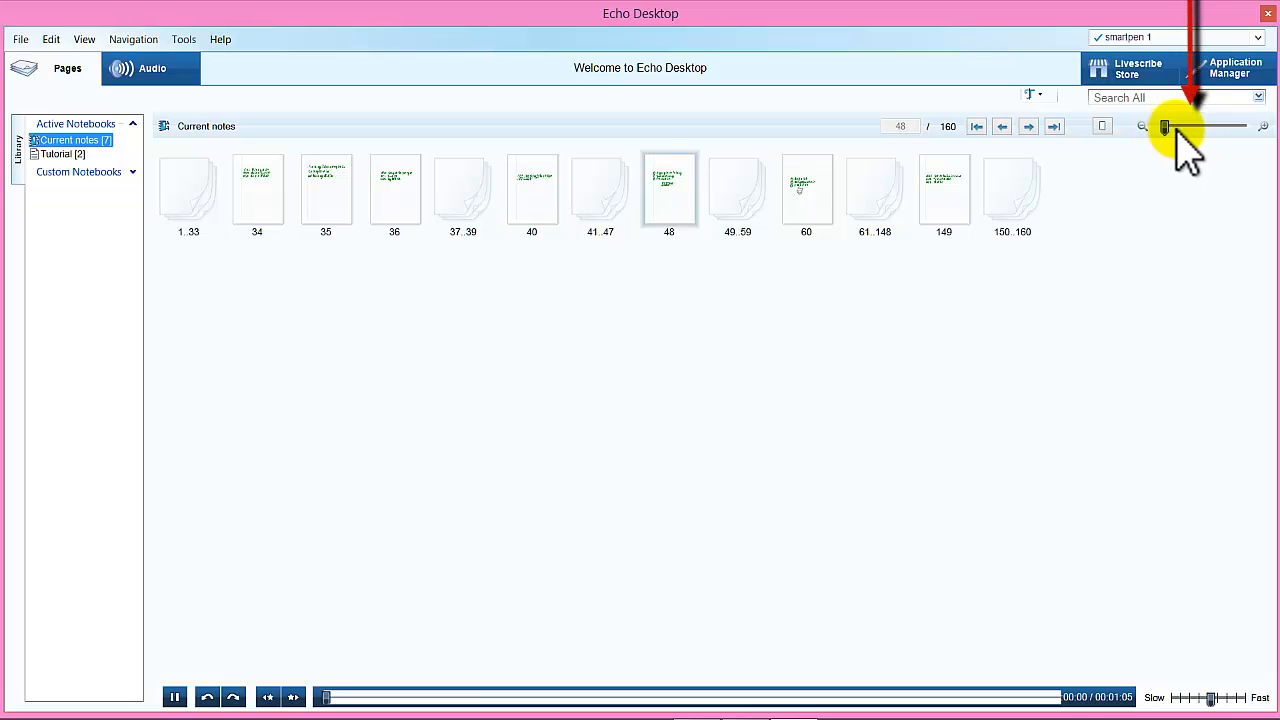
left_click_drag(1164, 128, 1204, 128)
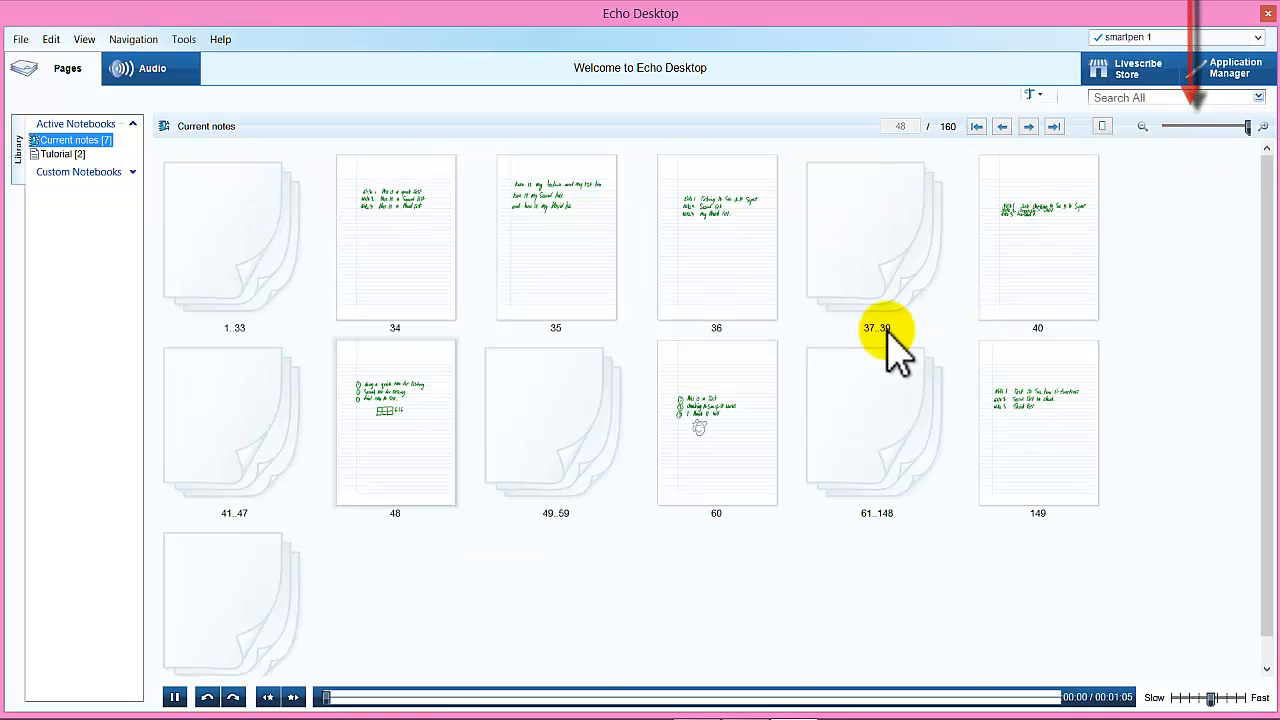
mouse_move(440, 414)
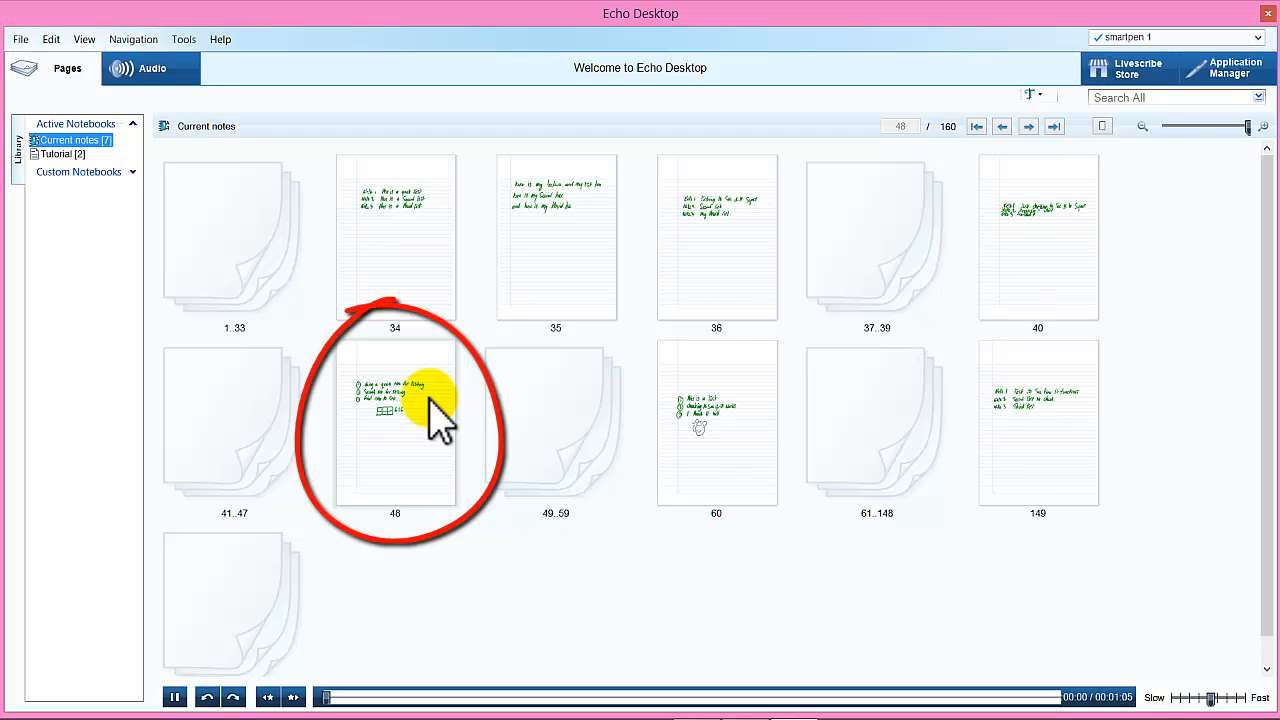
- Open page 48 full view, play its linked audio and pause it at 0:35 of 1:17
double_click(396, 424)
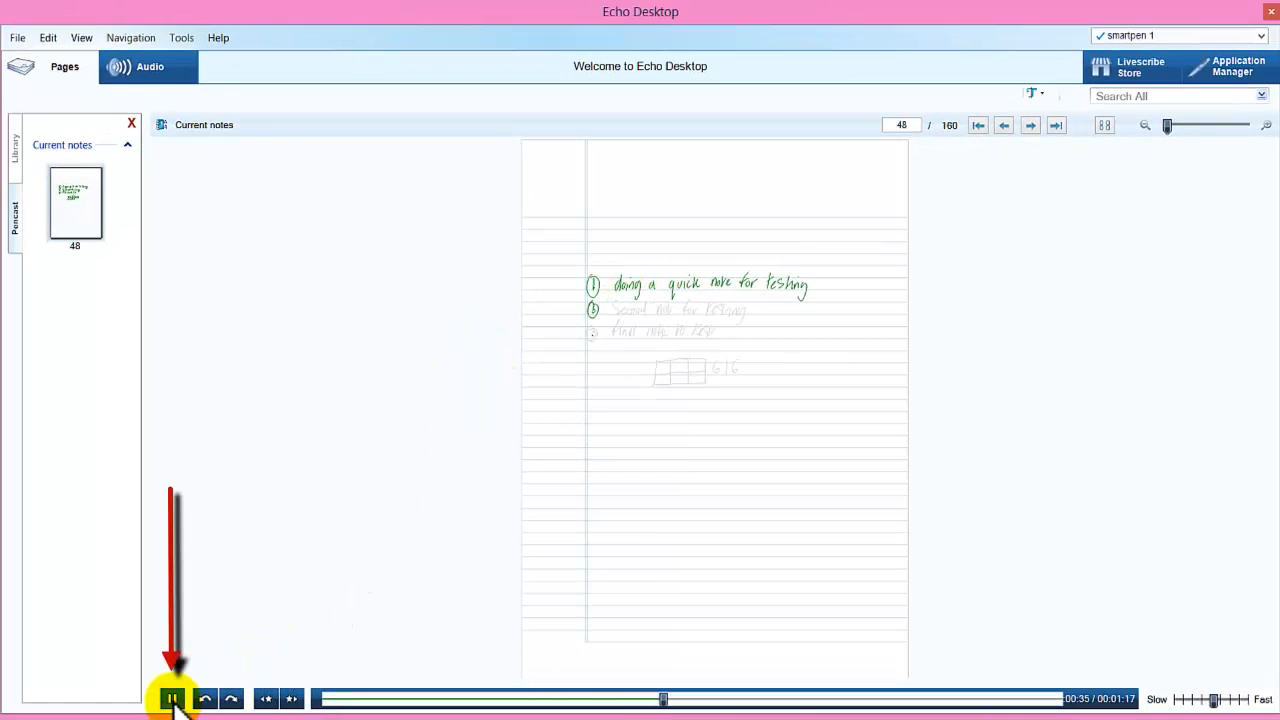
left_click(172, 698)
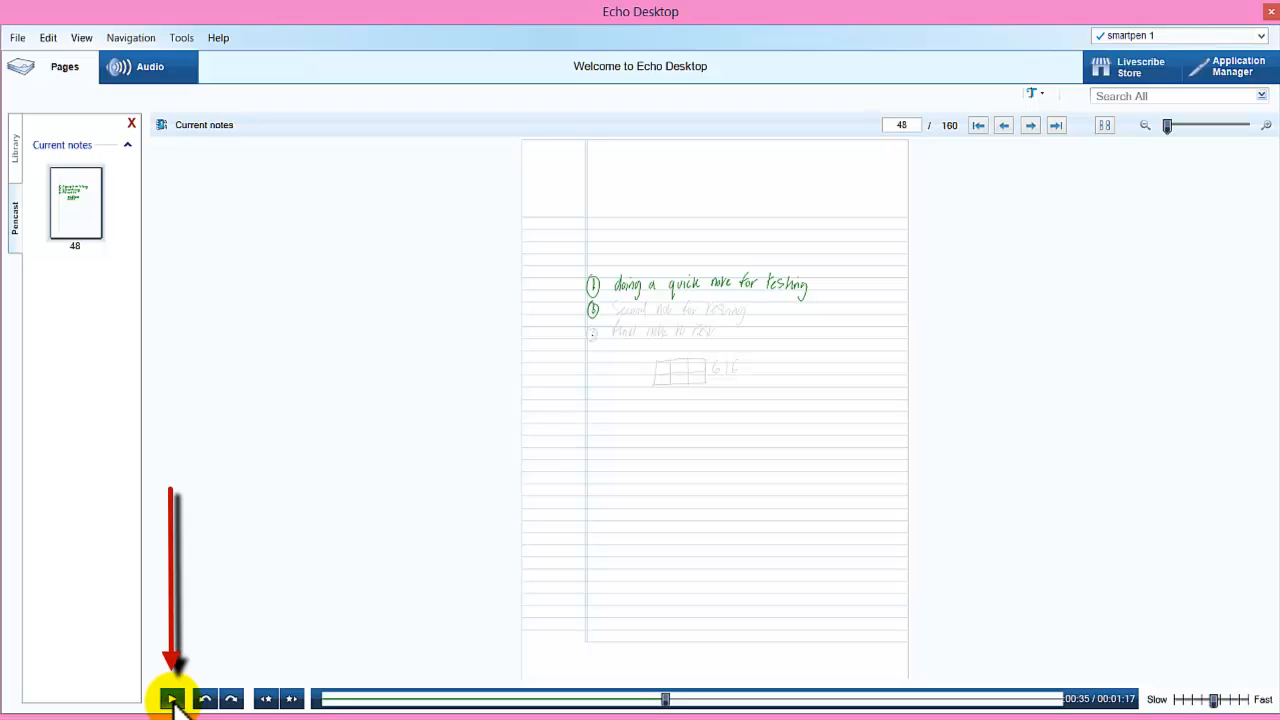
mouse_move(150, 368)
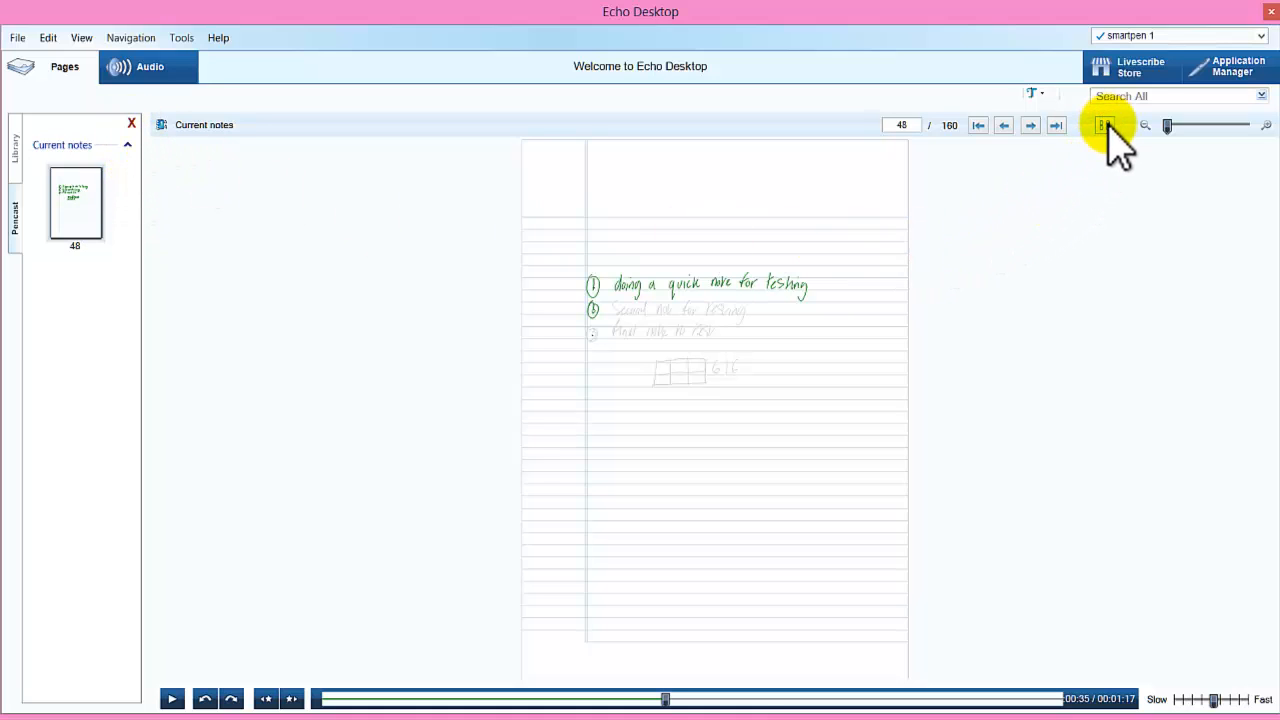
- Back in thumbnail view, share page 48 of 'Current notes' to MyScript for Livescribe
left_click(1104, 124)
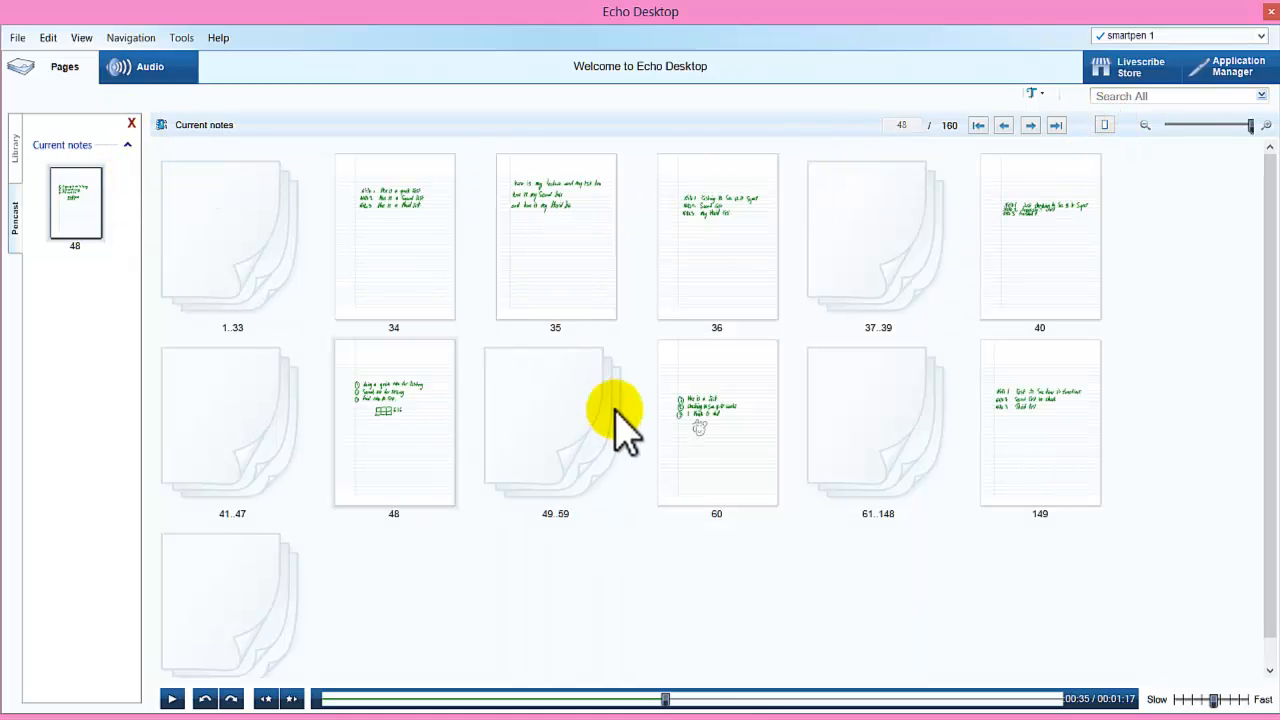
mouse_move(744, 456)
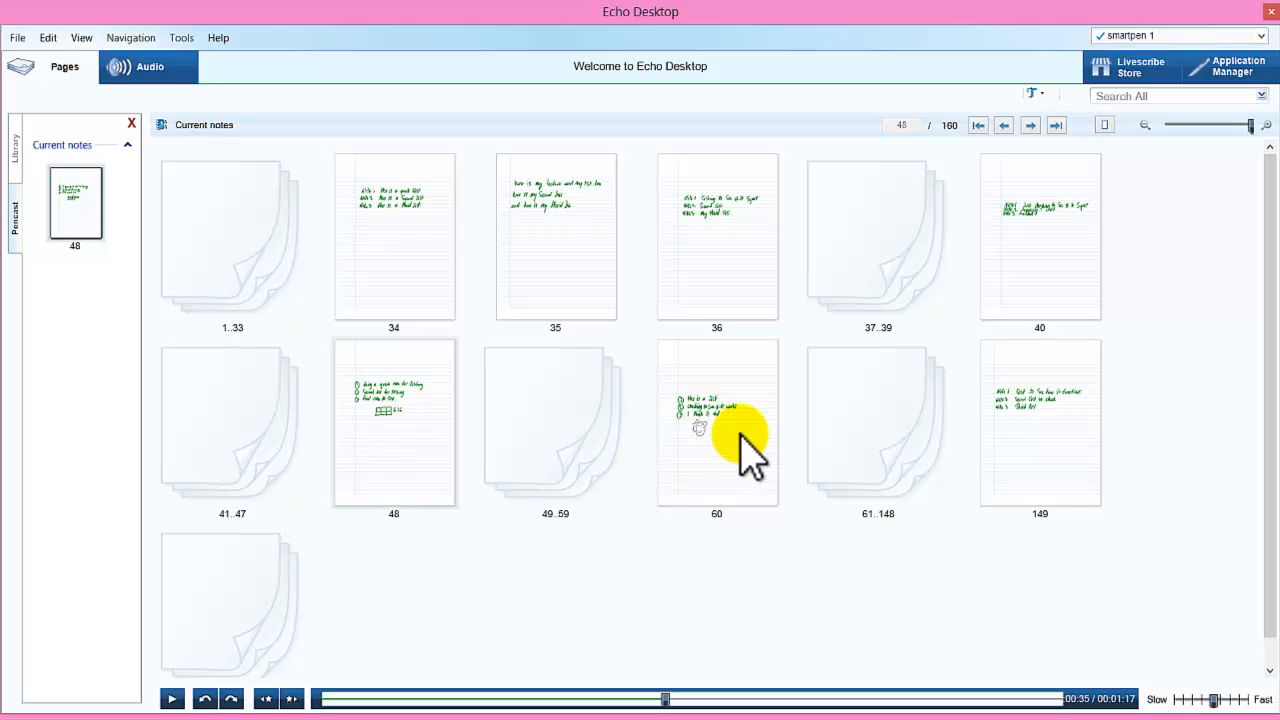
mouse_move(394, 430)
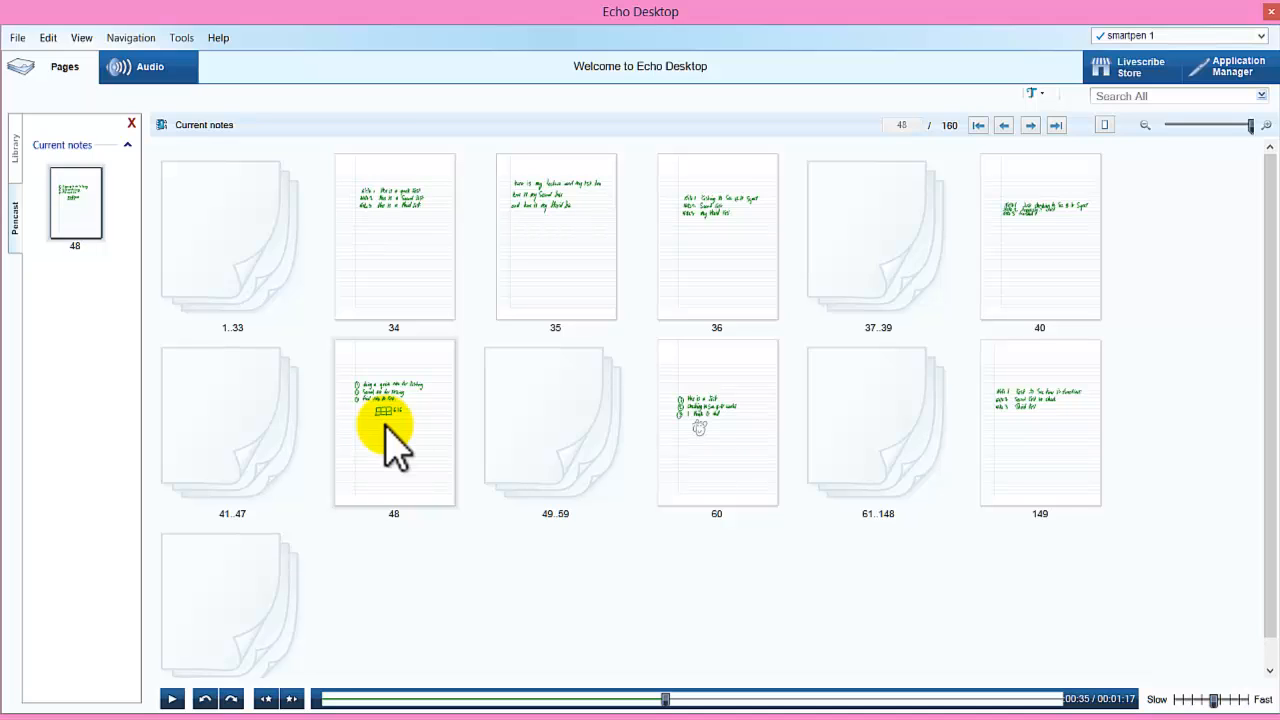
right_click(392, 430)
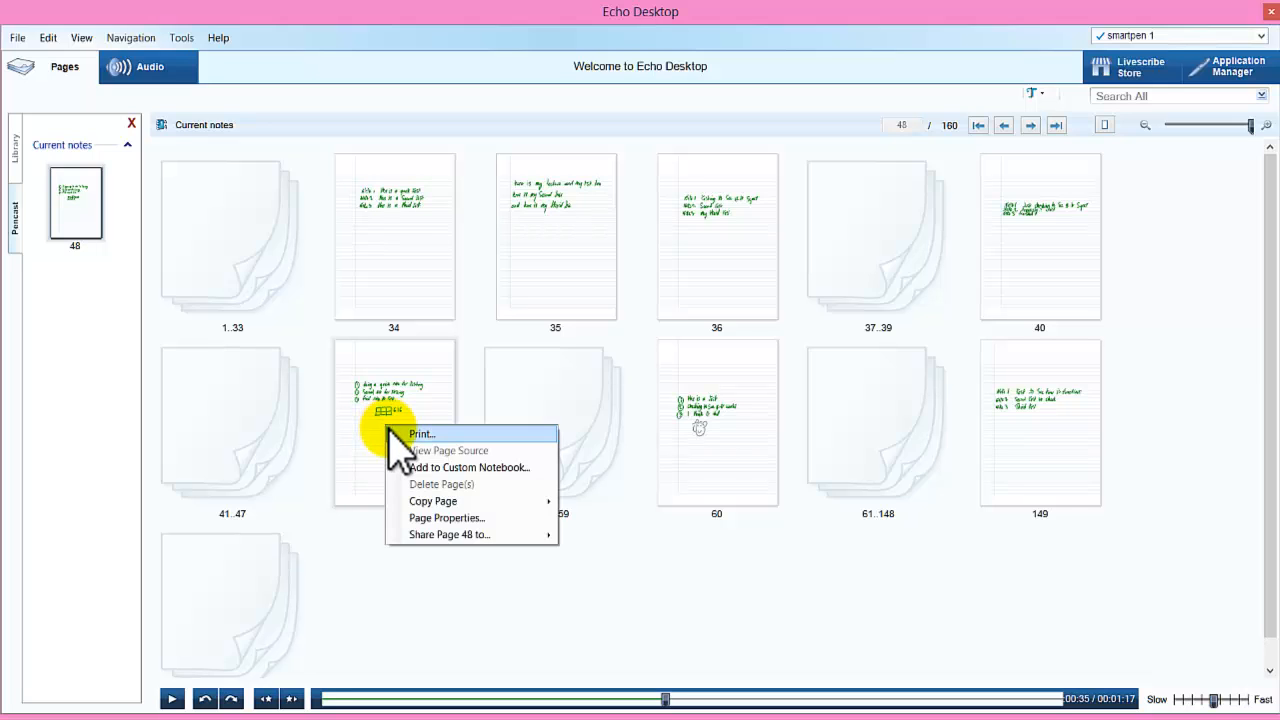
mouse_move(448, 534)
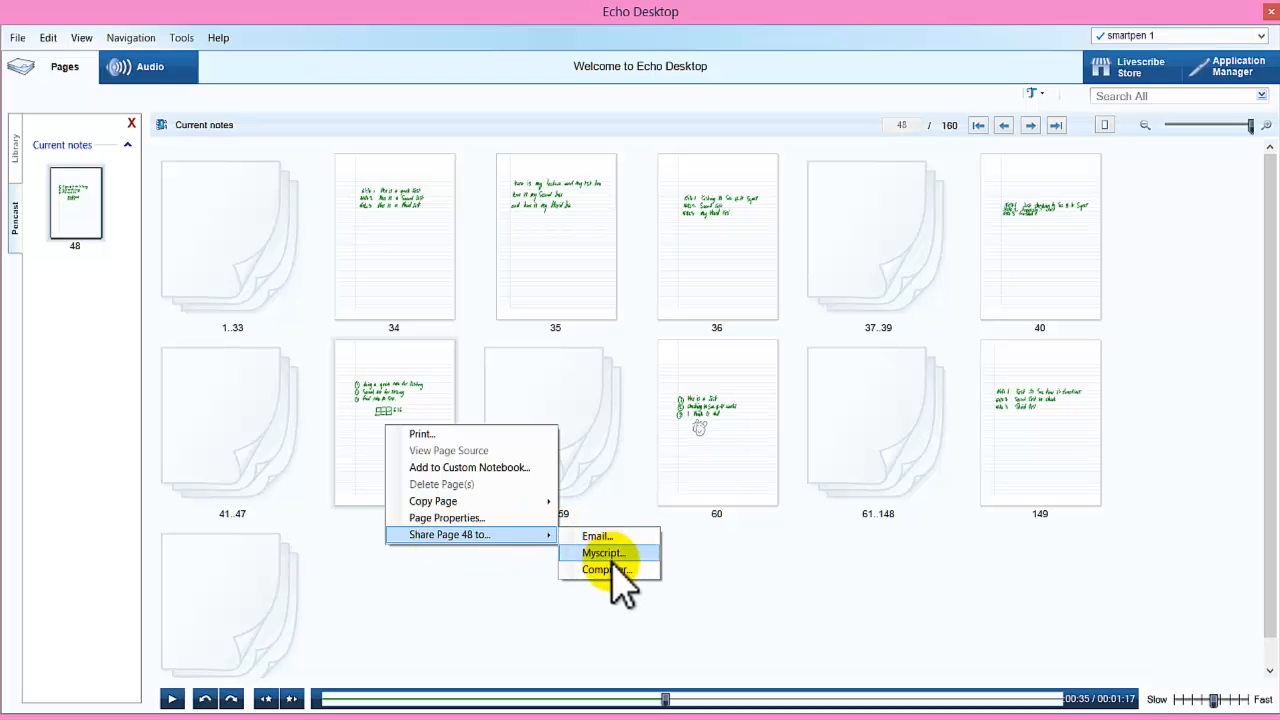
mouse_move(716, 564)
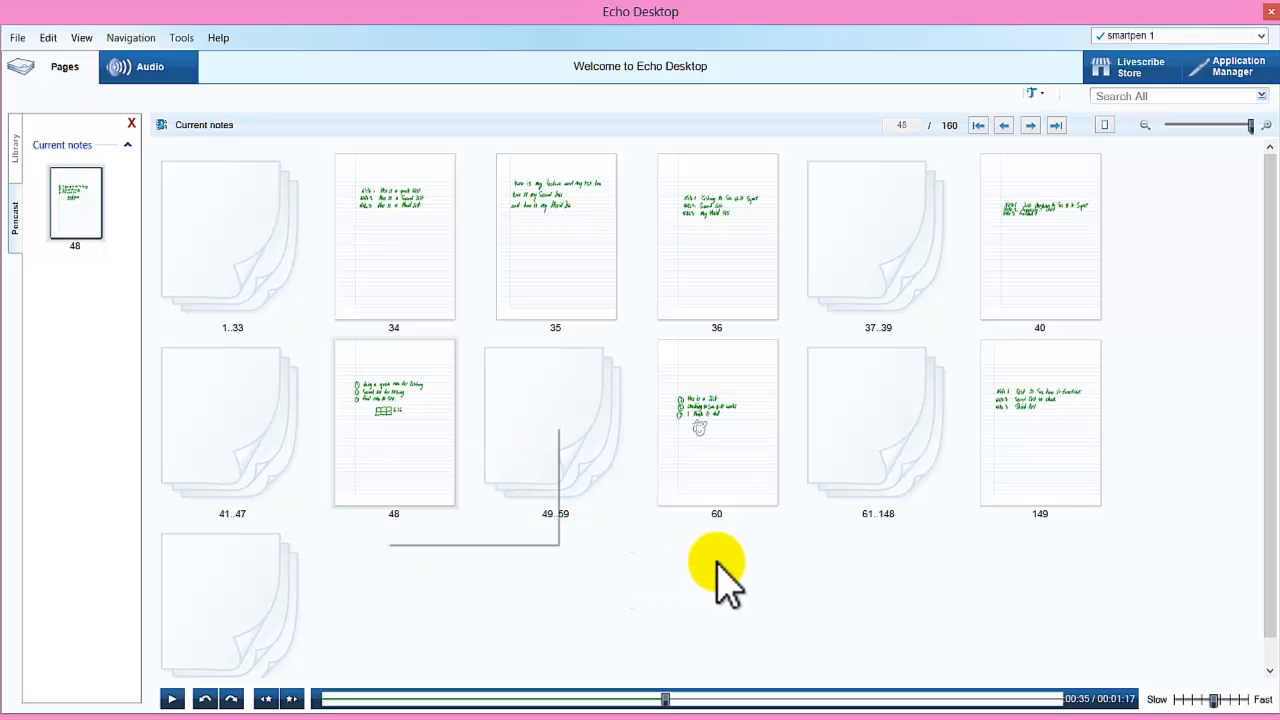
mouse_move(1032, 96)
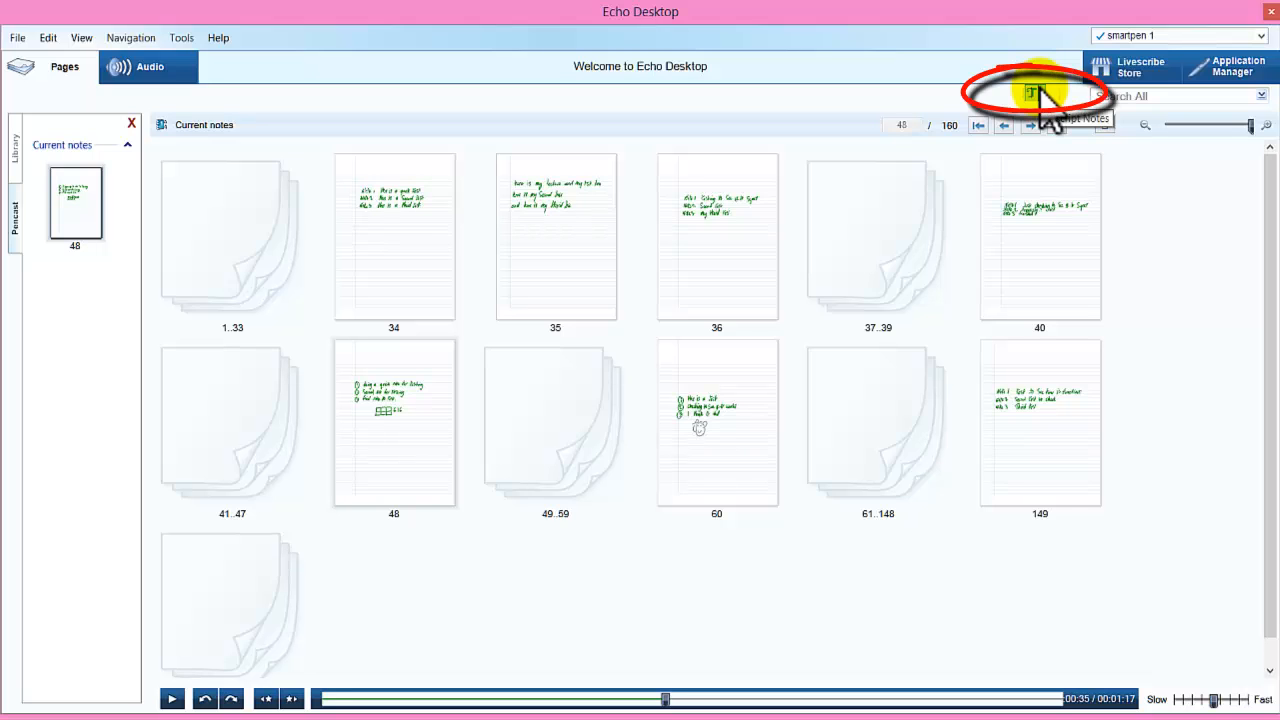
mouse_move(392, 420)
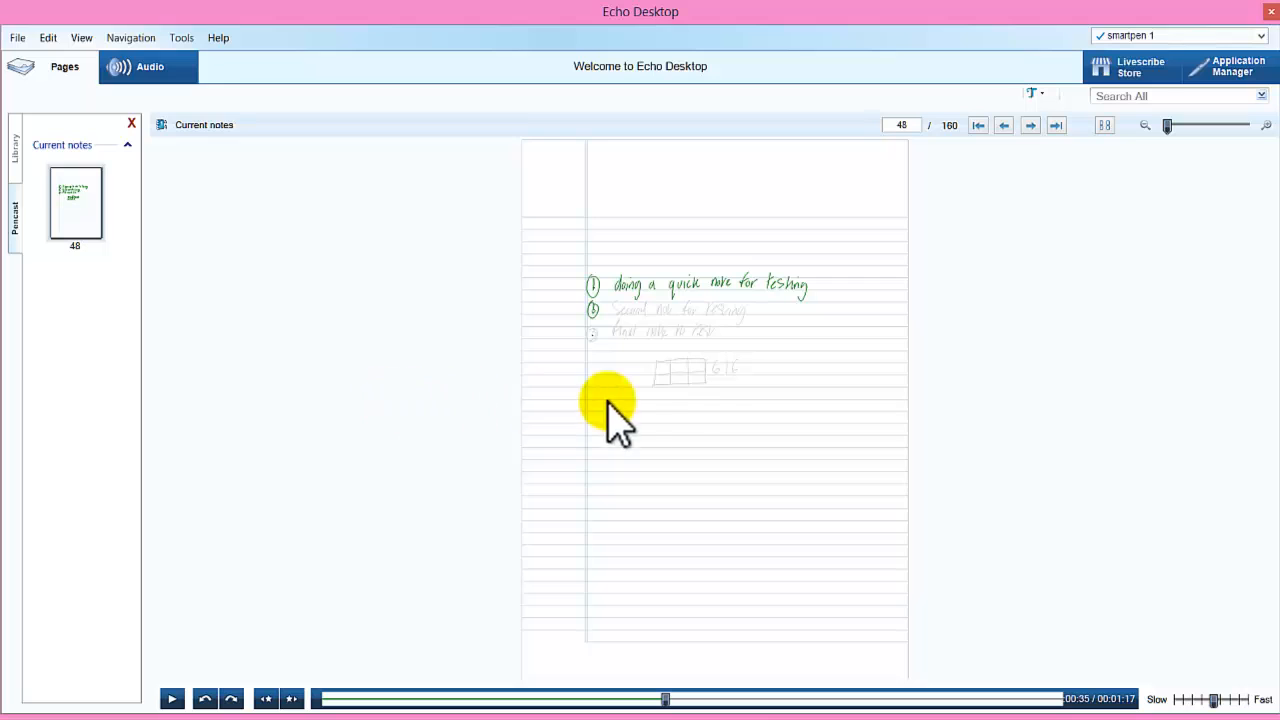
mouse_move(1040, 150)
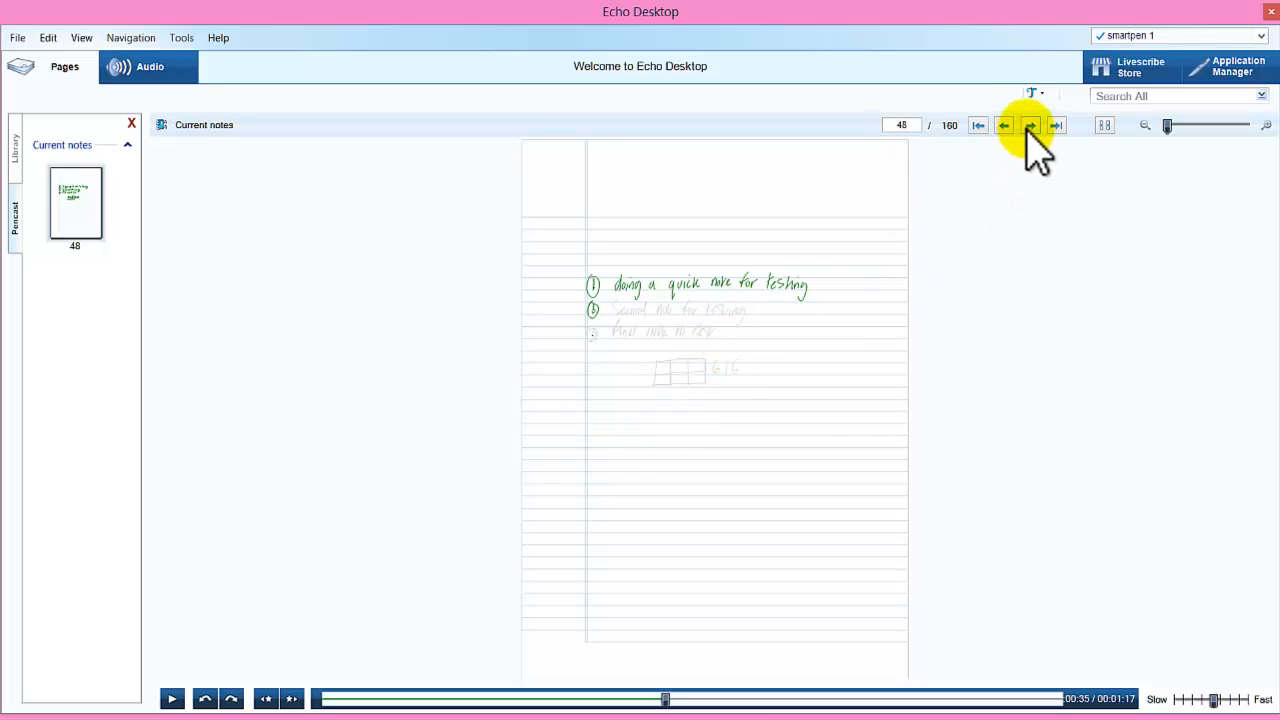
mouse_move(1030, 124)
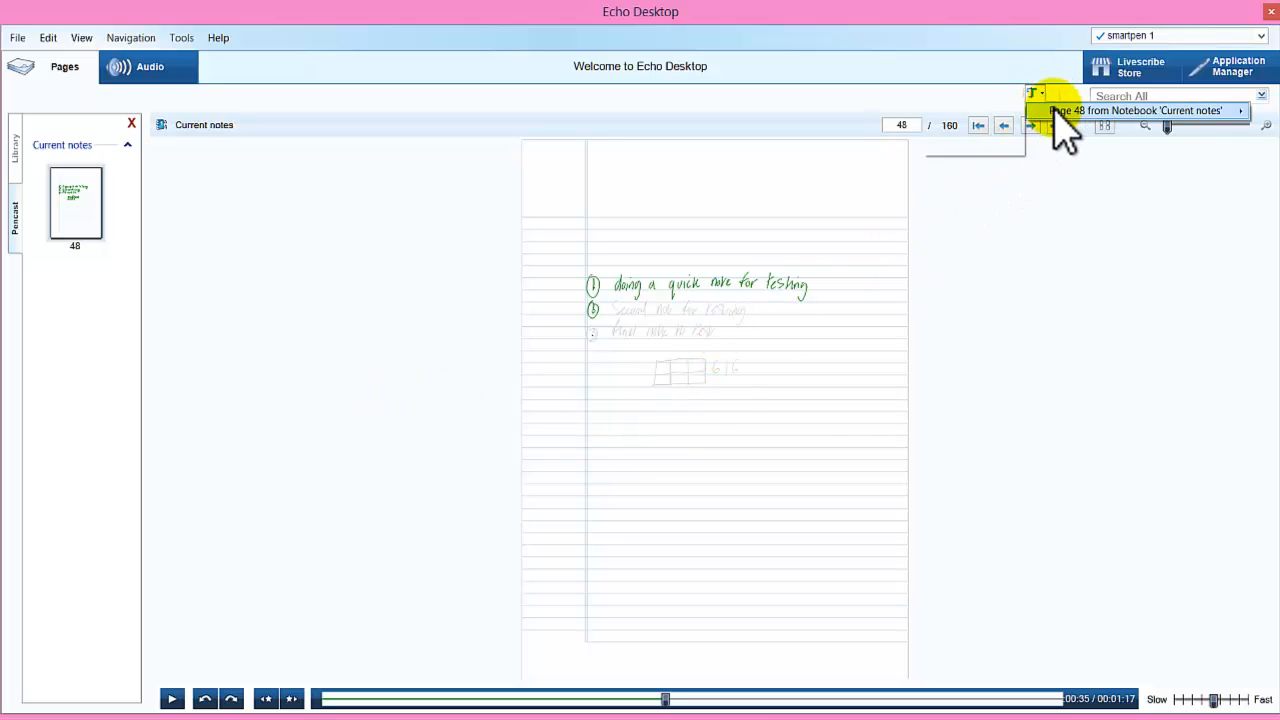
left_click(978, 124)
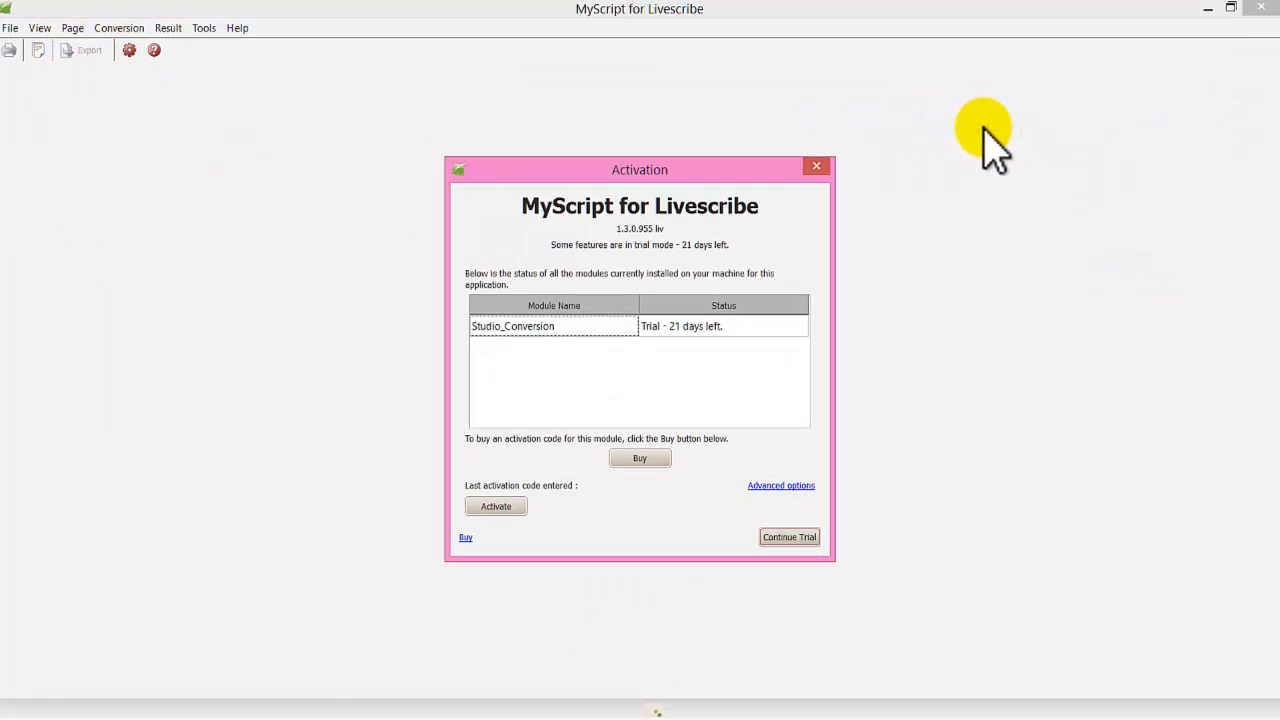
mouse_move(932, 168)
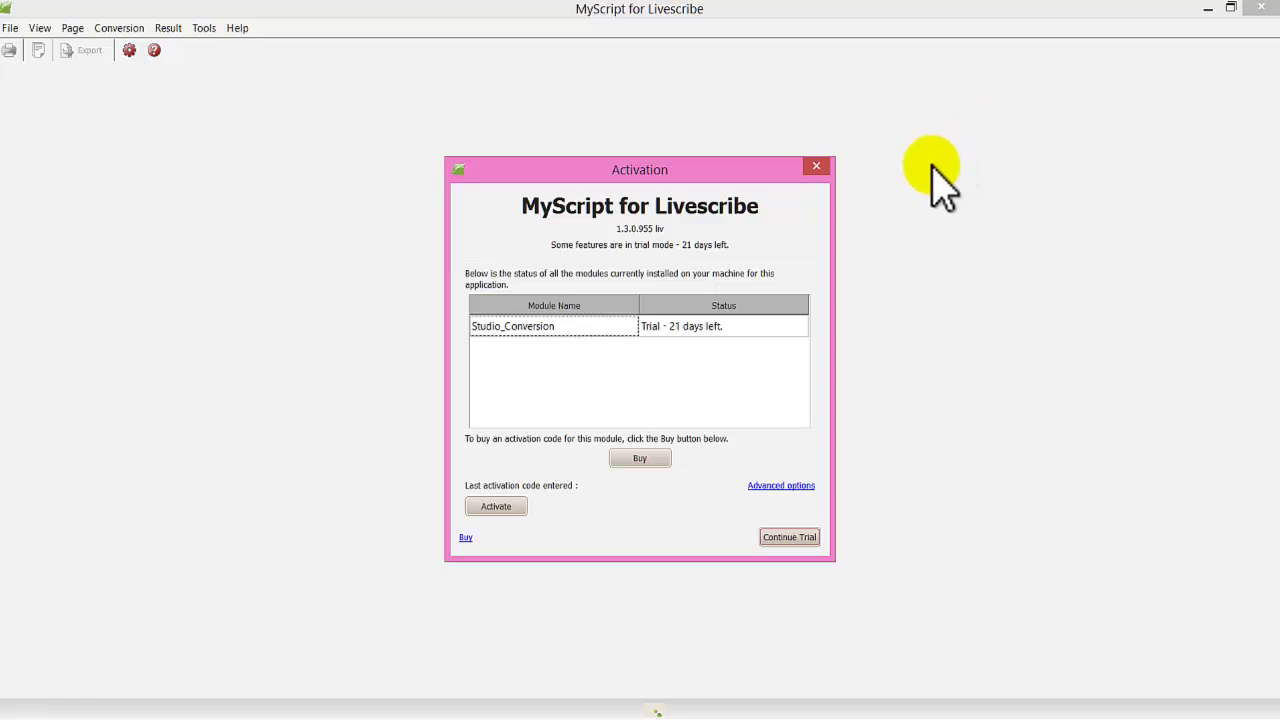
- Load the notes page and confirm conversion settings with Text and Shape recognition in UK English
left_click(788, 536)
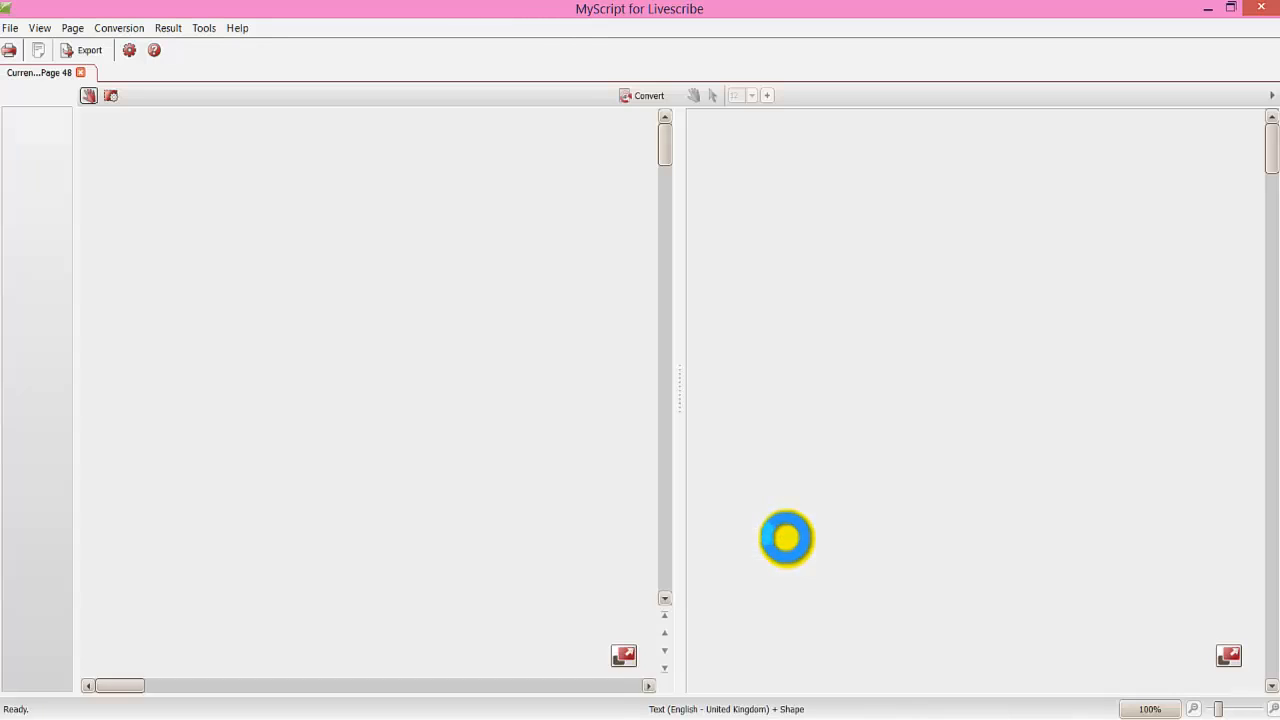
left_click(648, 96)
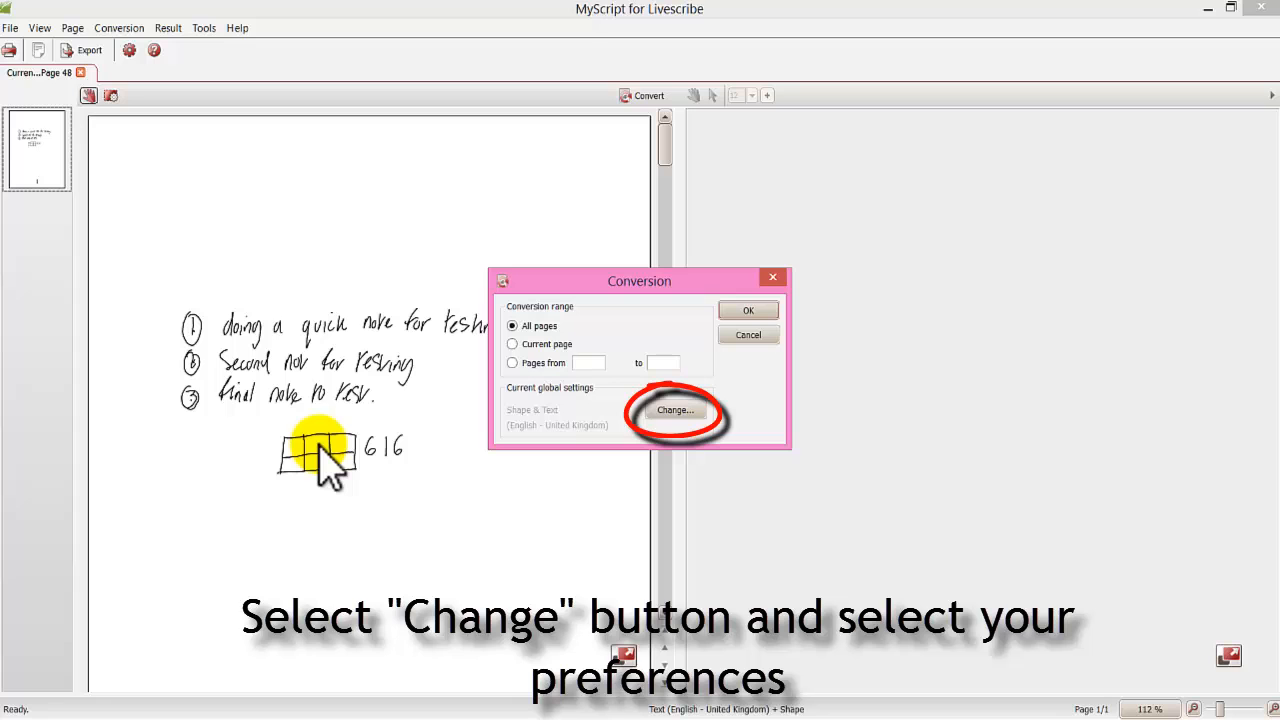
mouse_move(676, 412)
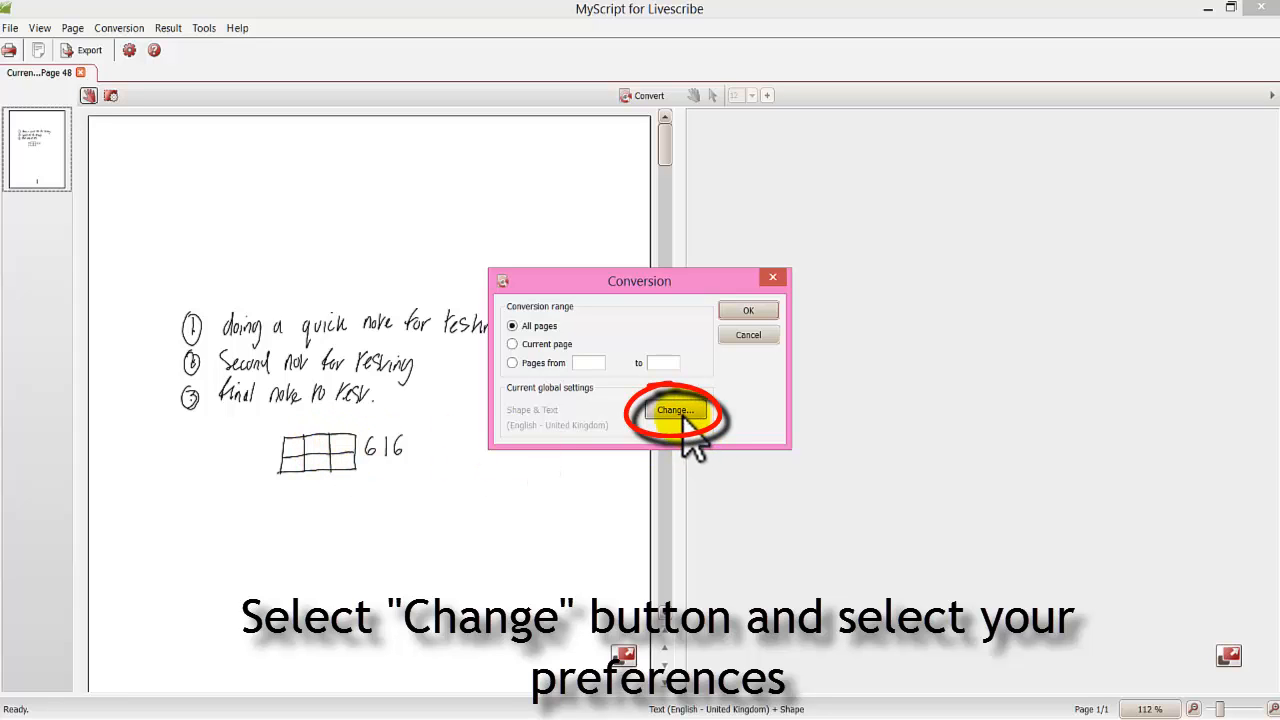
left_click(676, 412)
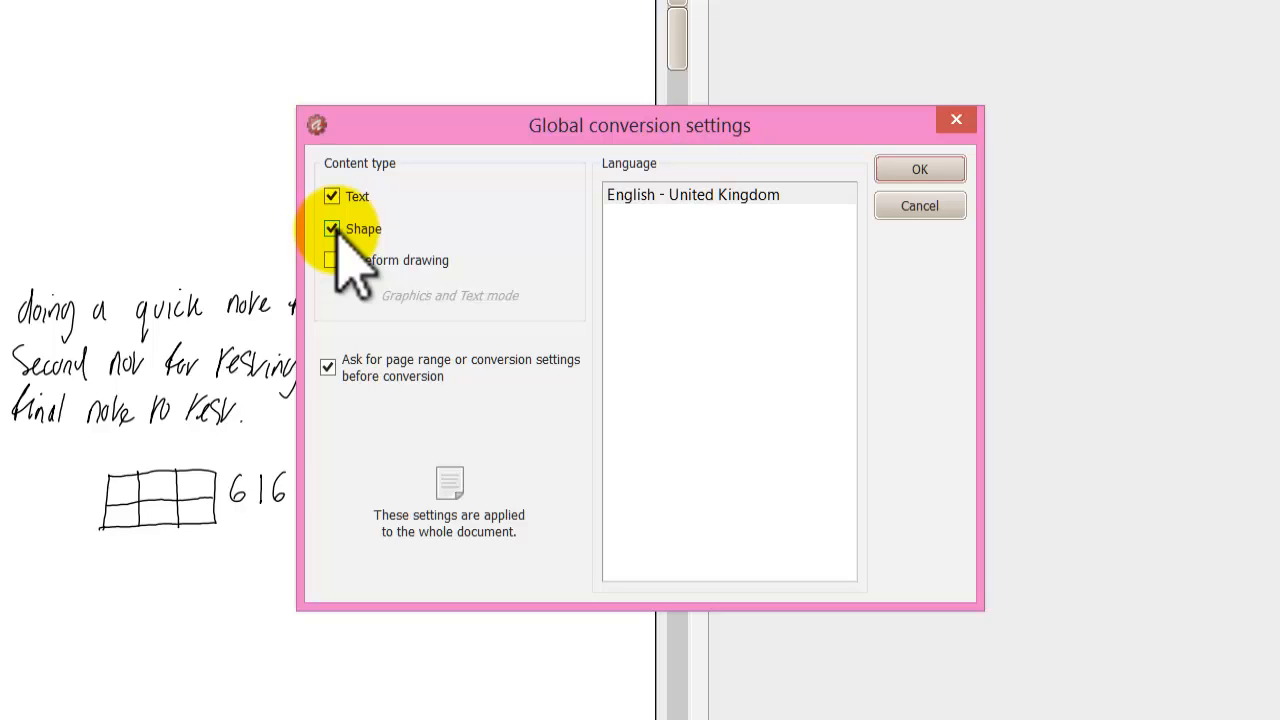
left_click(918, 168)
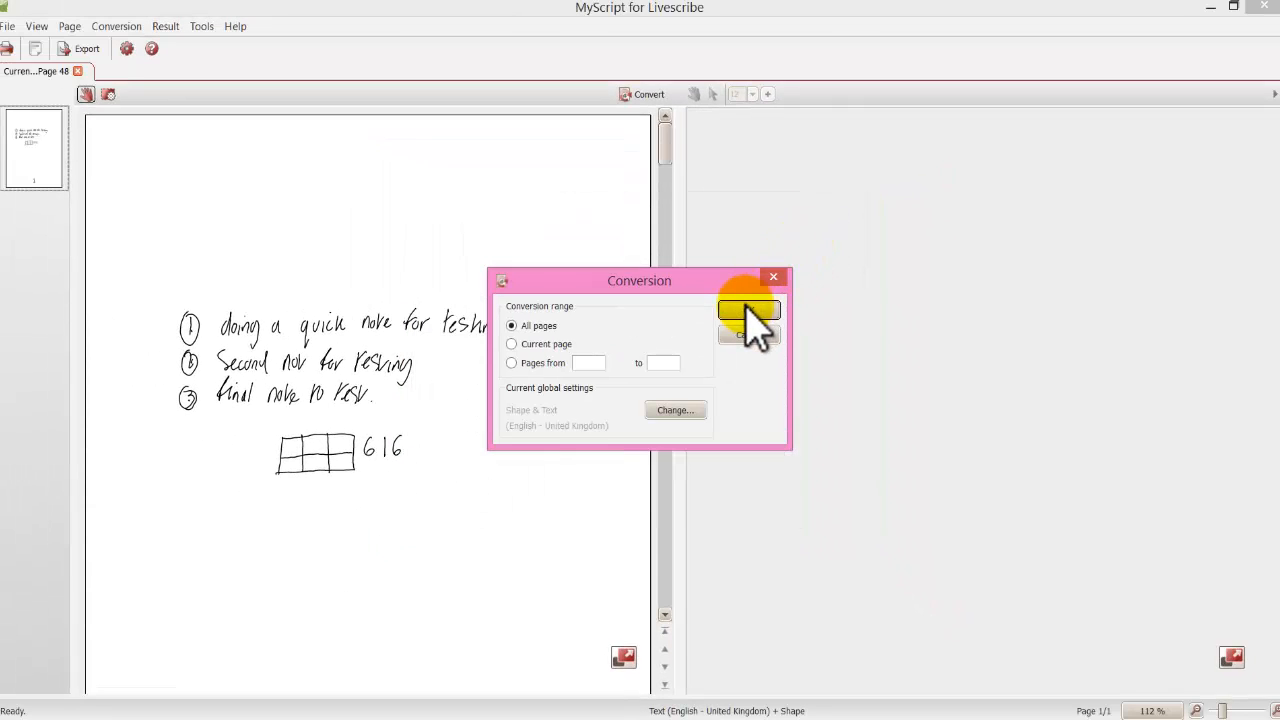
mouse_move(912, 316)
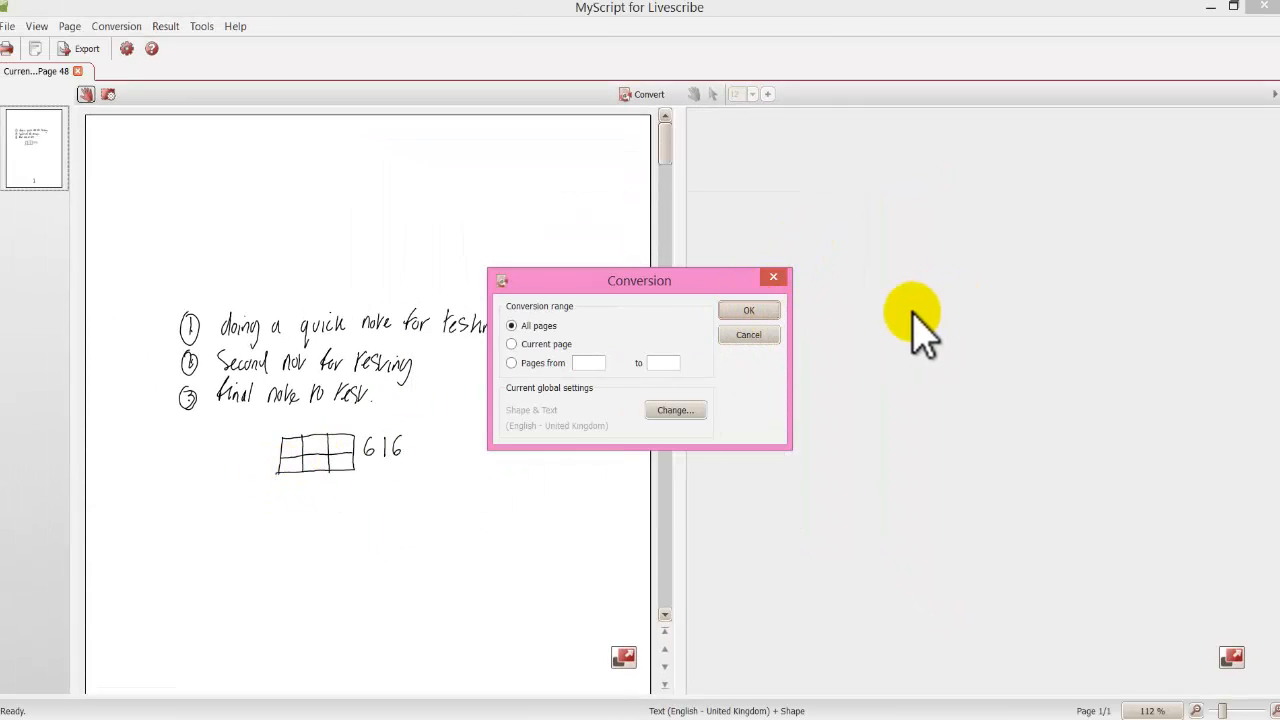
- Run conversion on All pages, producing typed text and a drawn table beside page 48's handwriting
left_click(748, 308)
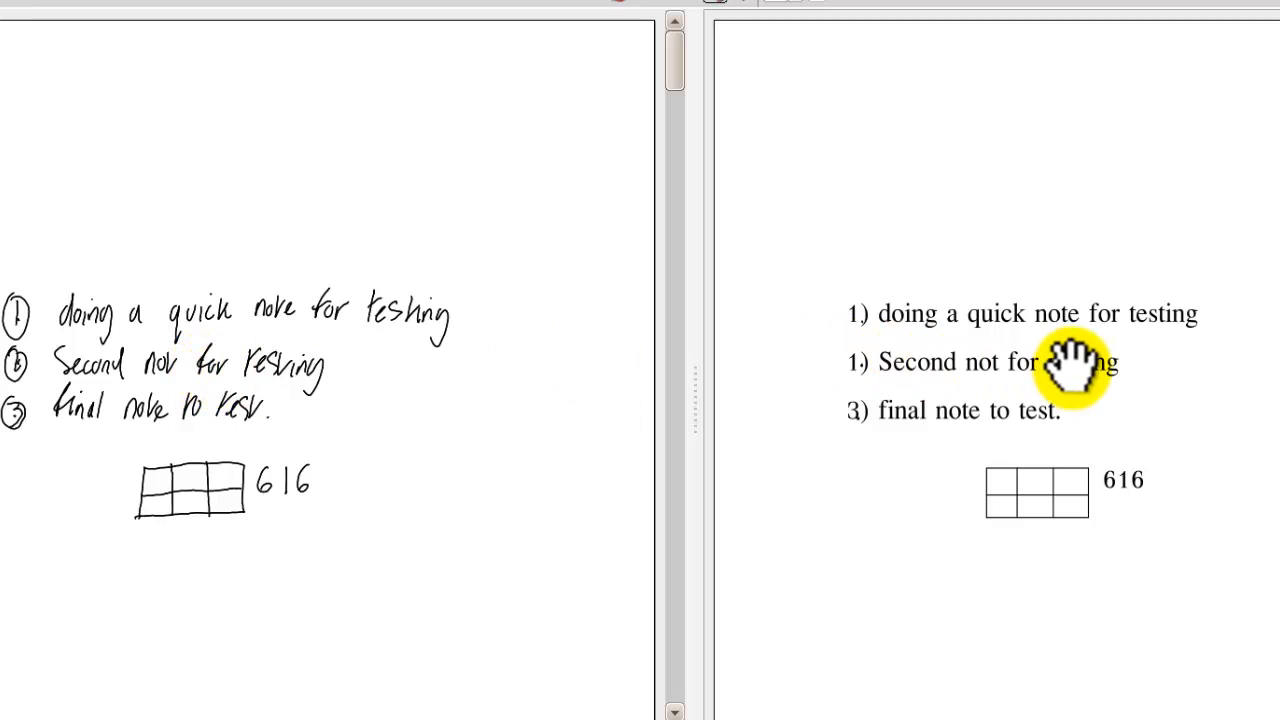
mouse_move(1064, 362)
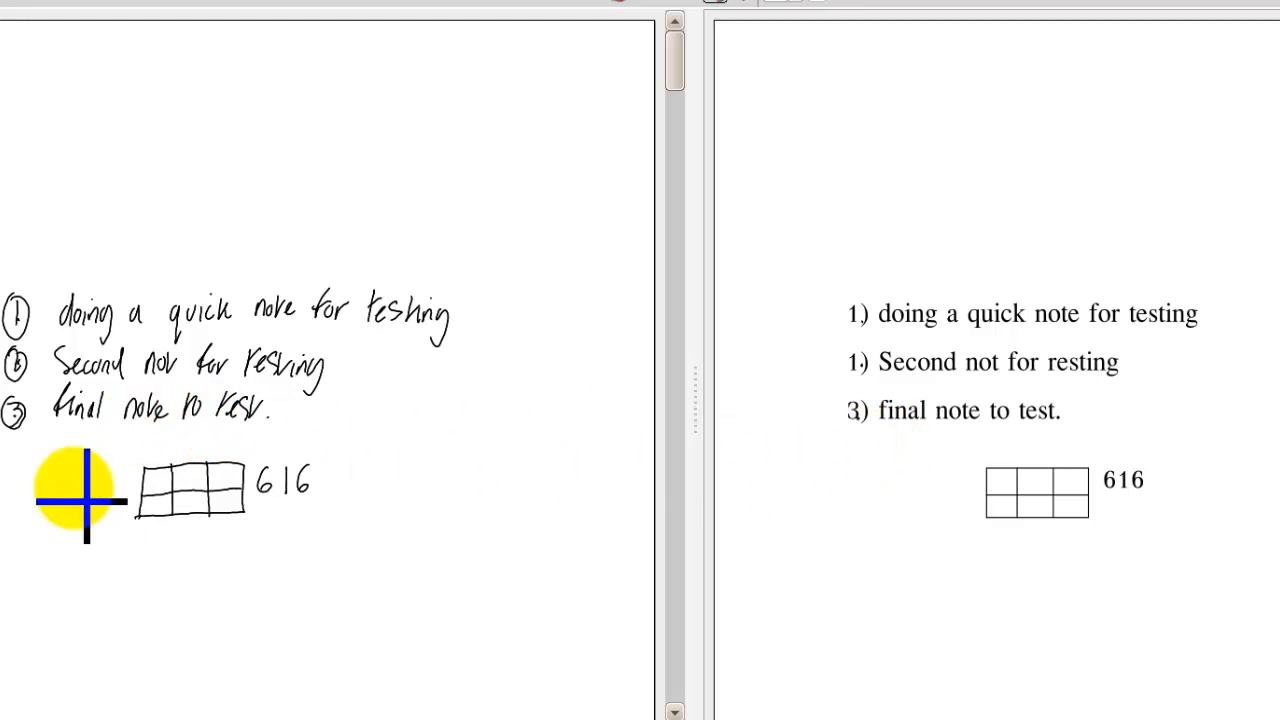
mouse_move(930, 464)
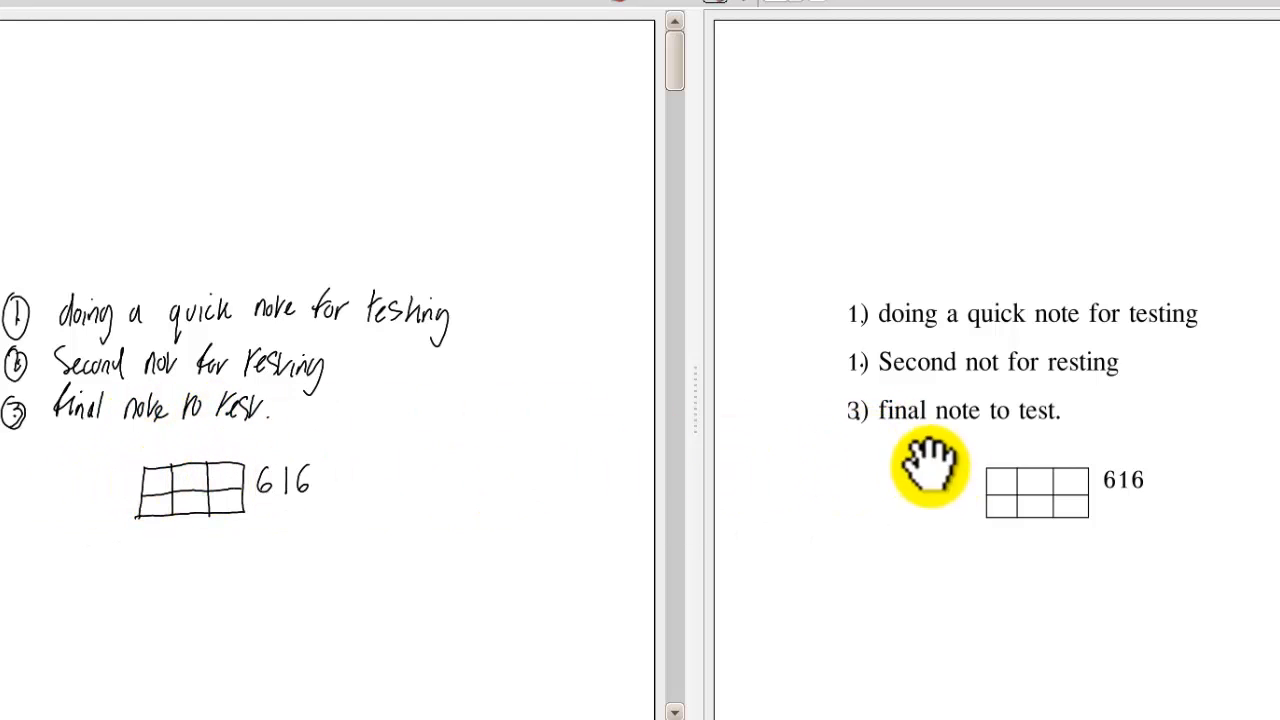
mouse_move(1020, 490)
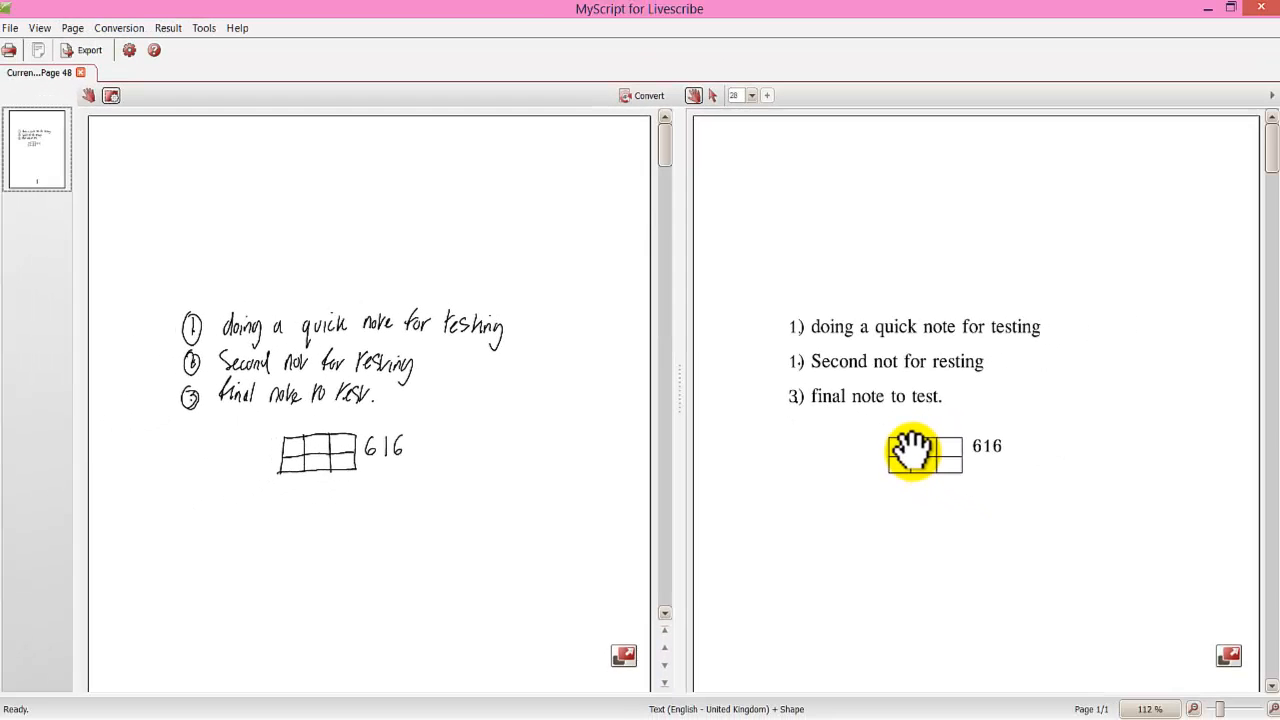
left_click(644, 96)
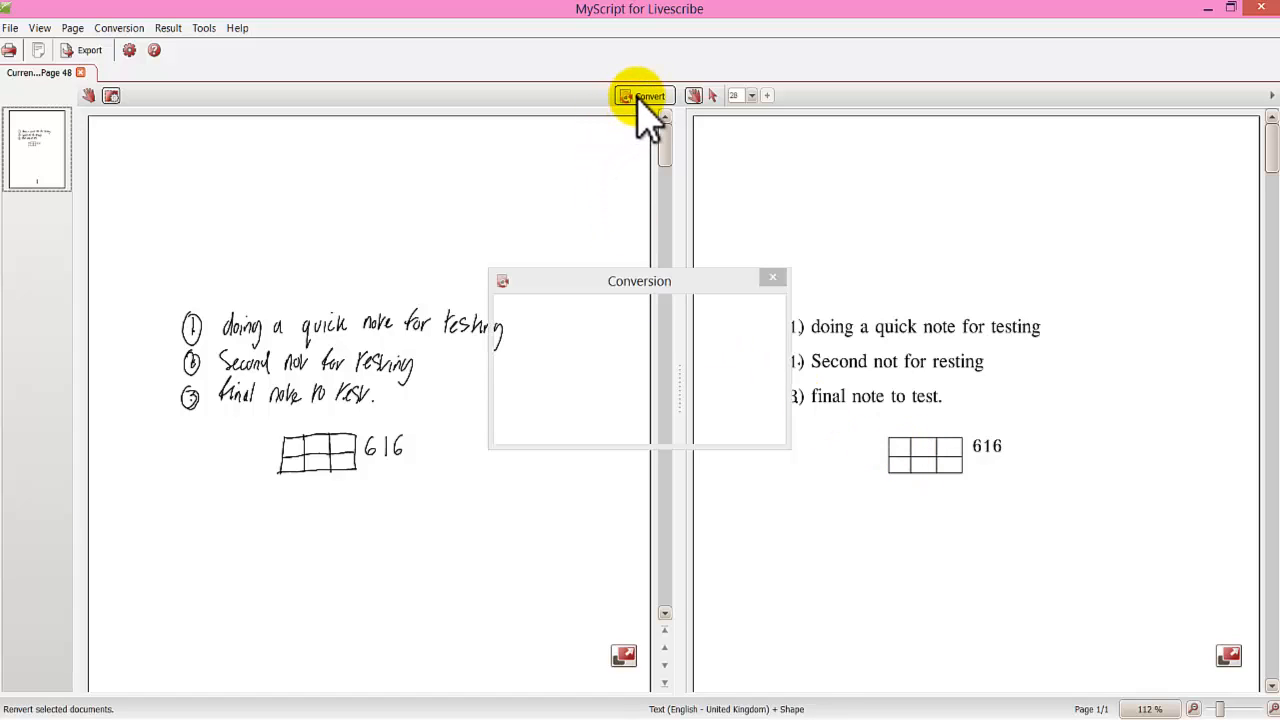
left_click(644, 96)
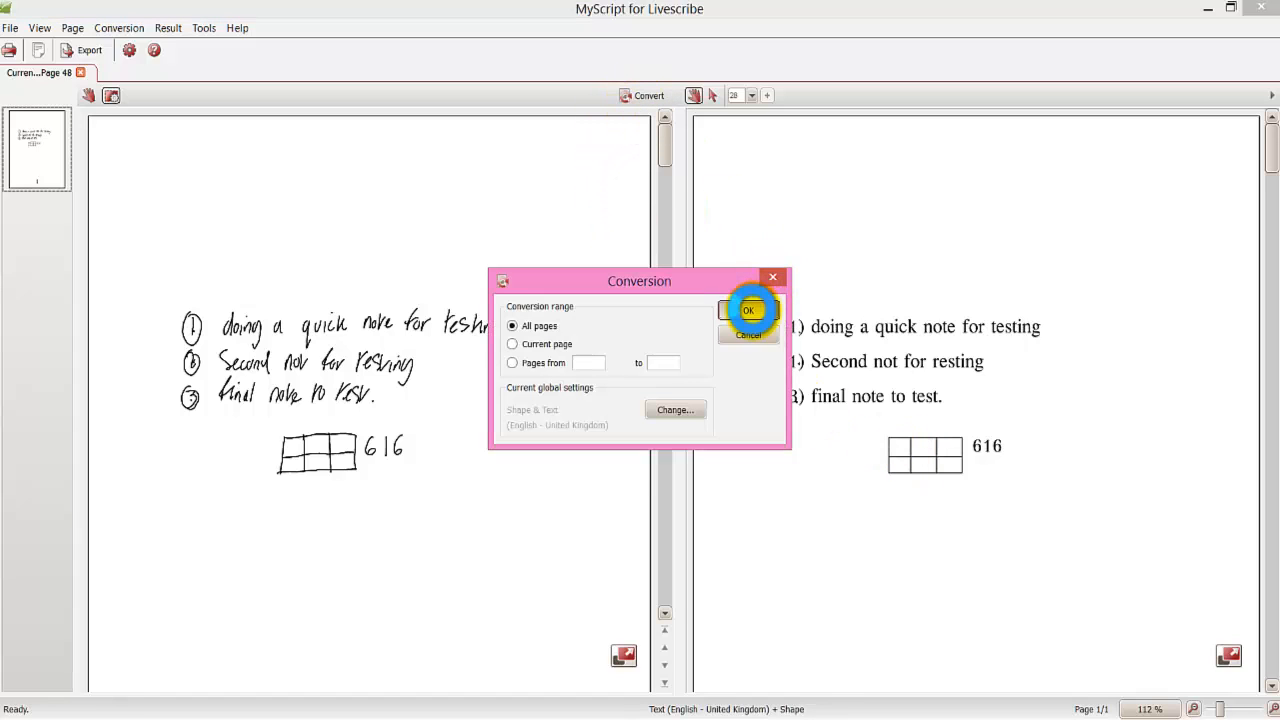
left_click(748, 310)
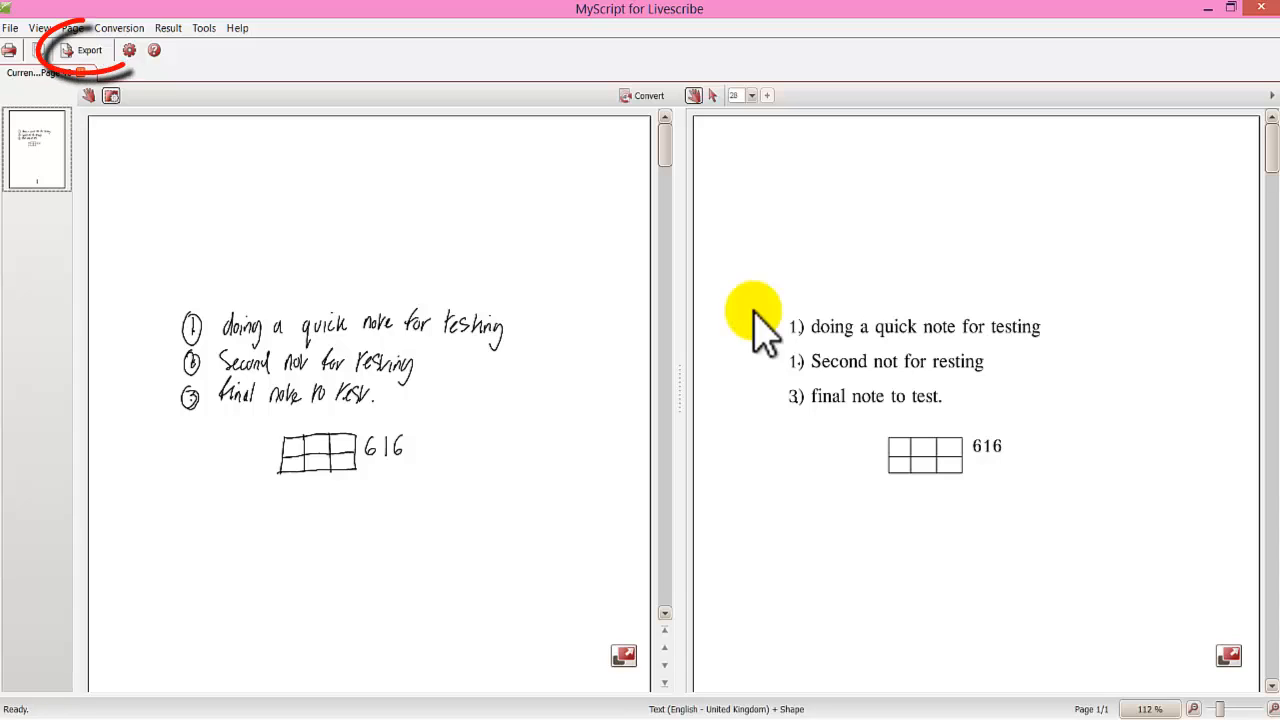
mouse_move(740, 300)
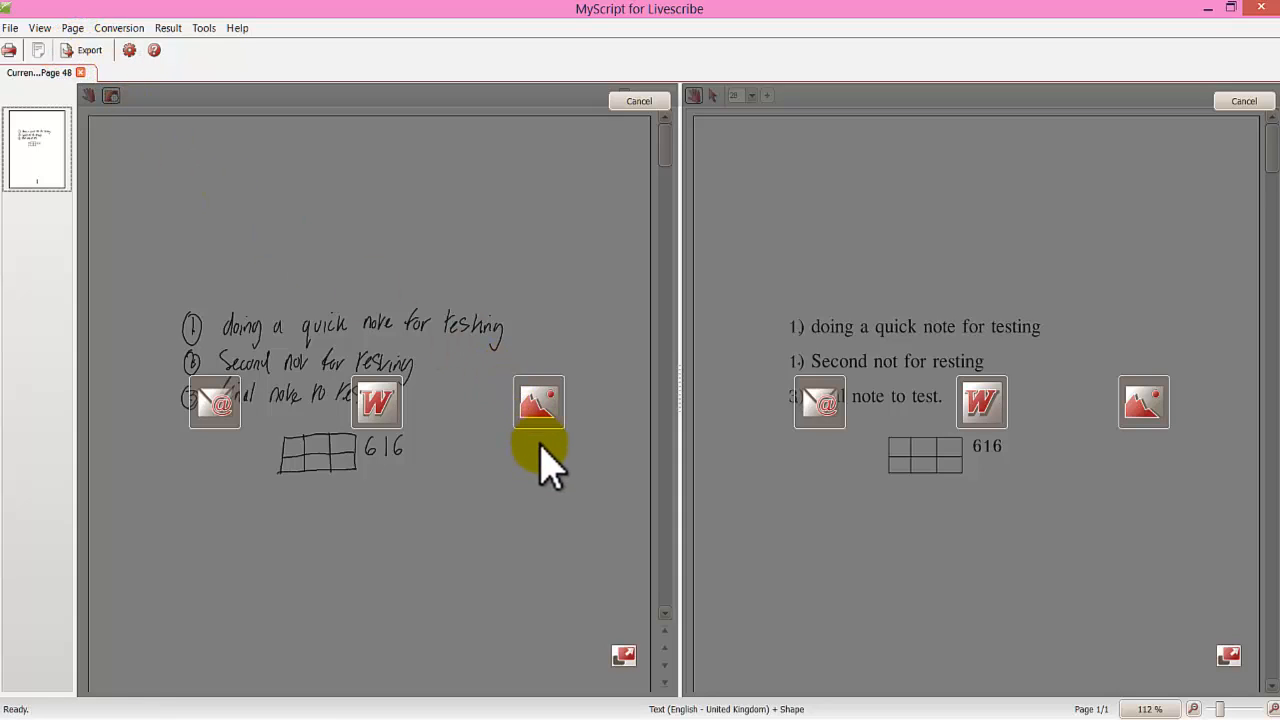
mouse_move(820, 404)
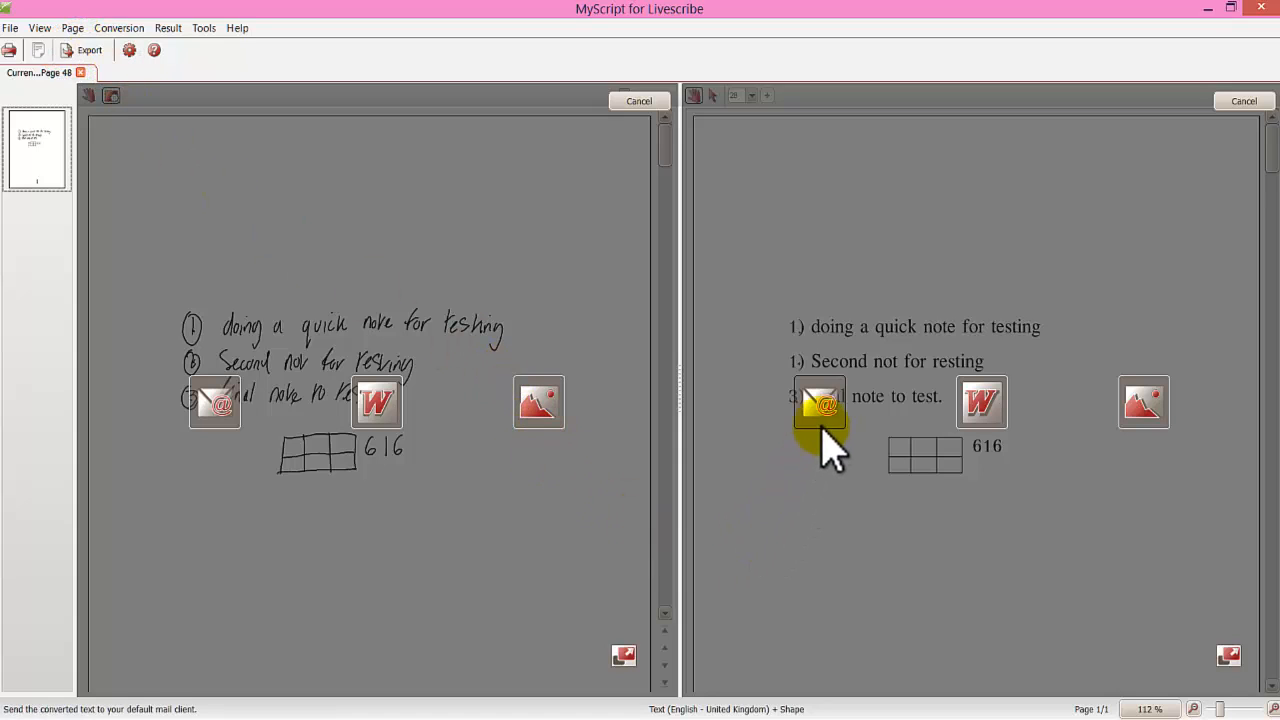
mouse_move(982, 402)
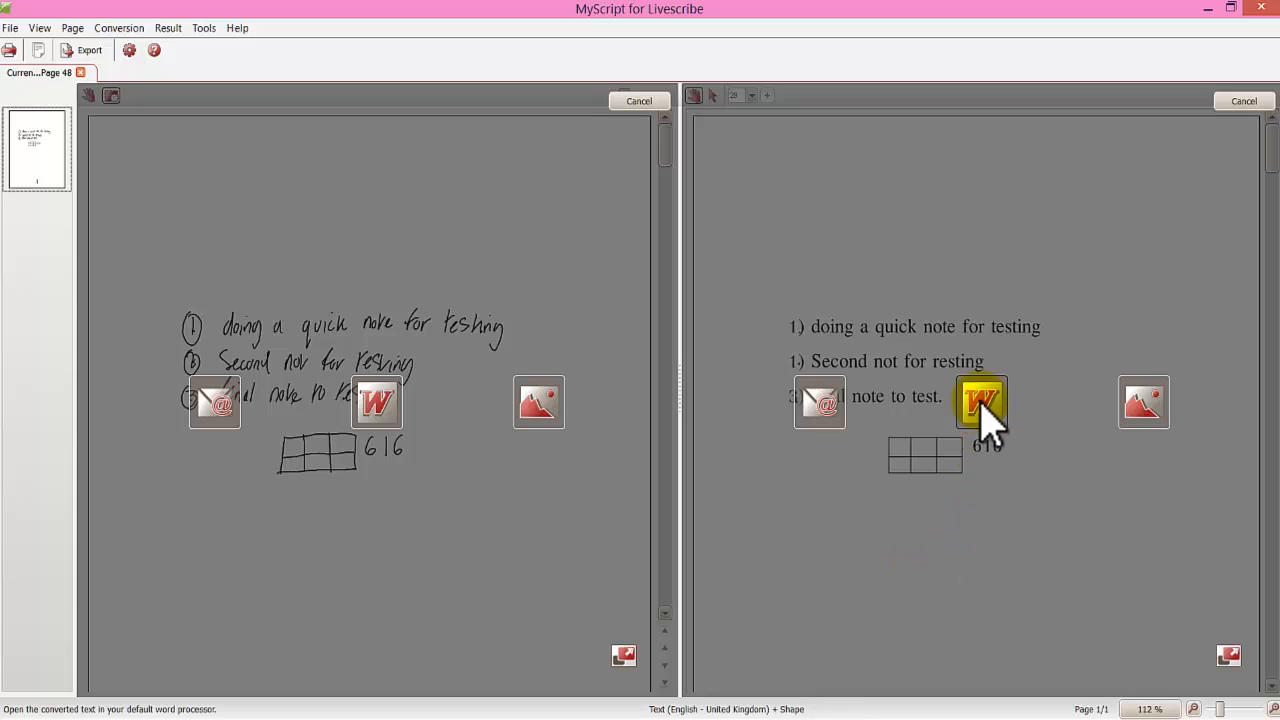
mouse_move(1144, 402)
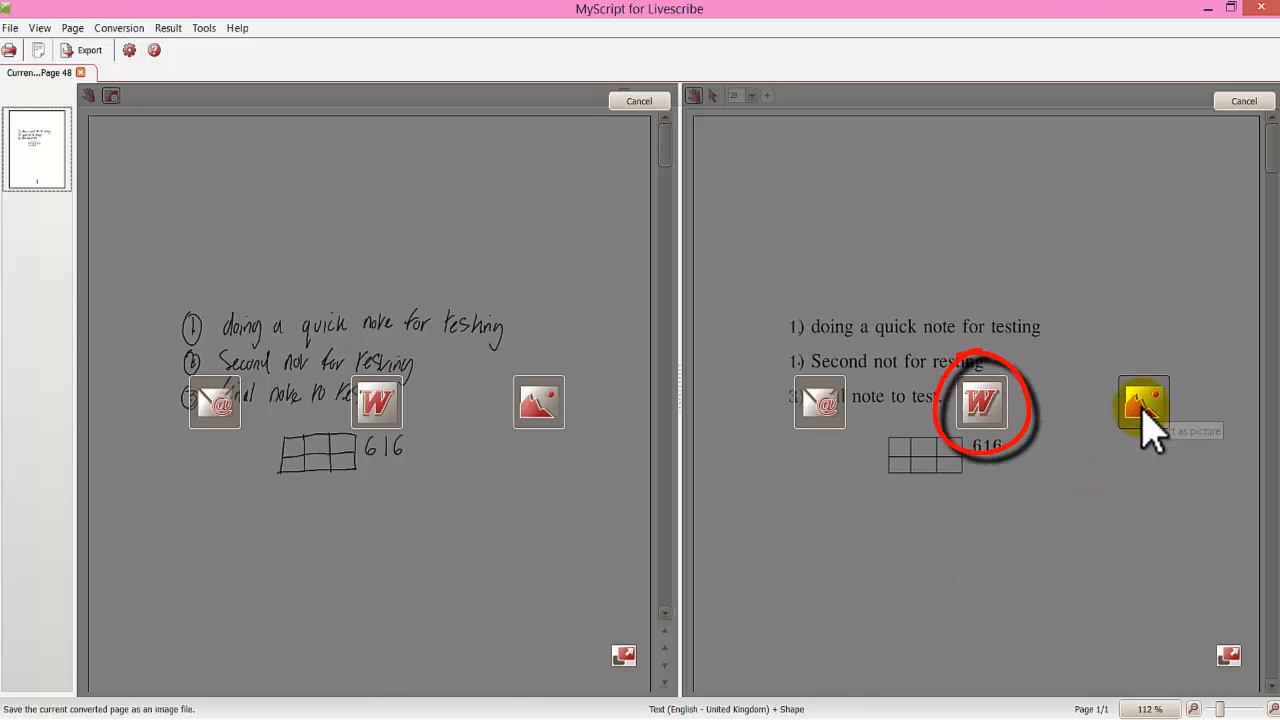
mouse_move(984, 404)
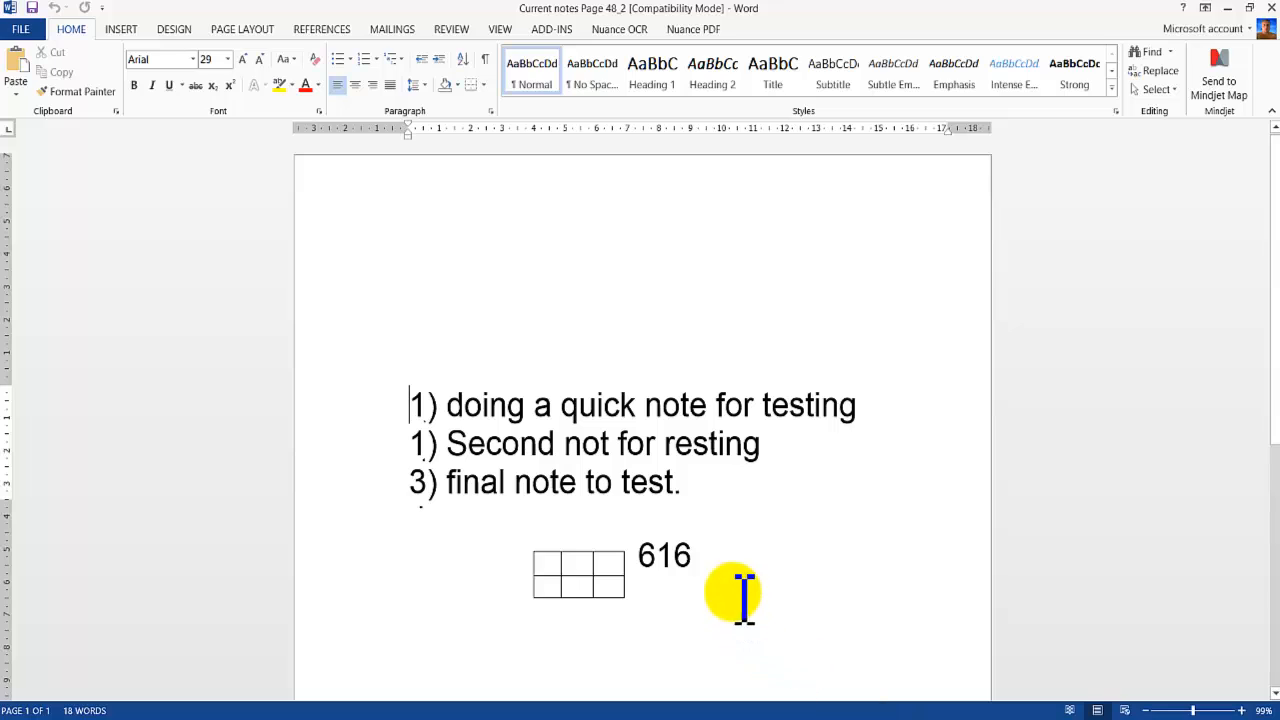
- Renumber the second line to '2) Second not for testing', then close the document choosing Don't Save
left_click(690, 444)
type("t")
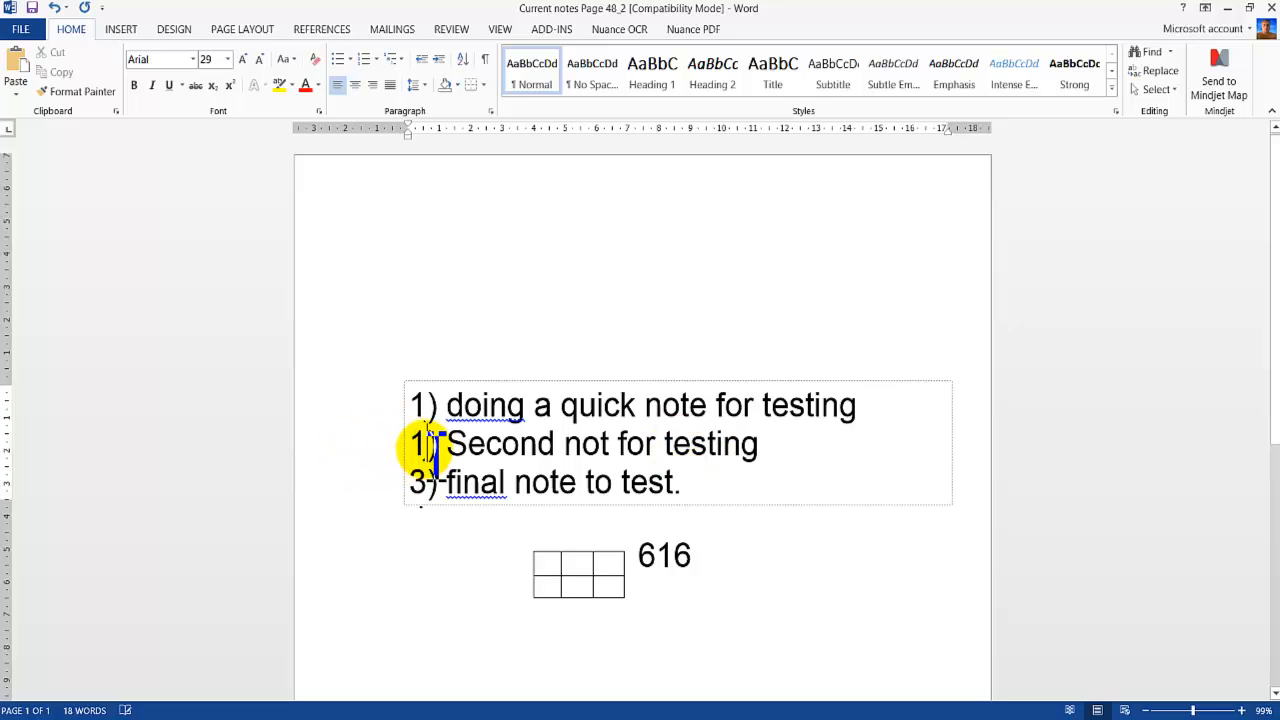
type("2")
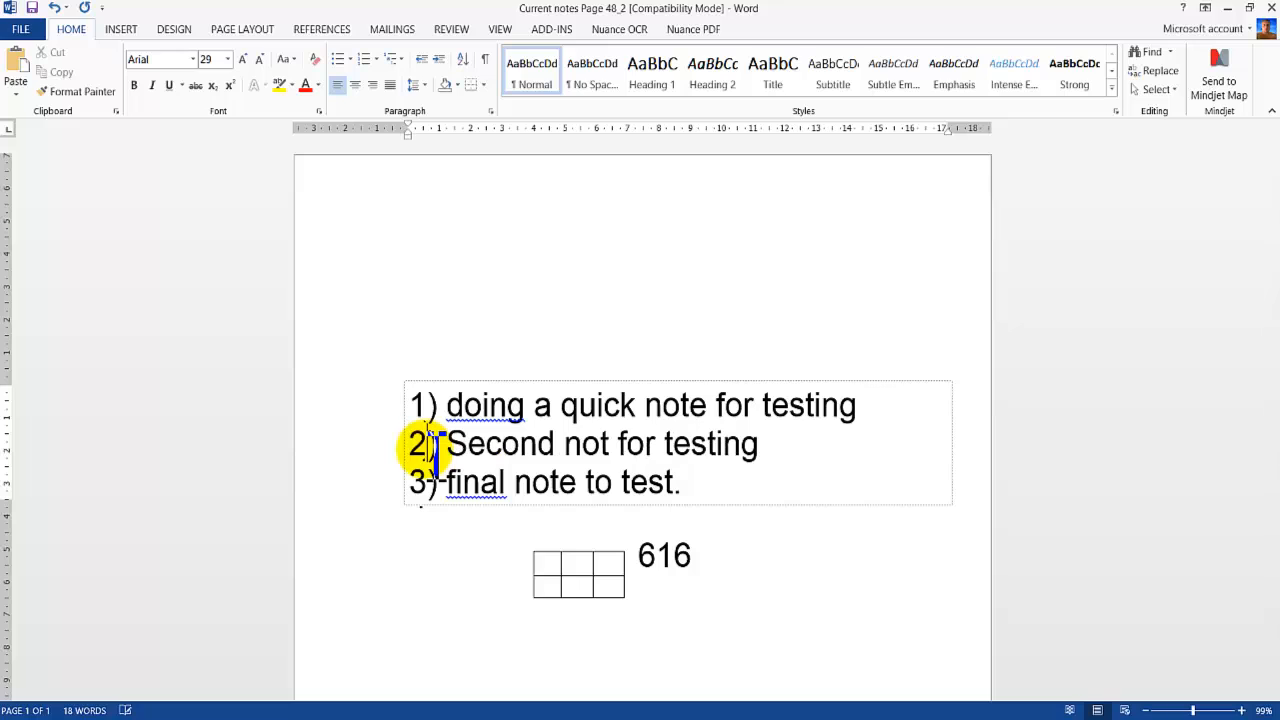
left_click(690, 482)
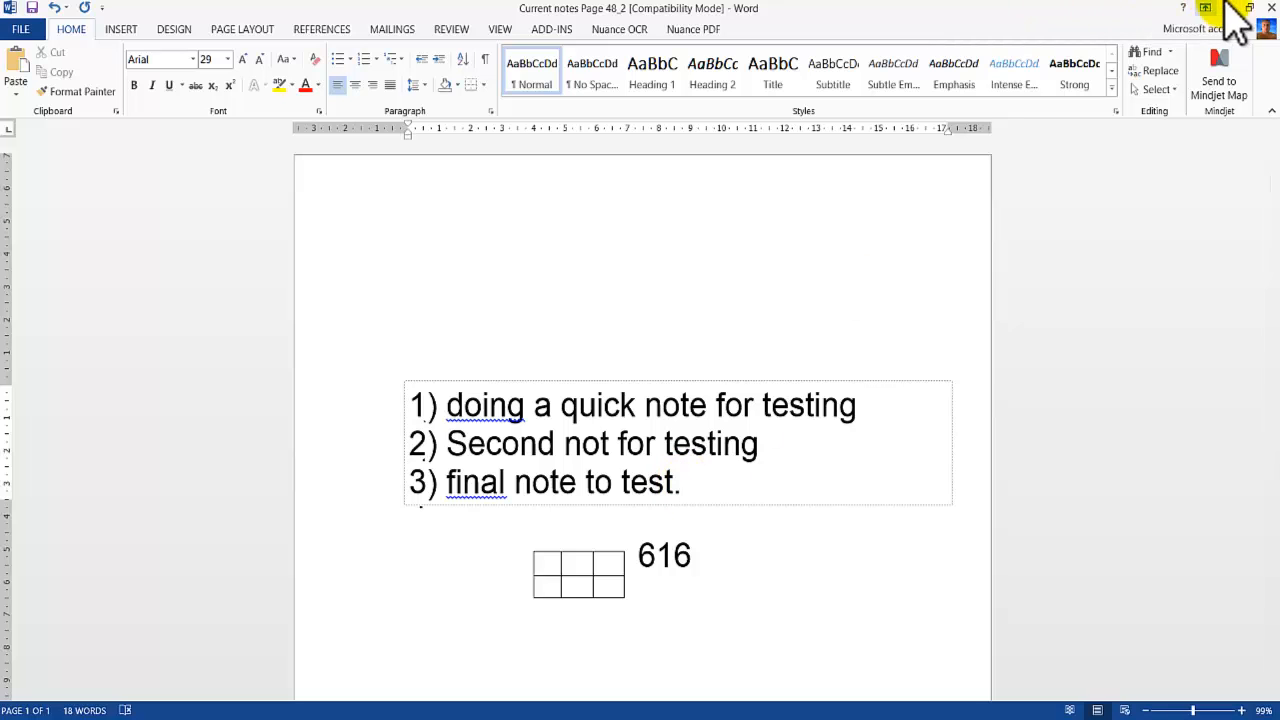
left_click(1272, 8)
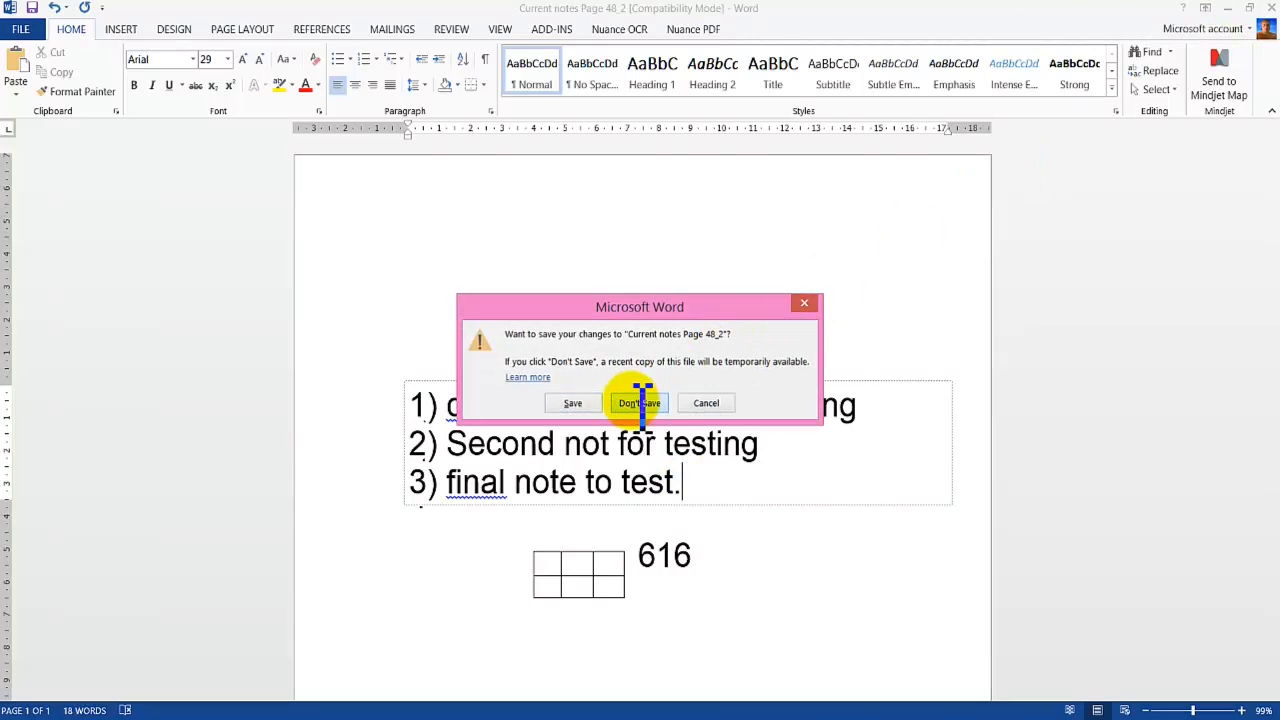
left_click(638, 402)
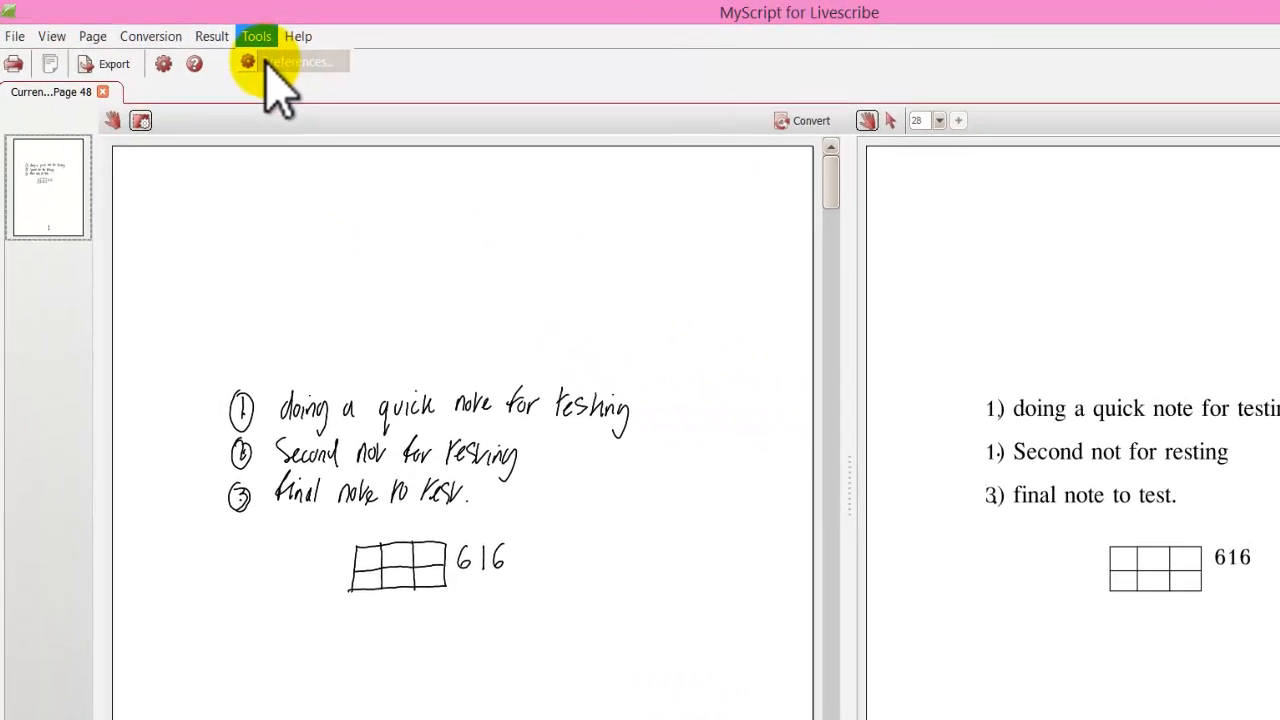
left_click(300, 60)
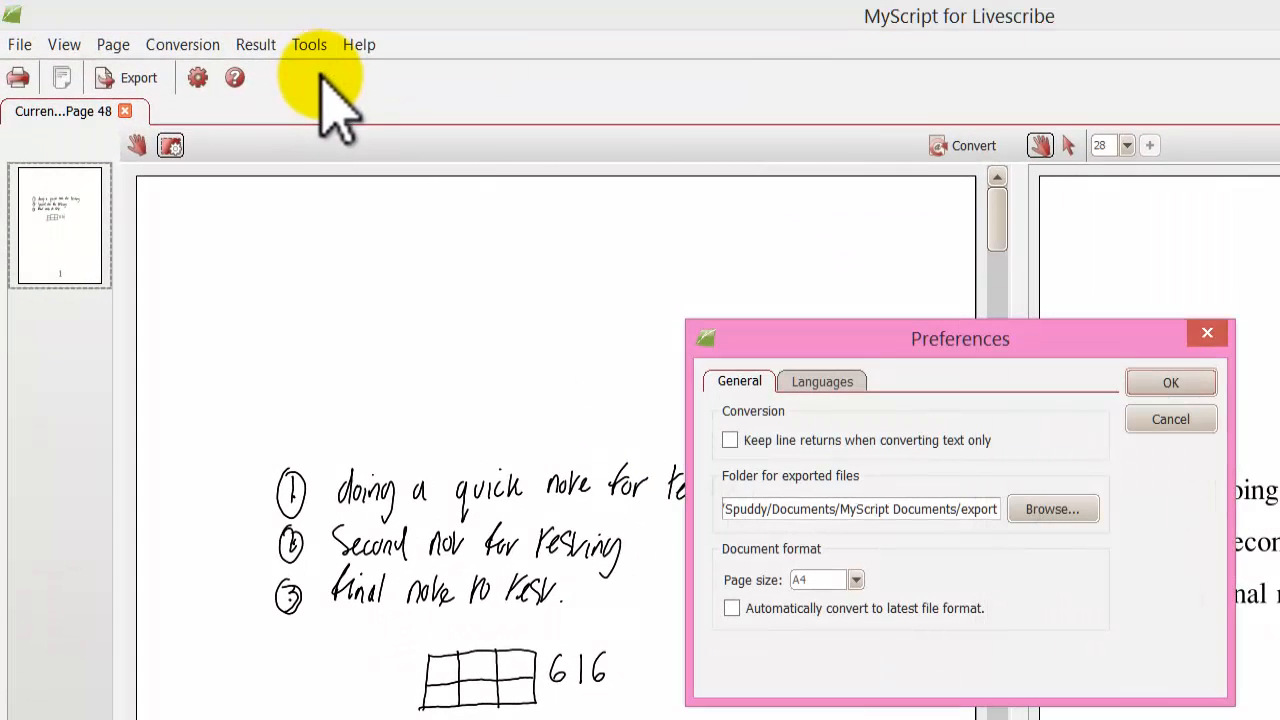
mouse_move(860, 520)
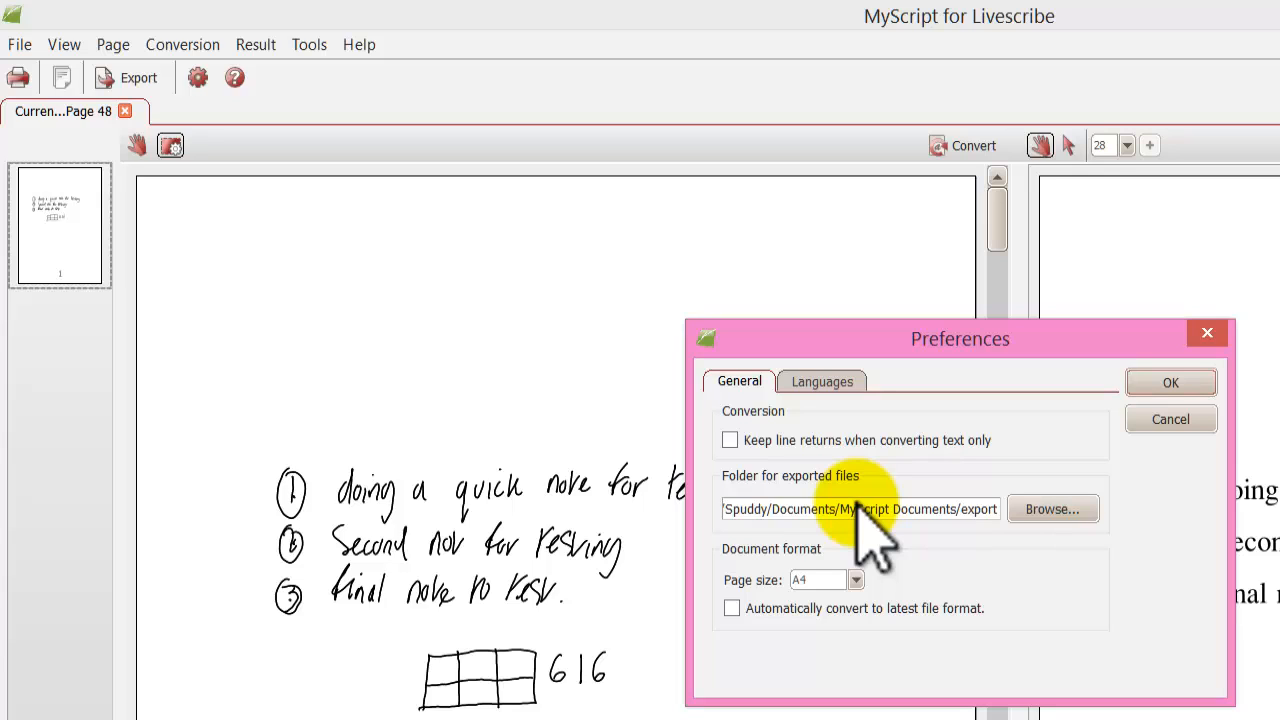
left_click(856, 580)
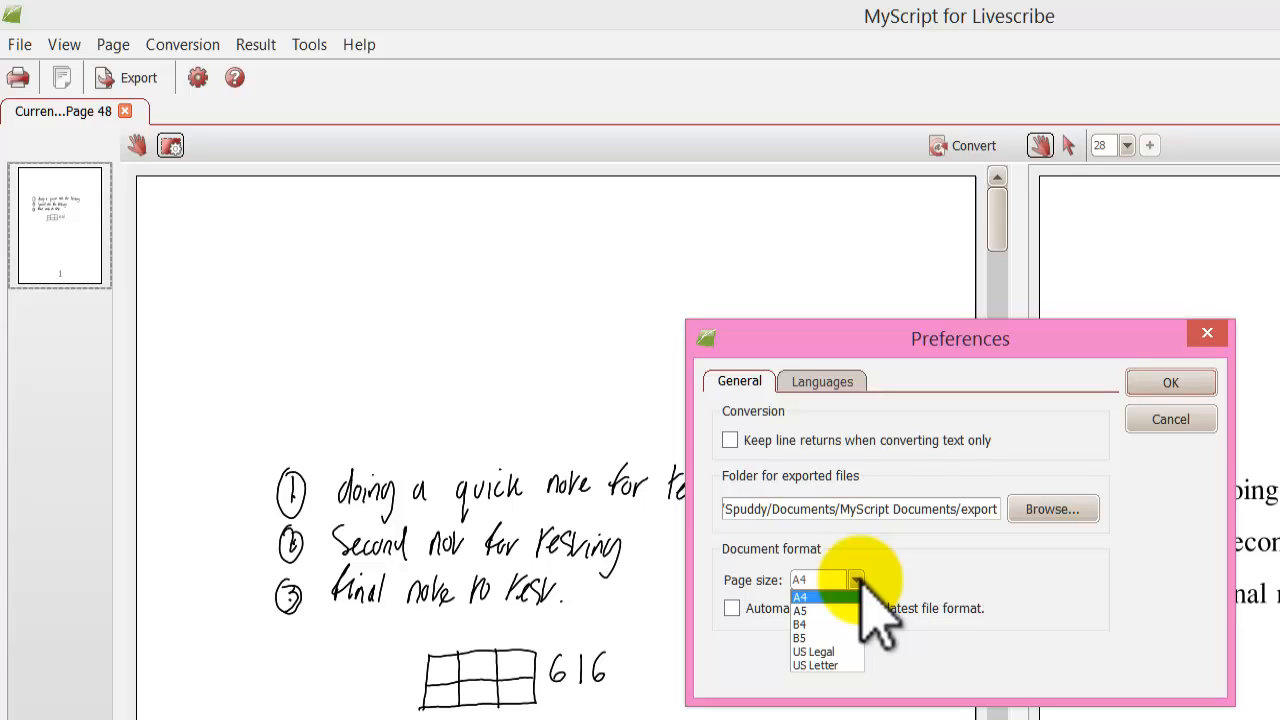
left_click(800, 596)
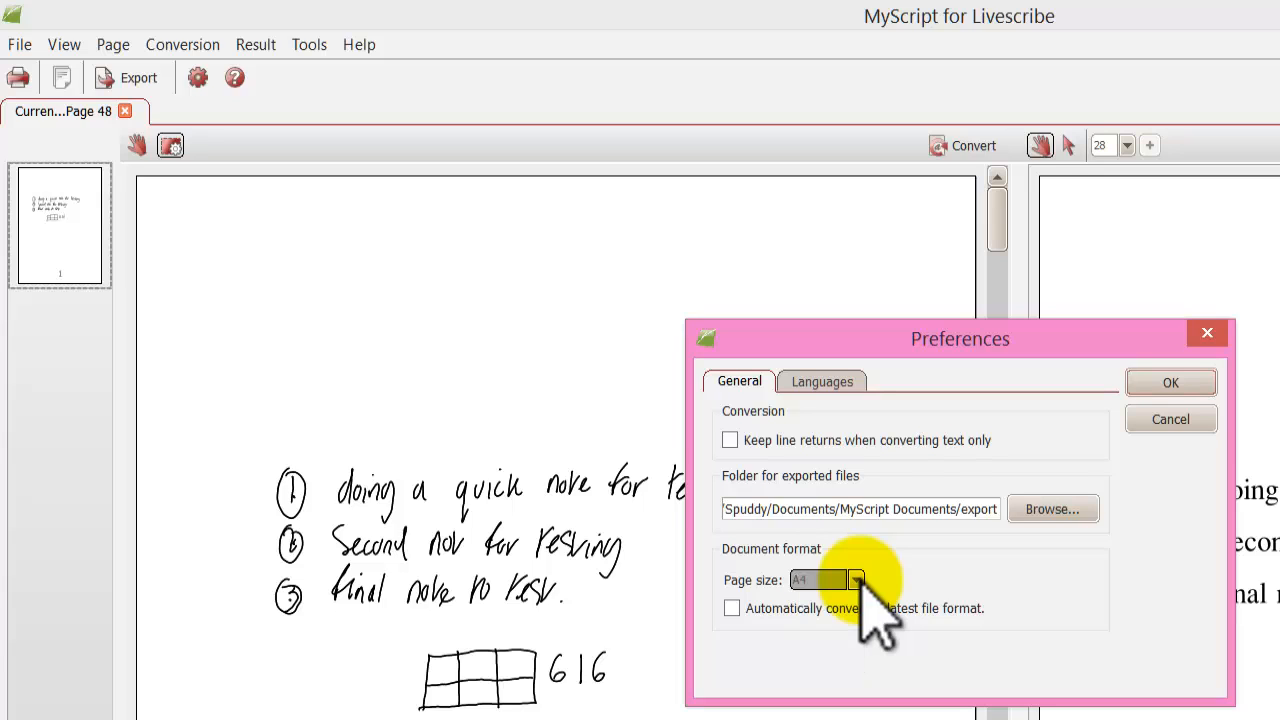
mouse_move(736, 444)
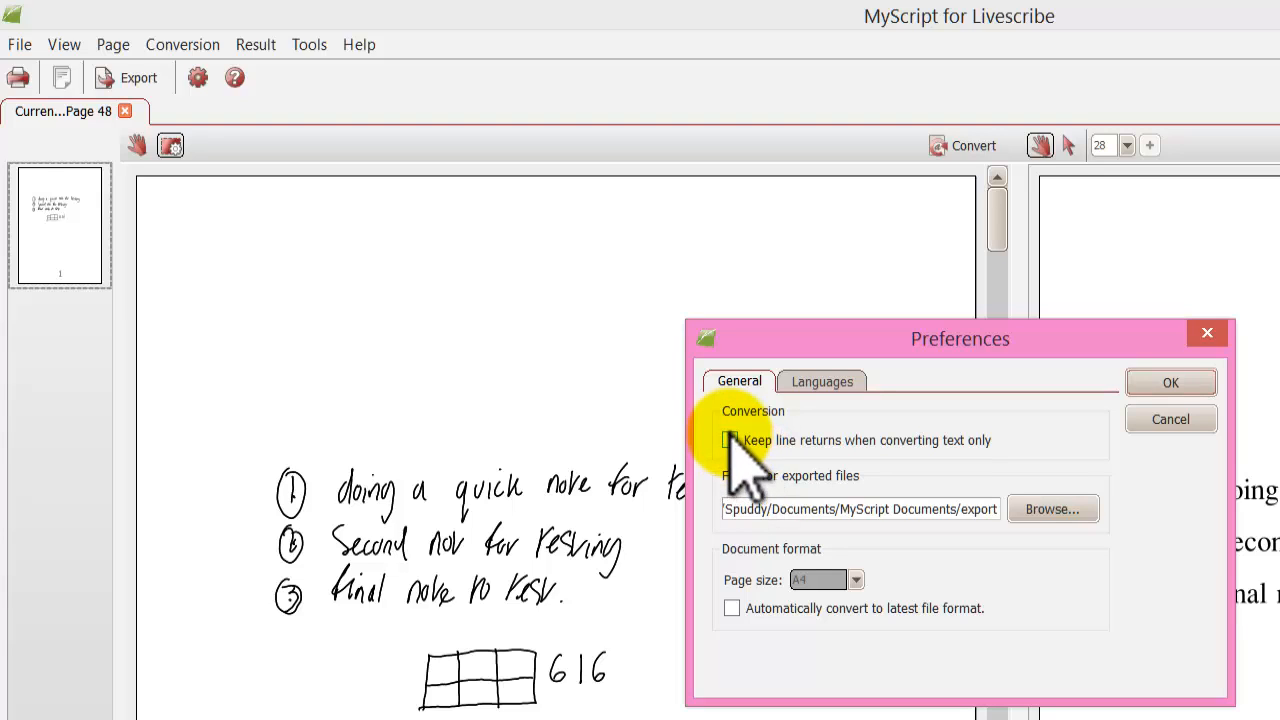
mouse_move(660, 430)
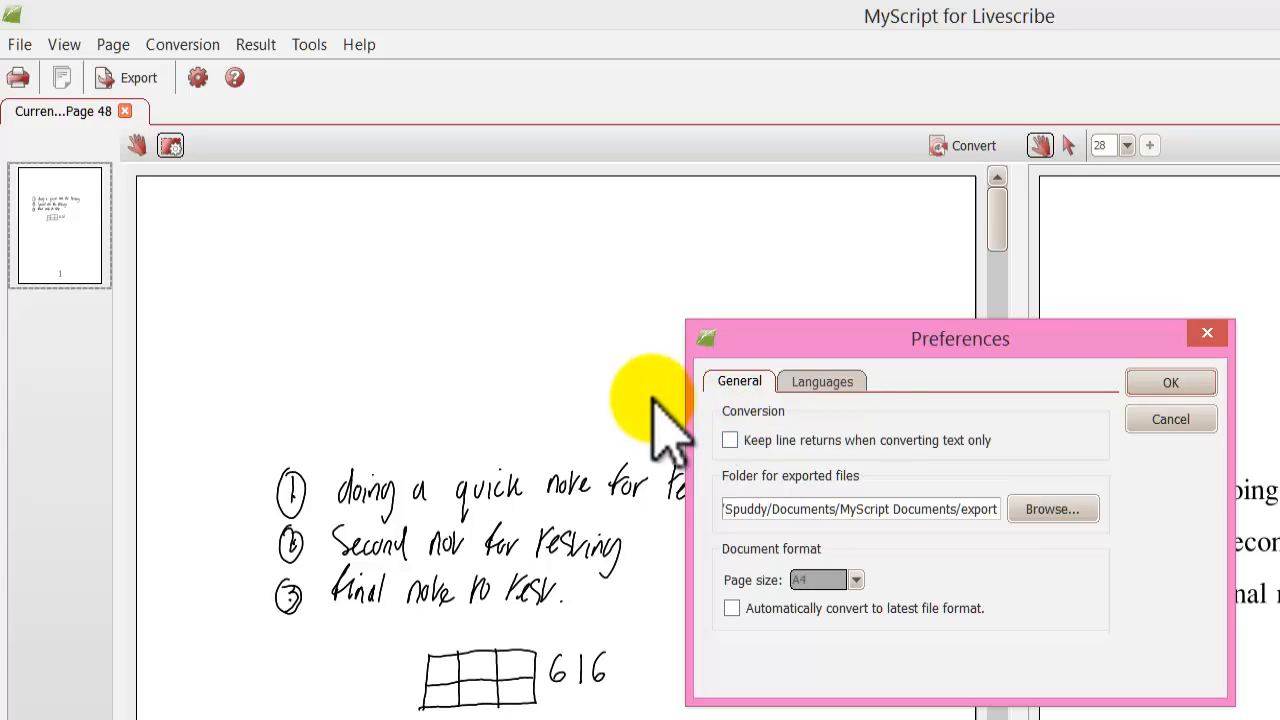
left_click(822, 380)
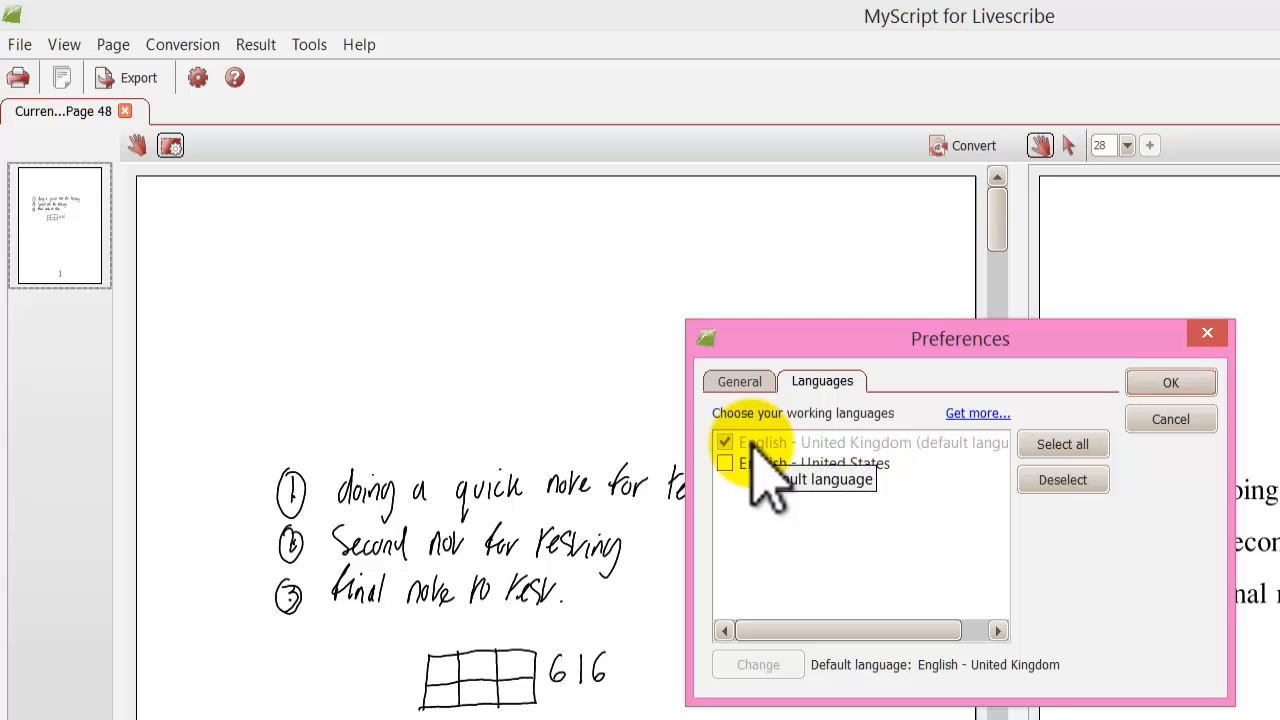
mouse_move(1120, 430)
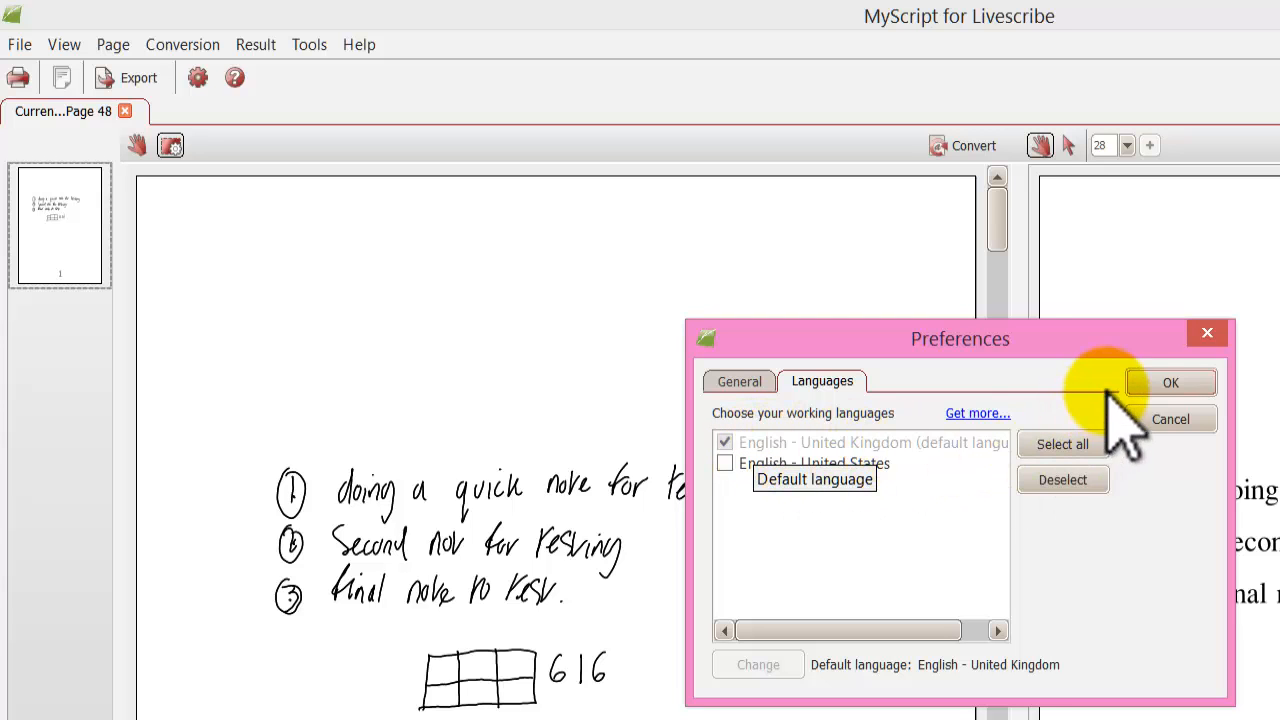
left_click(1172, 382)
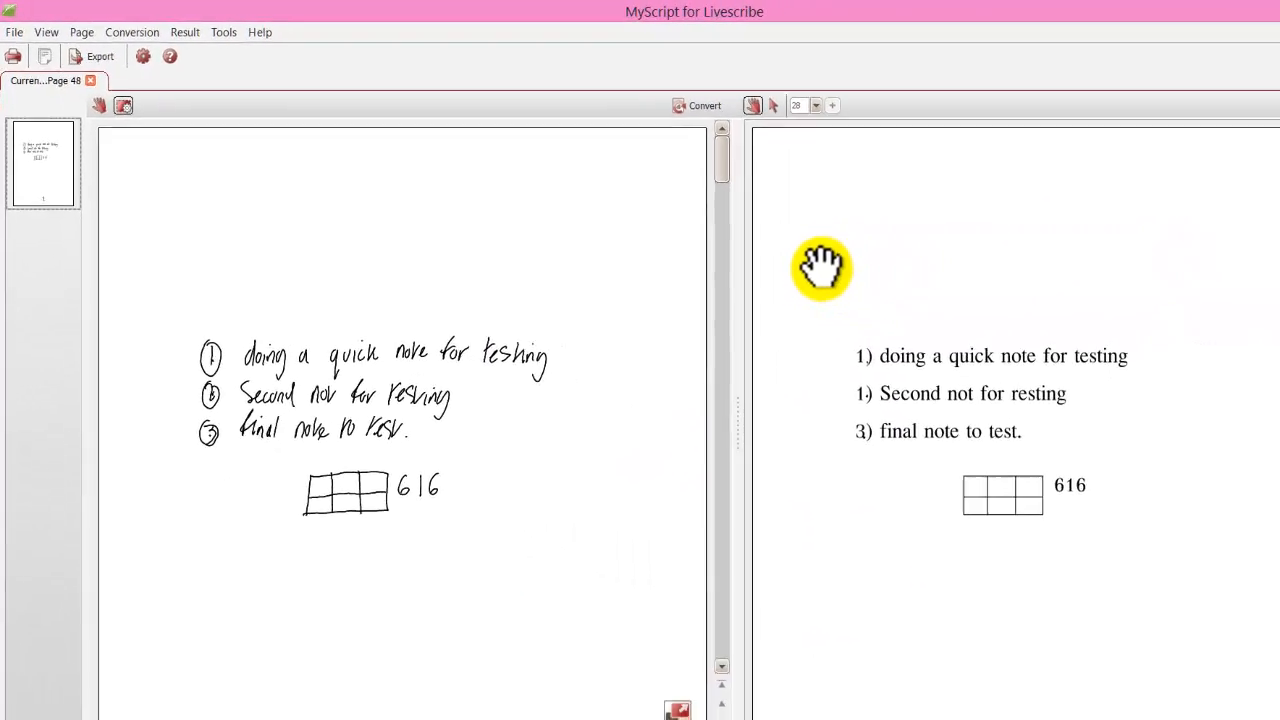
- Export the converted page as a JPEG picture named 'sample' saved to the Desktop
left_click(1246, 12)
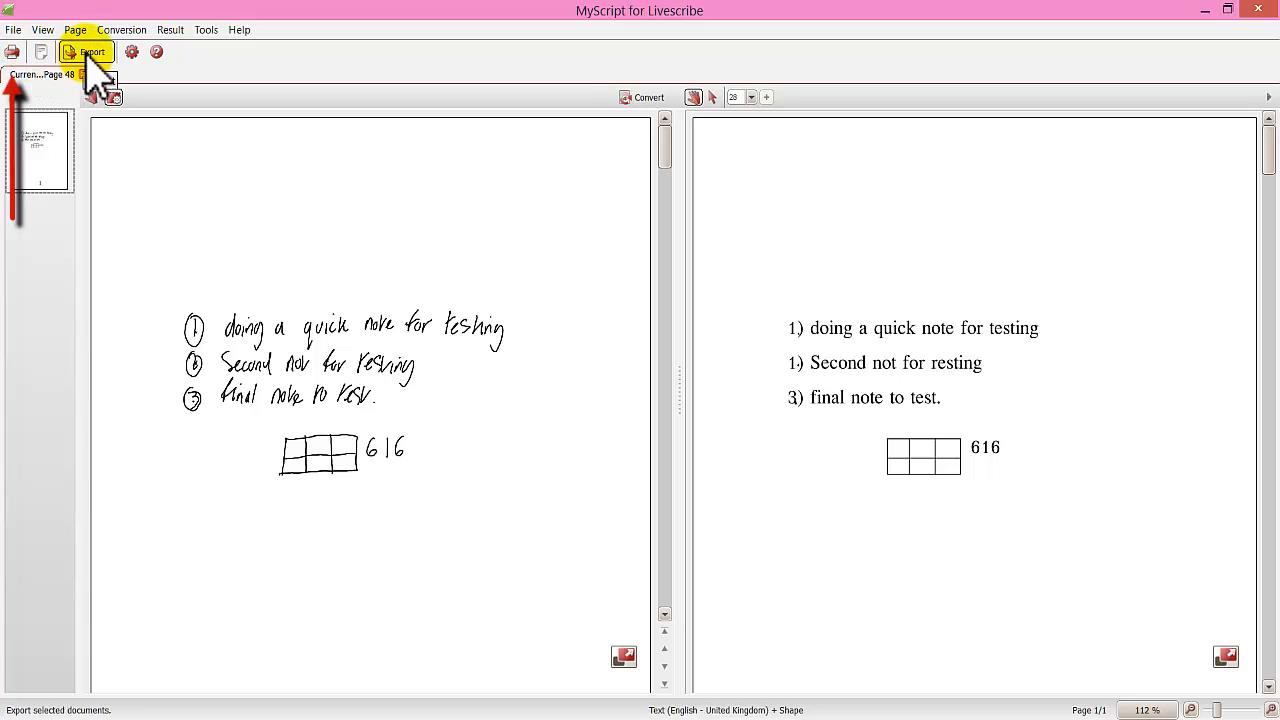
left_click(92, 52)
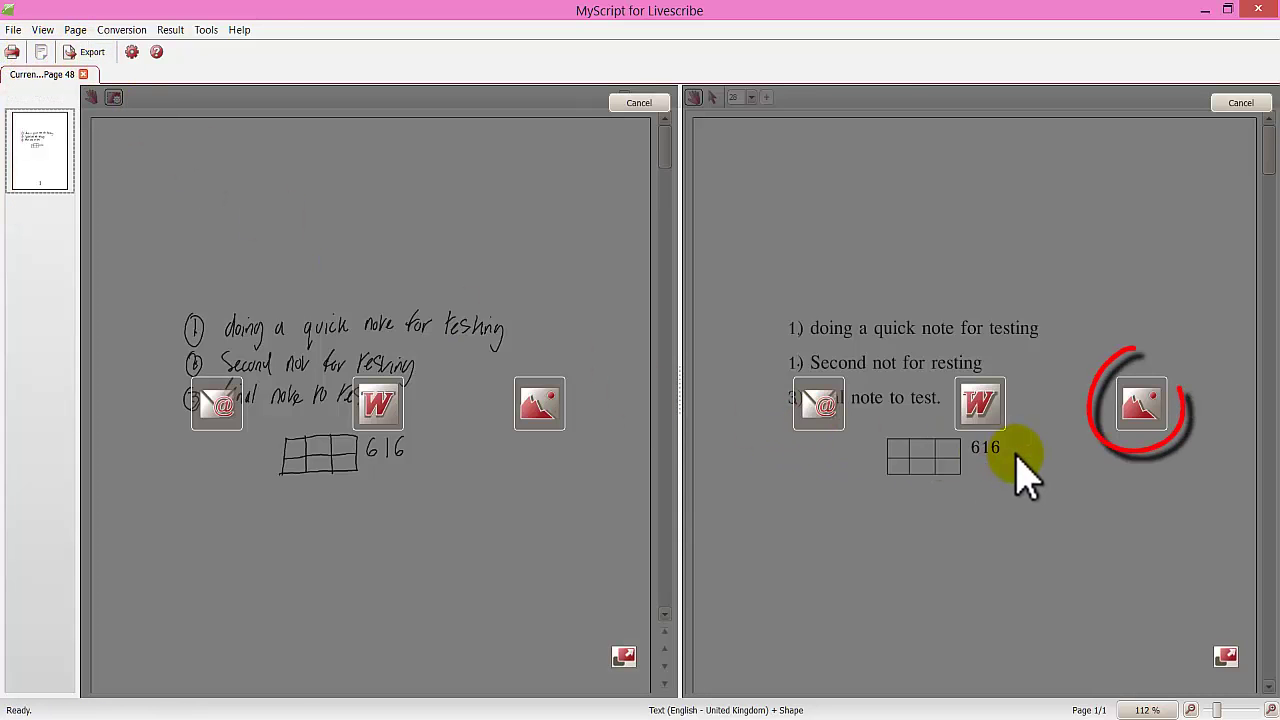
left_click(1140, 404)
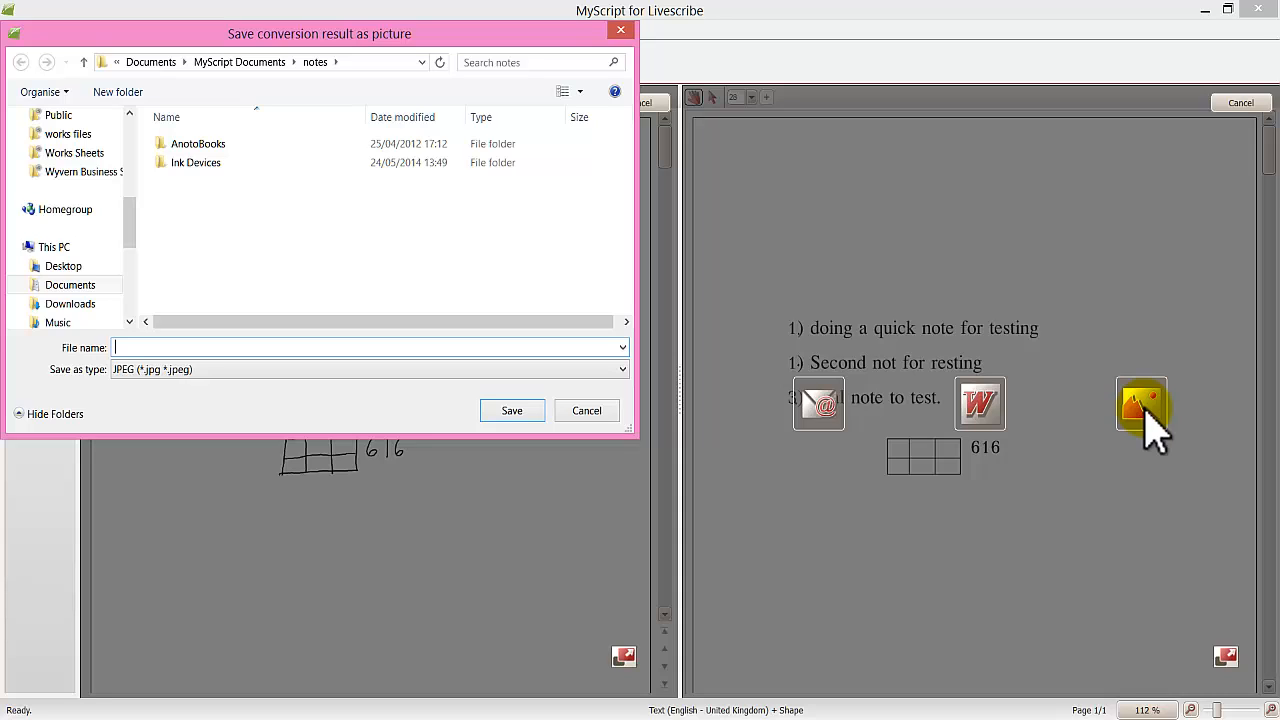
mouse_move(510, 160)
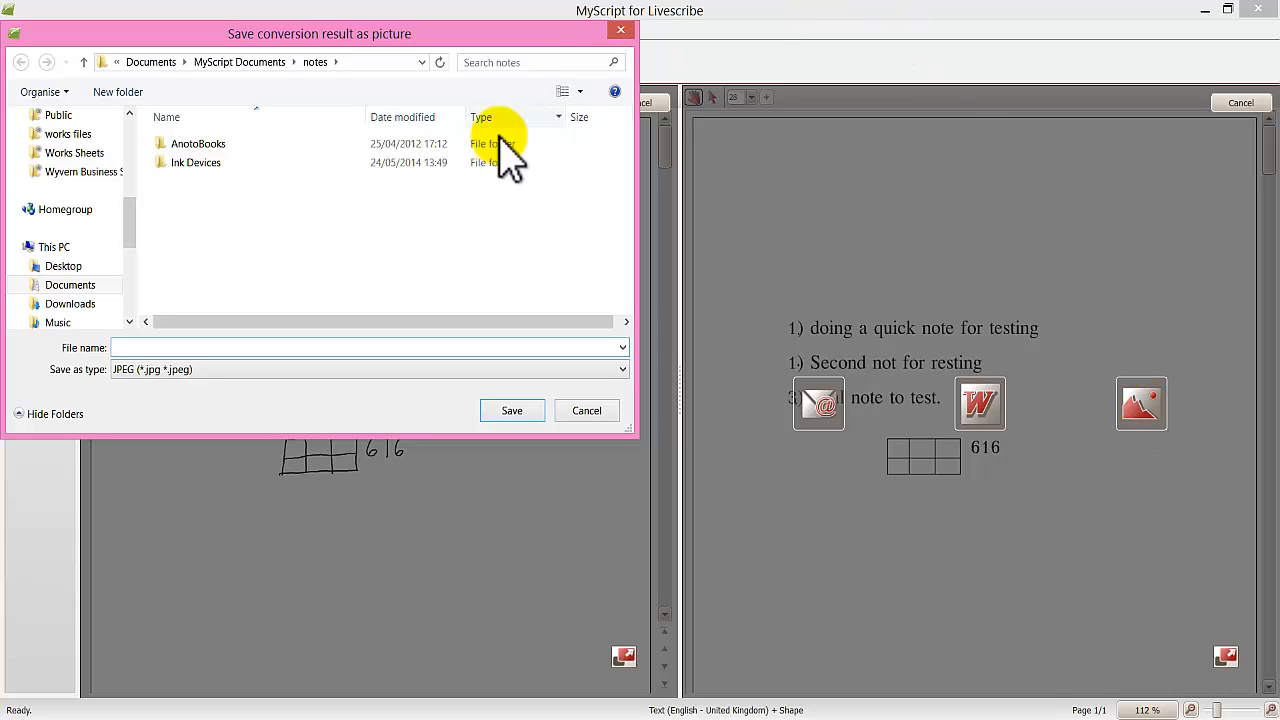
left_click(64, 264)
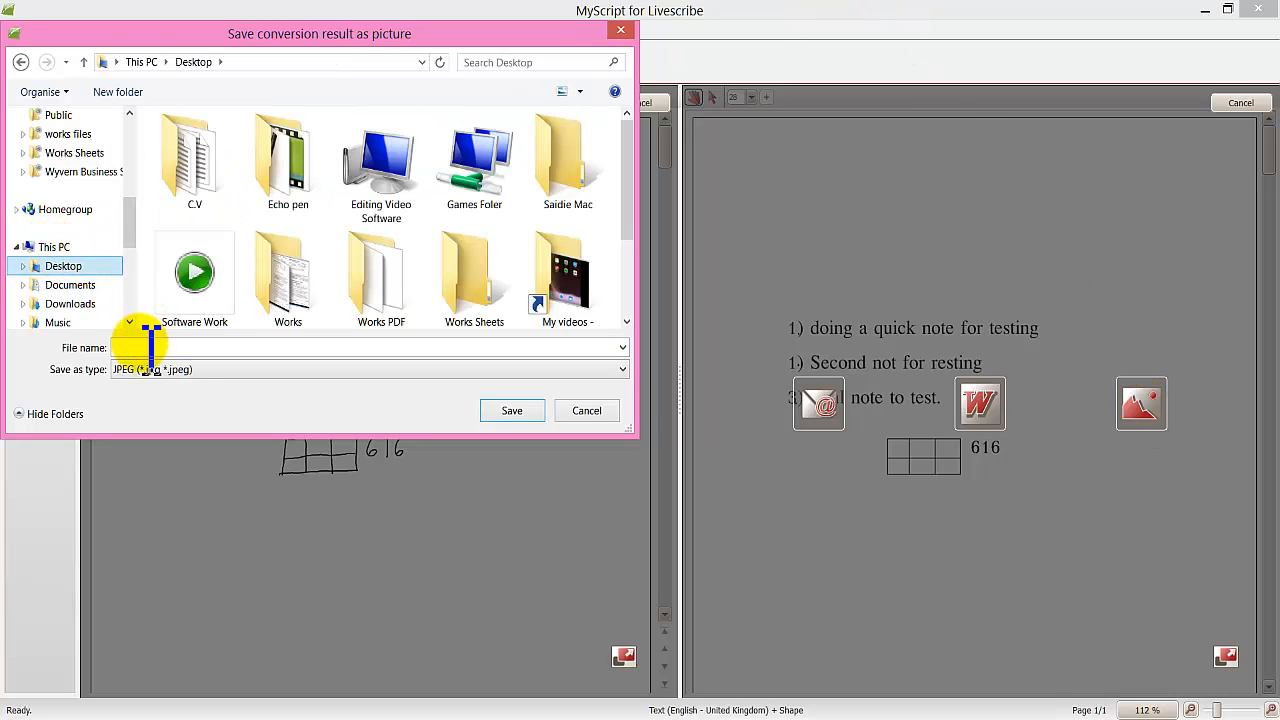
type("sam")
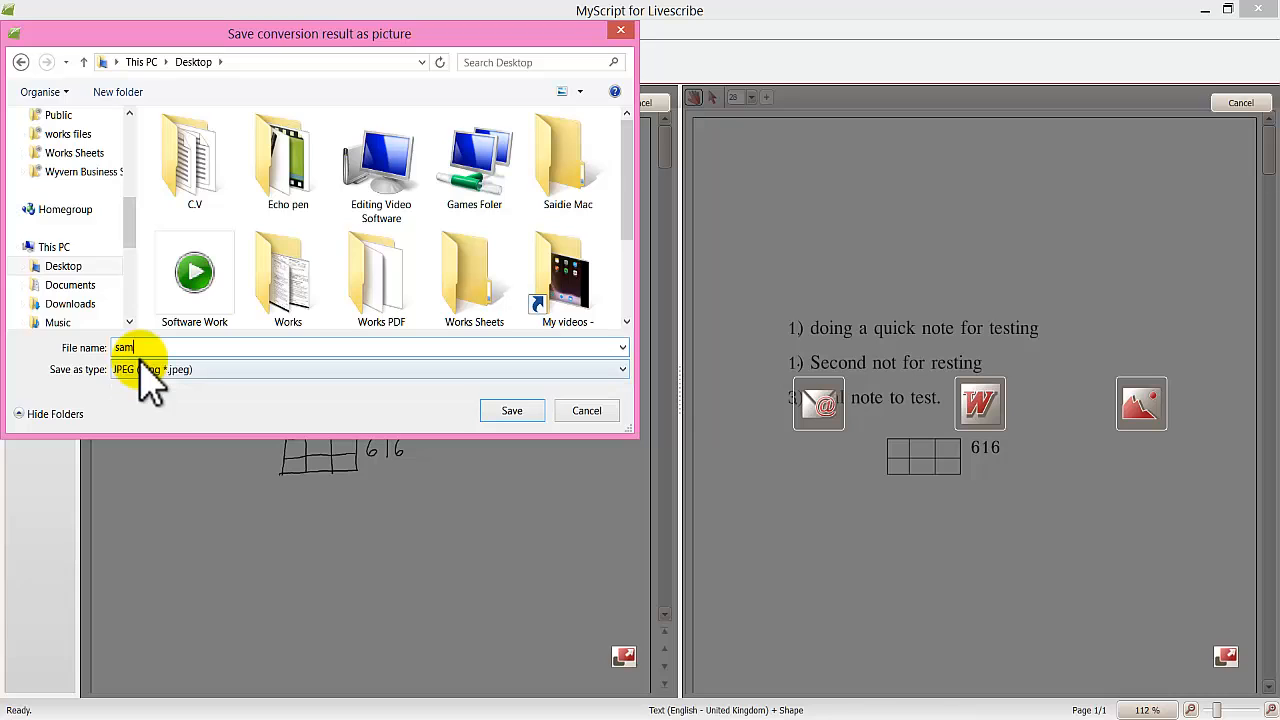
left_click(512, 410)
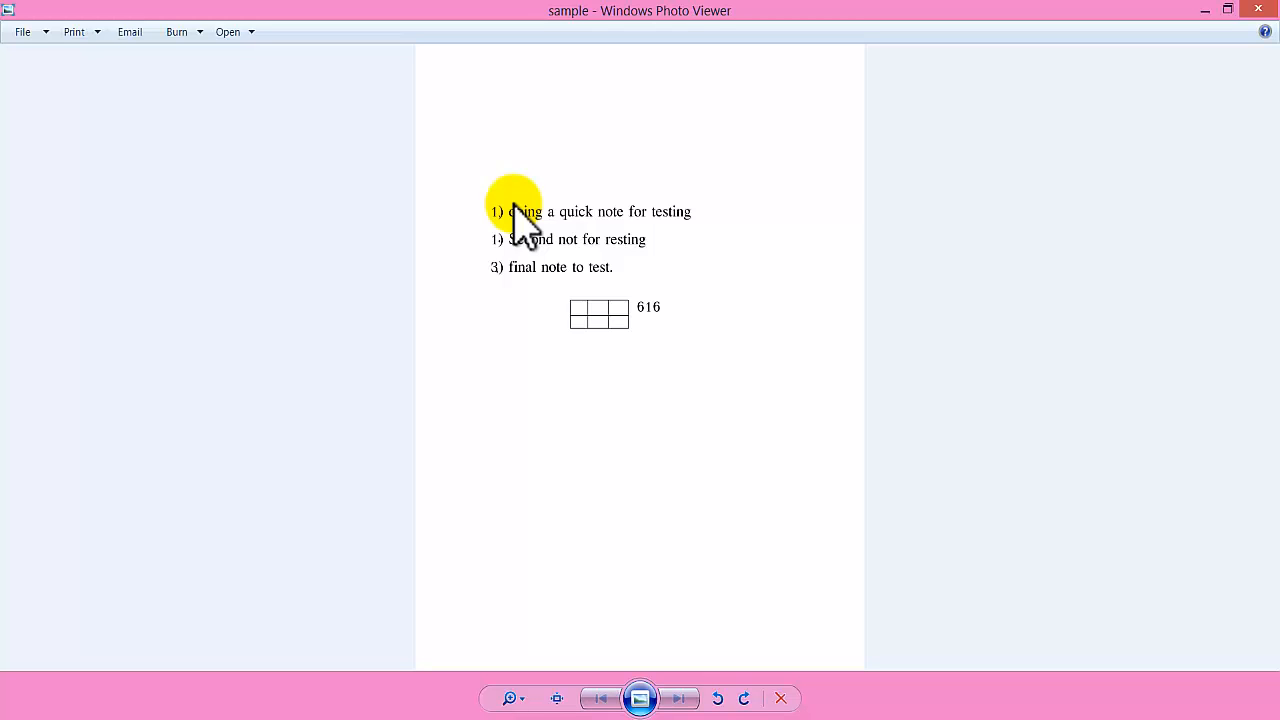
mouse_move(620, 250)
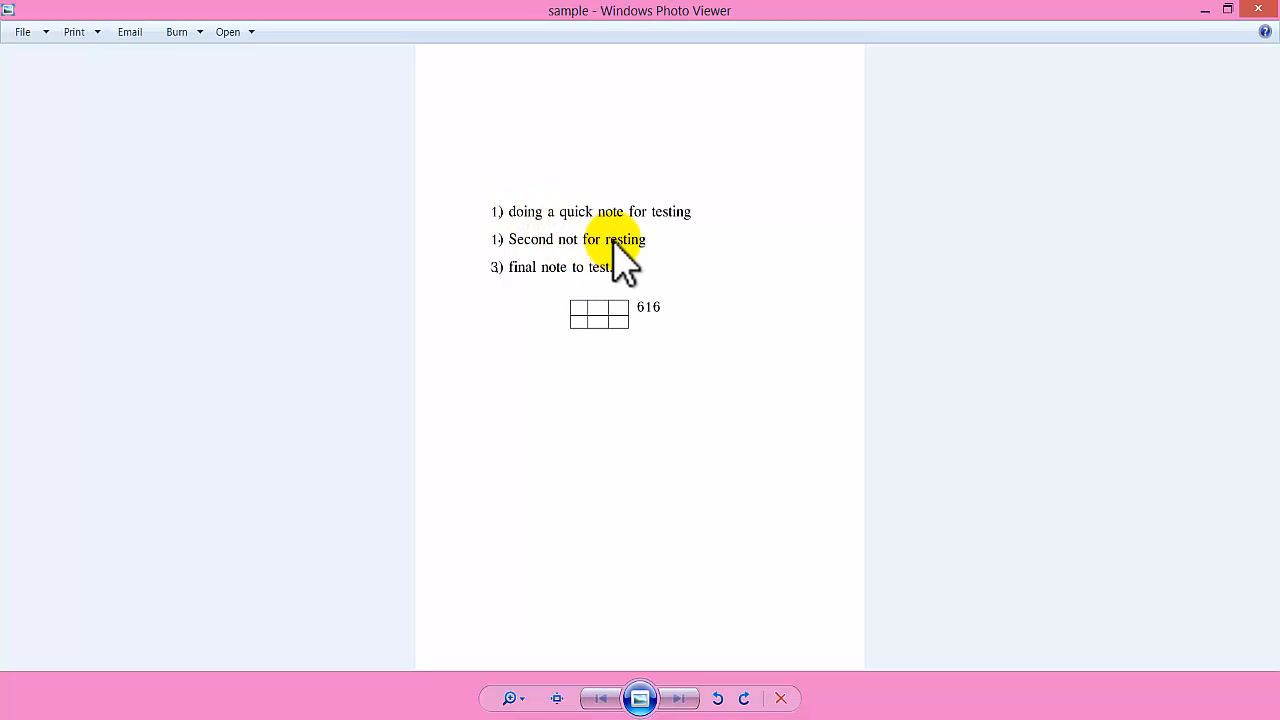
mouse_move(640, 256)
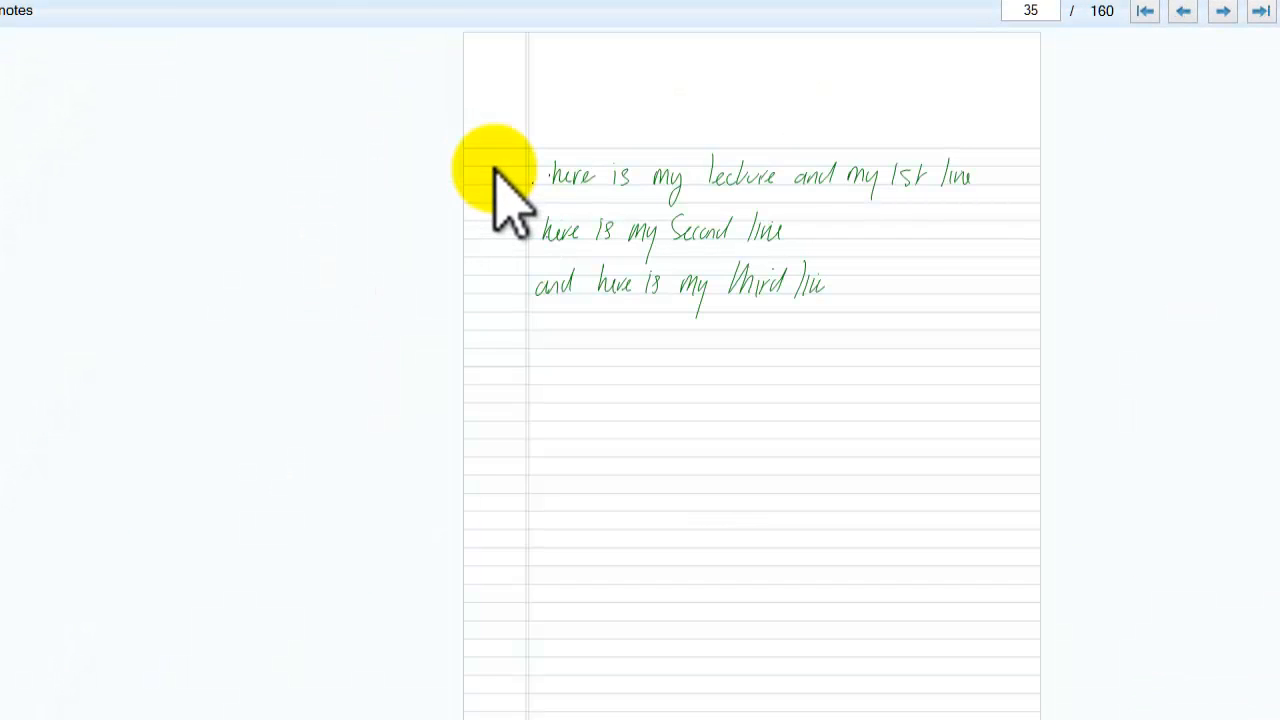
mouse_move(764, 300)
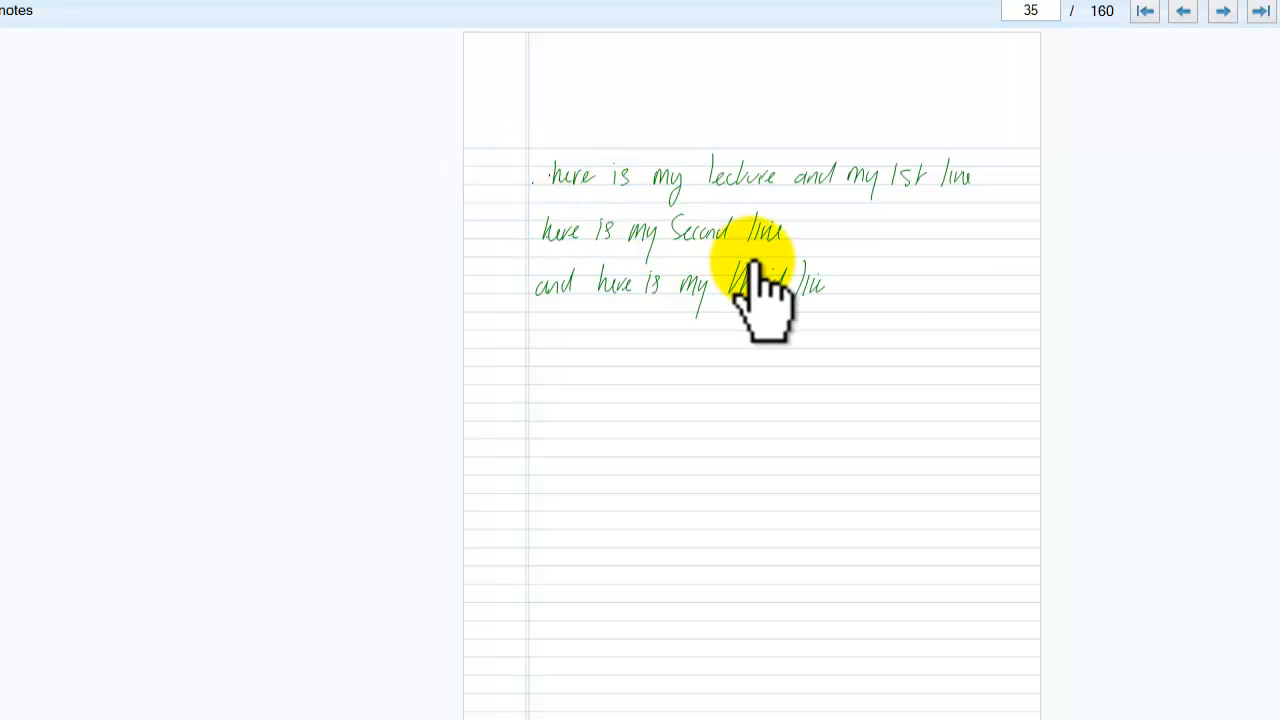
mouse_move(610, 210)
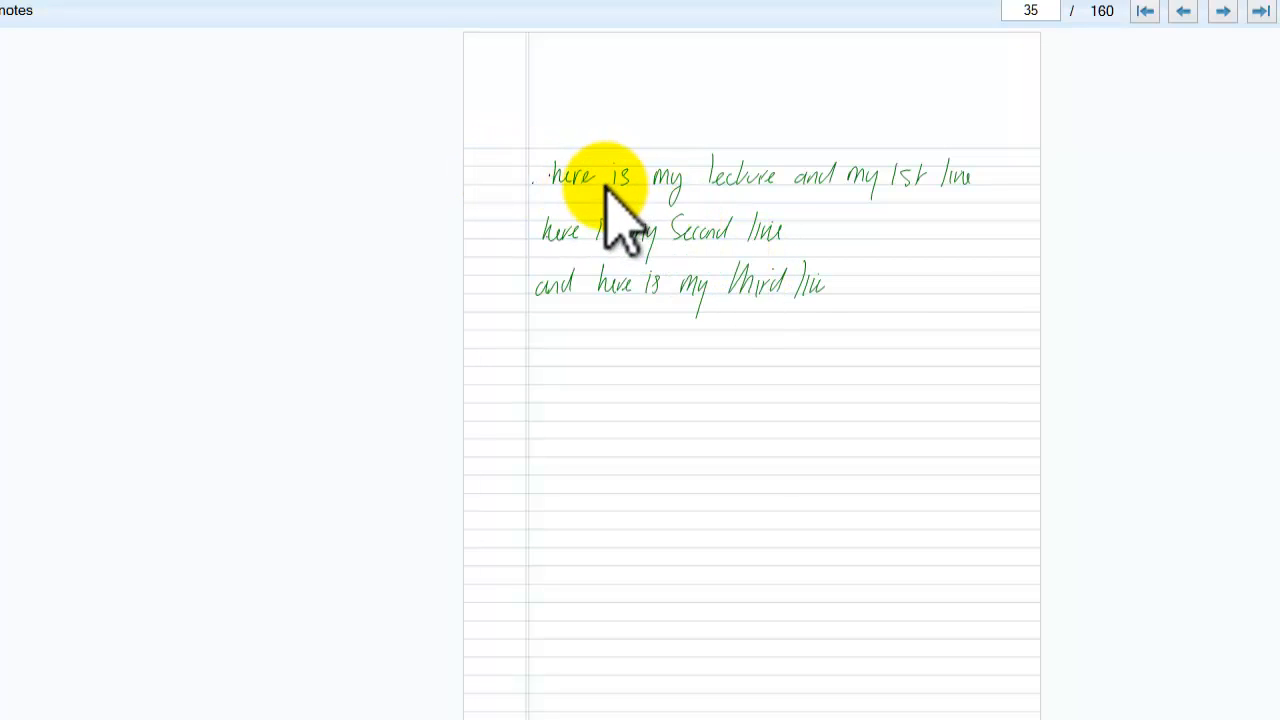
mouse_move(684, 270)
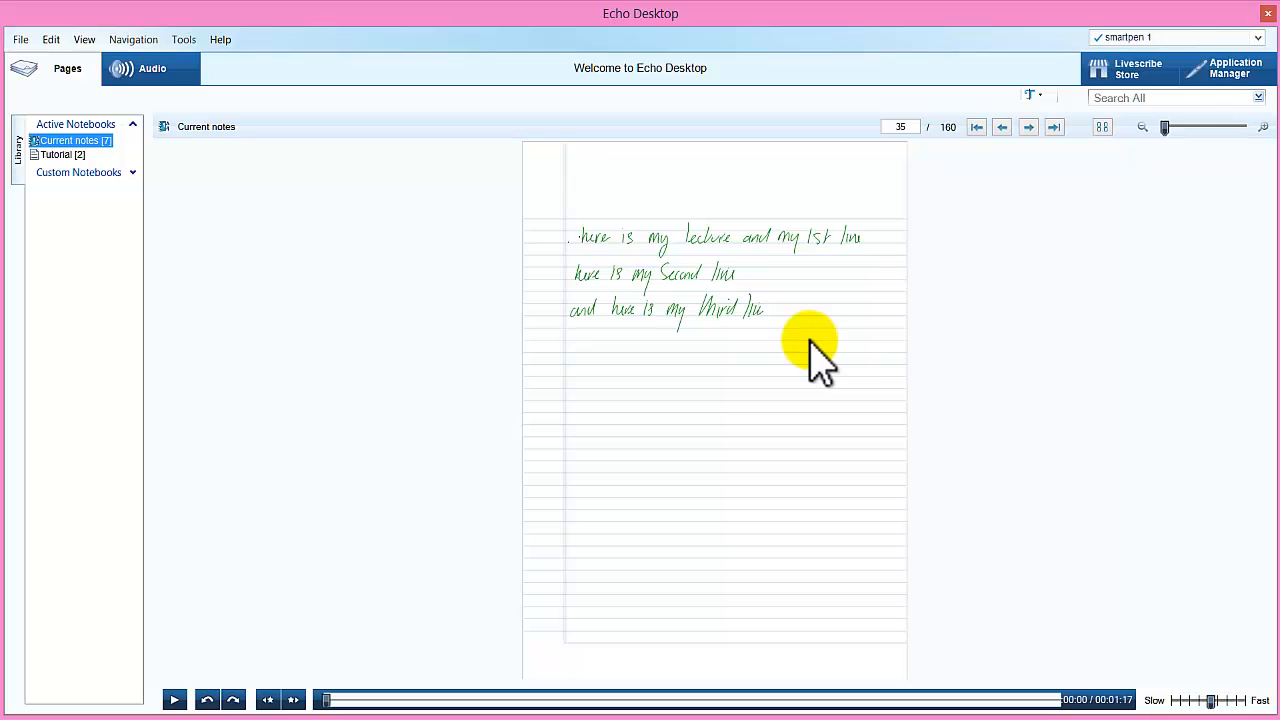
- Zoom page 35 of Current notes so its three handwritten lecture lines are large and readable
left_click_drag(1164, 128, 1178, 128)
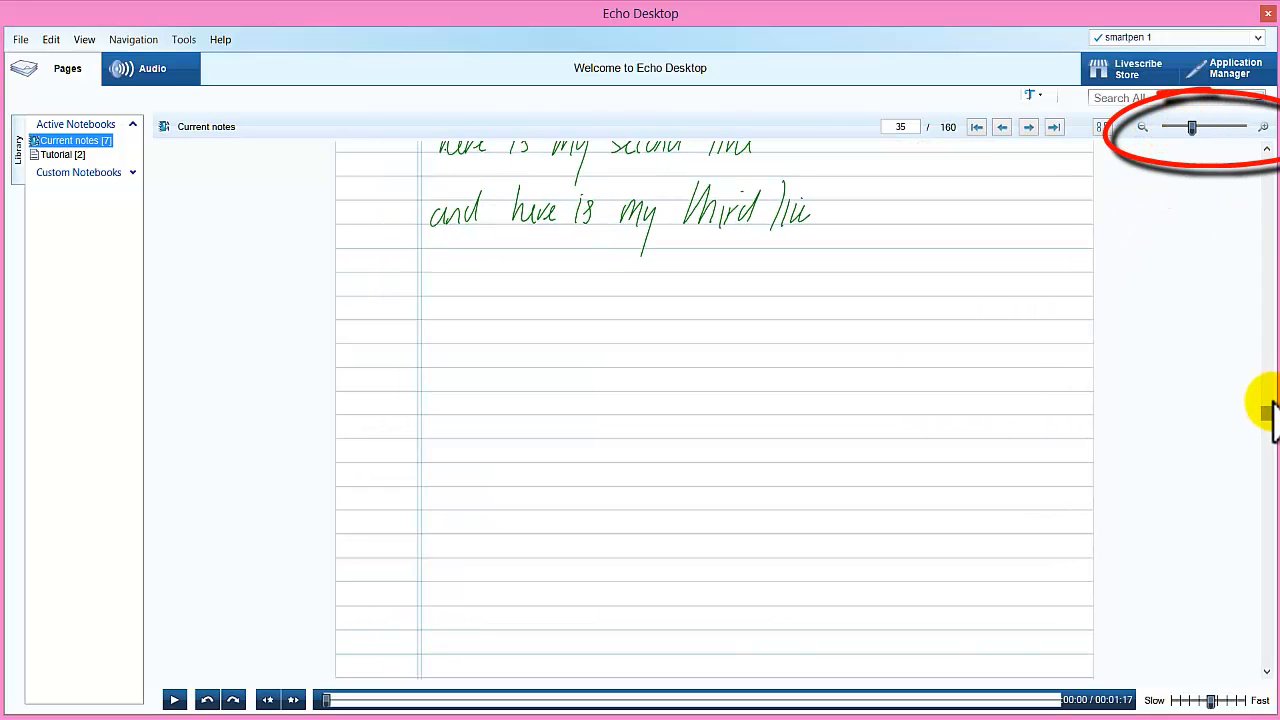
scroll("up", 3)
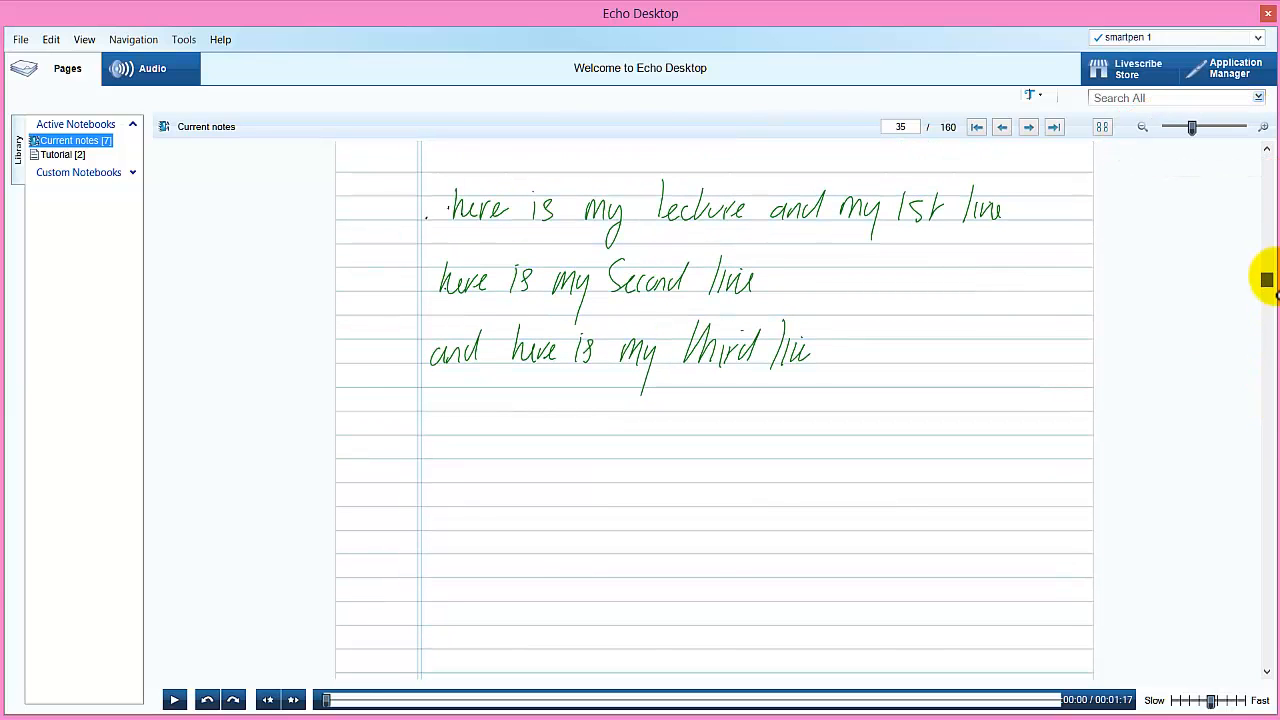
mouse_move(1076, 336)
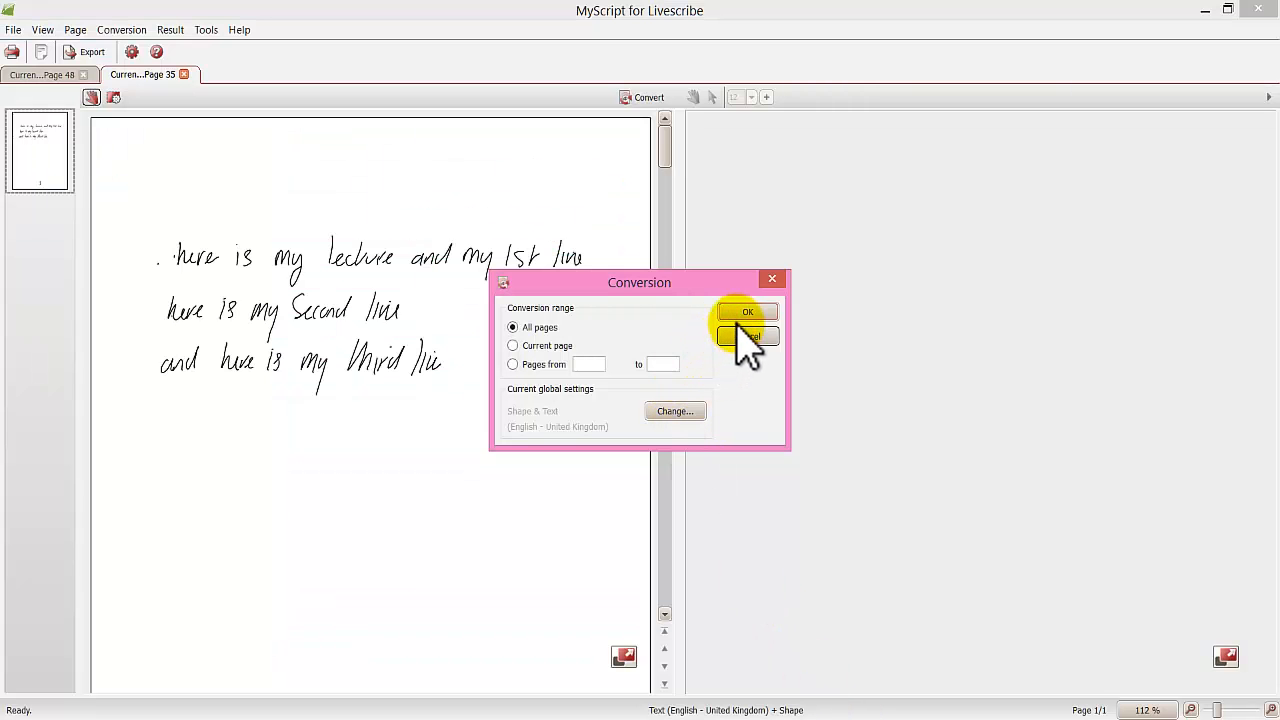
- Convert All pages so page 35's three lecture lines appear as typed text beside the ink
left_click(748, 312)
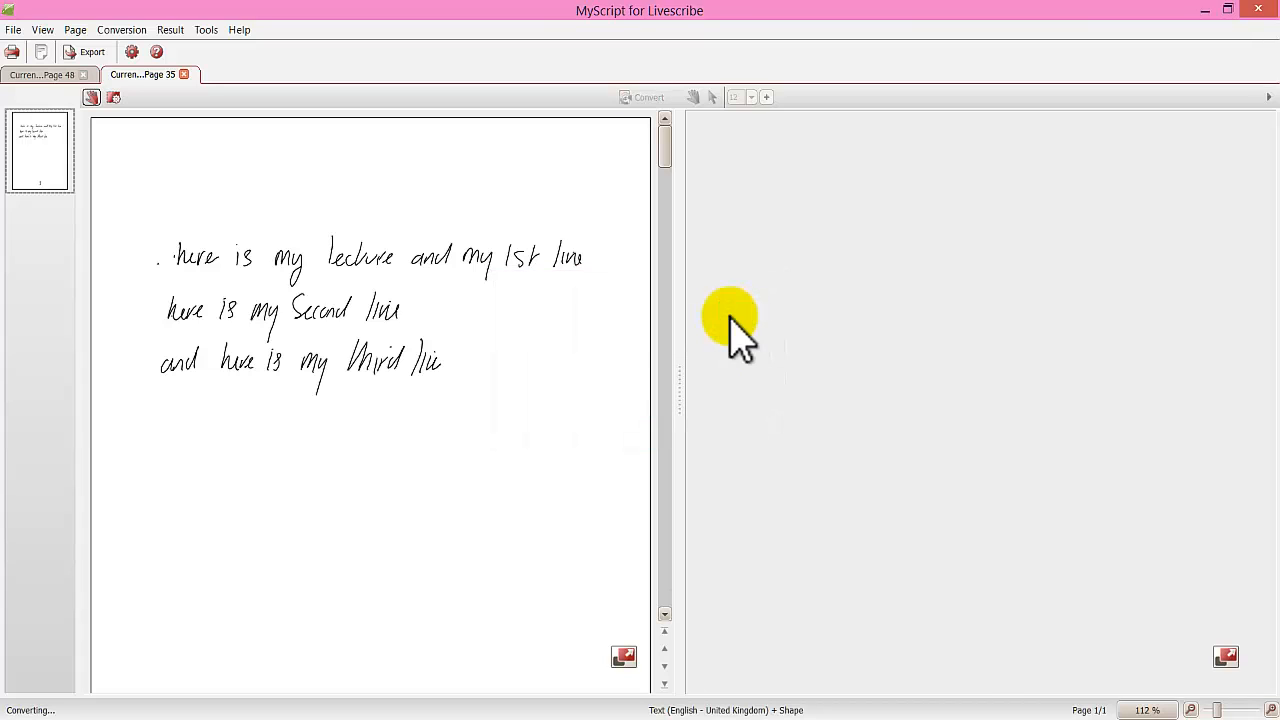
left_click(640, 96)
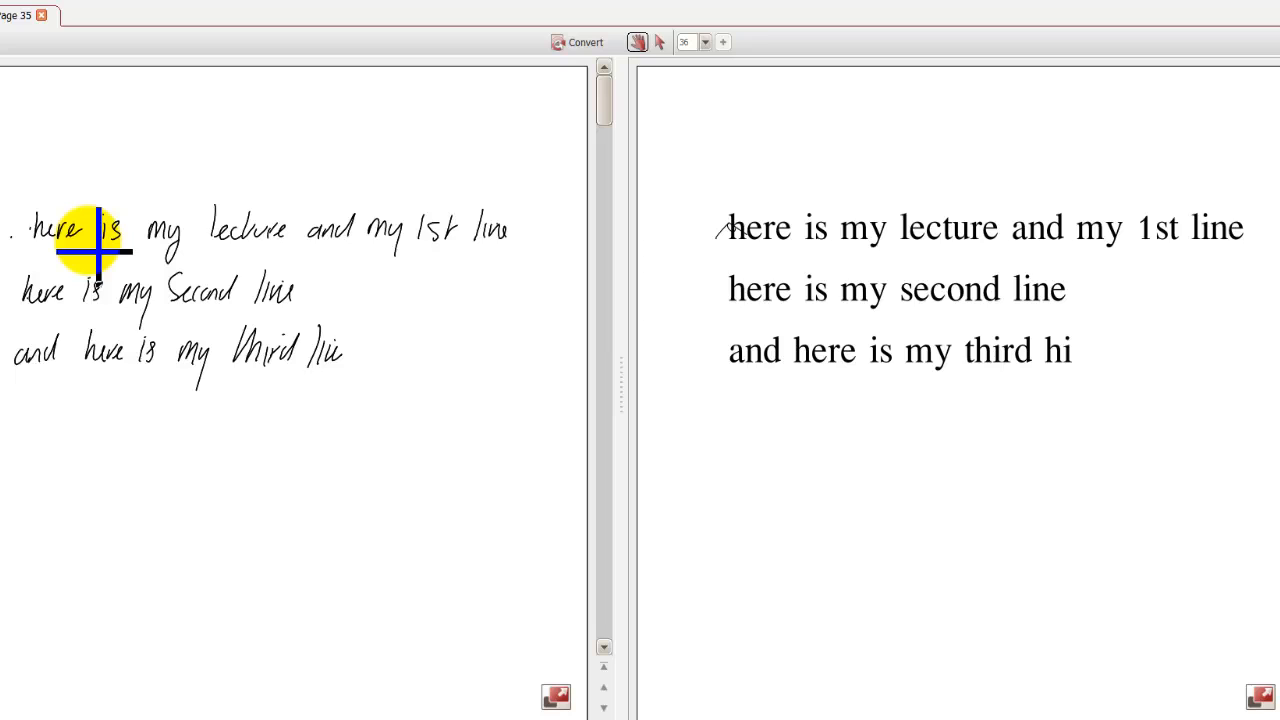
mouse_move(496, 256)
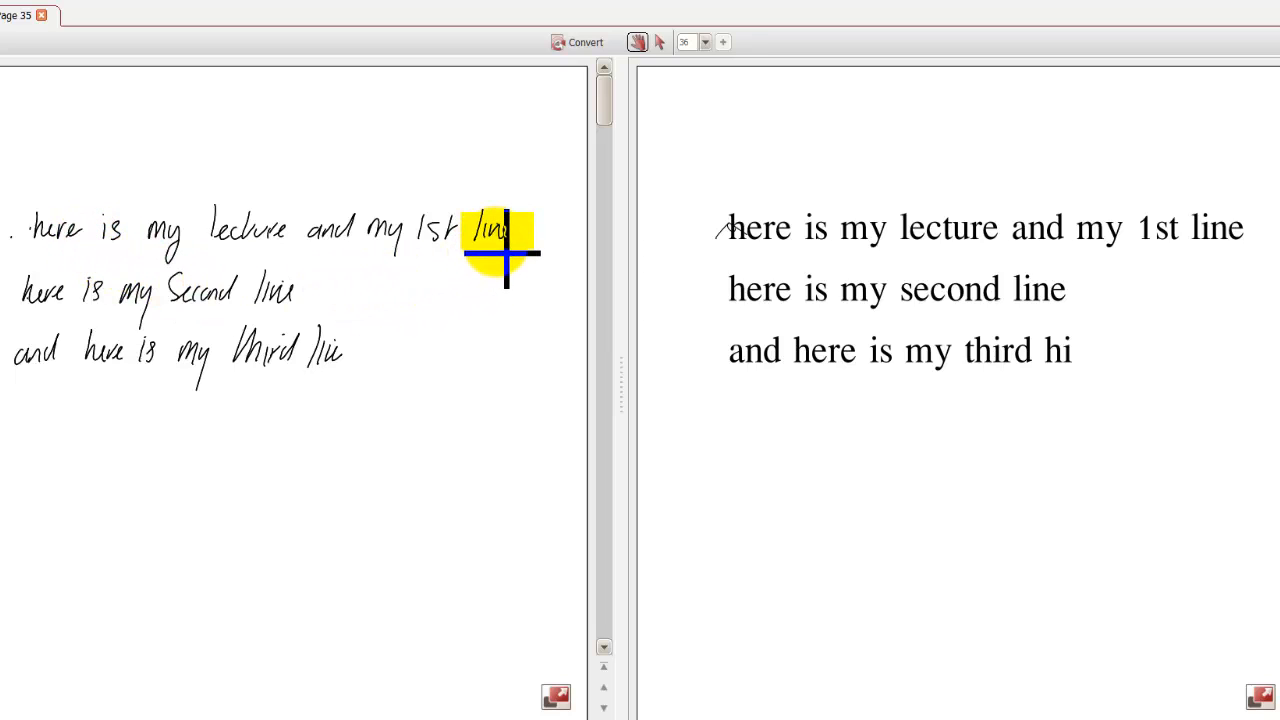
mouse_move(196, 356)
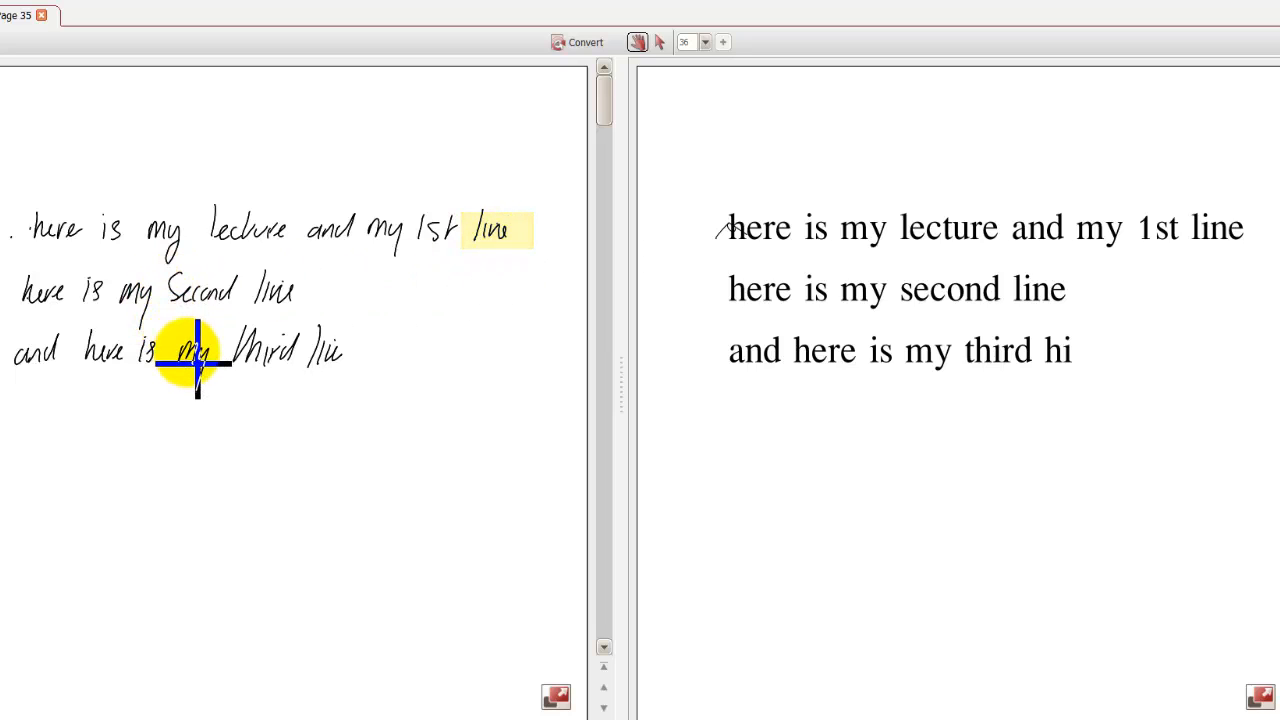
mouse_move(184, 436)
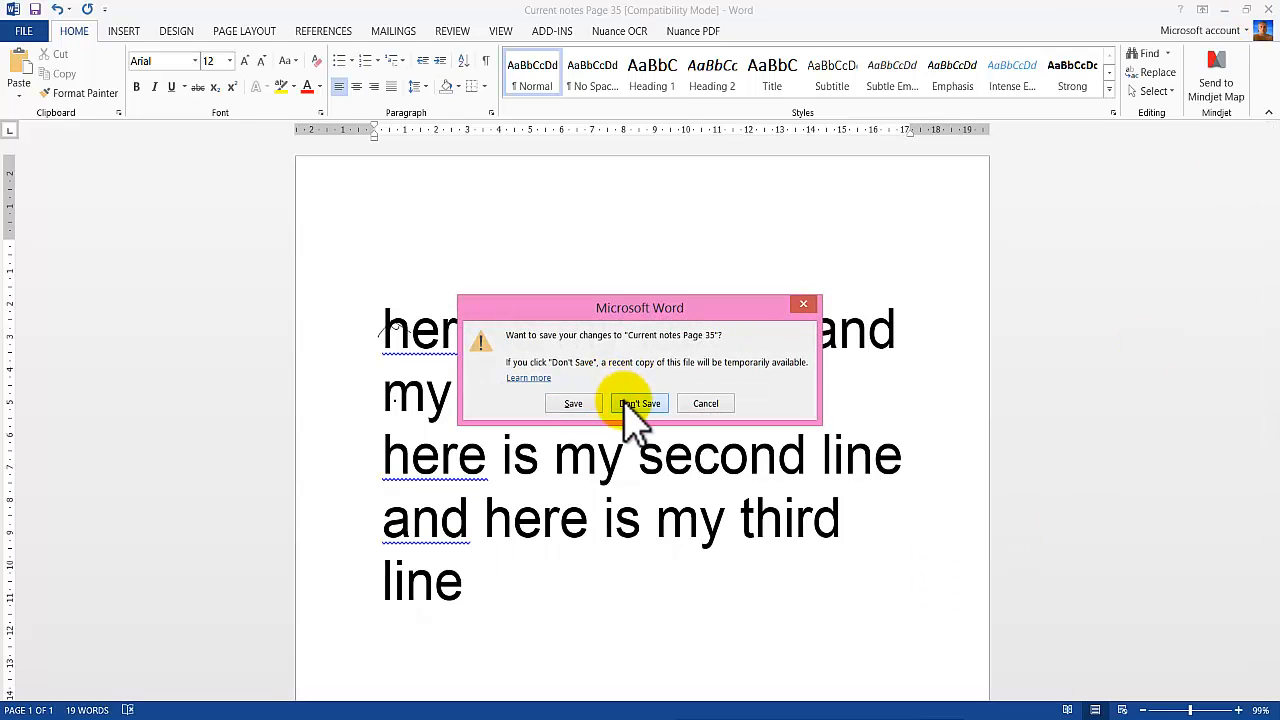
- Discard the changes with Don't Save, closing the converted notes document
left_click(640, 404)
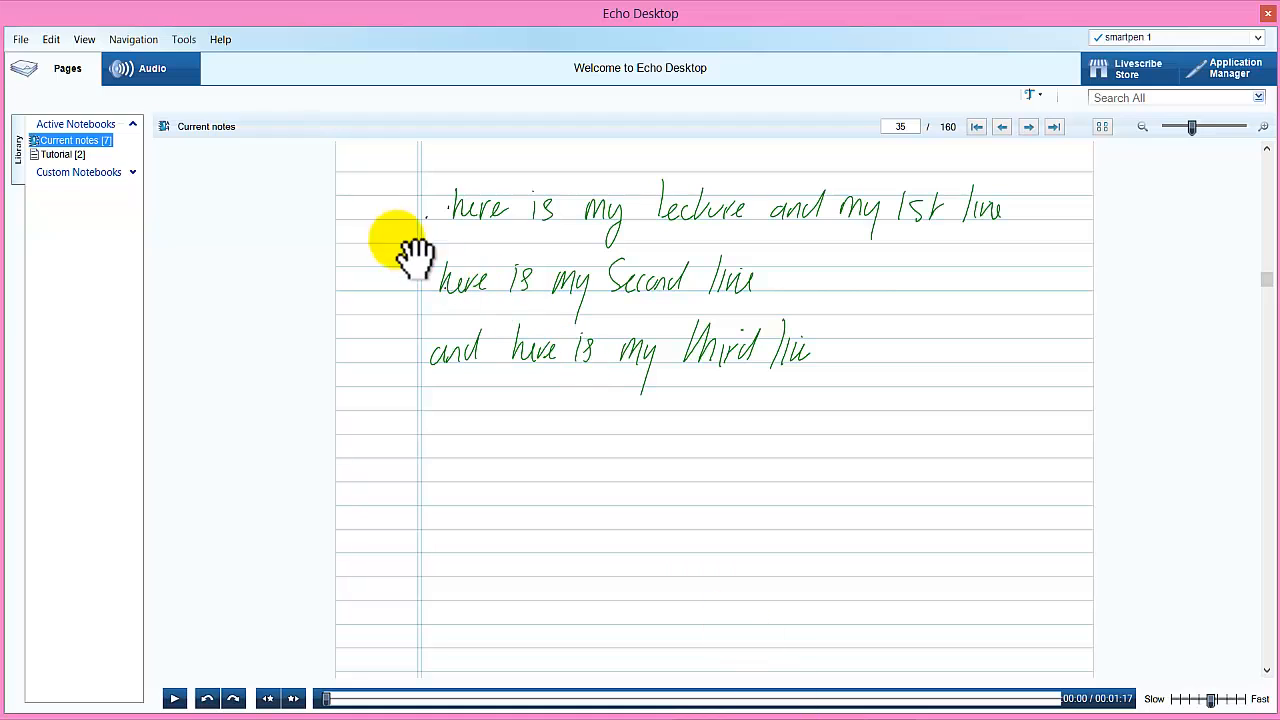
mouse_move(884, 256)
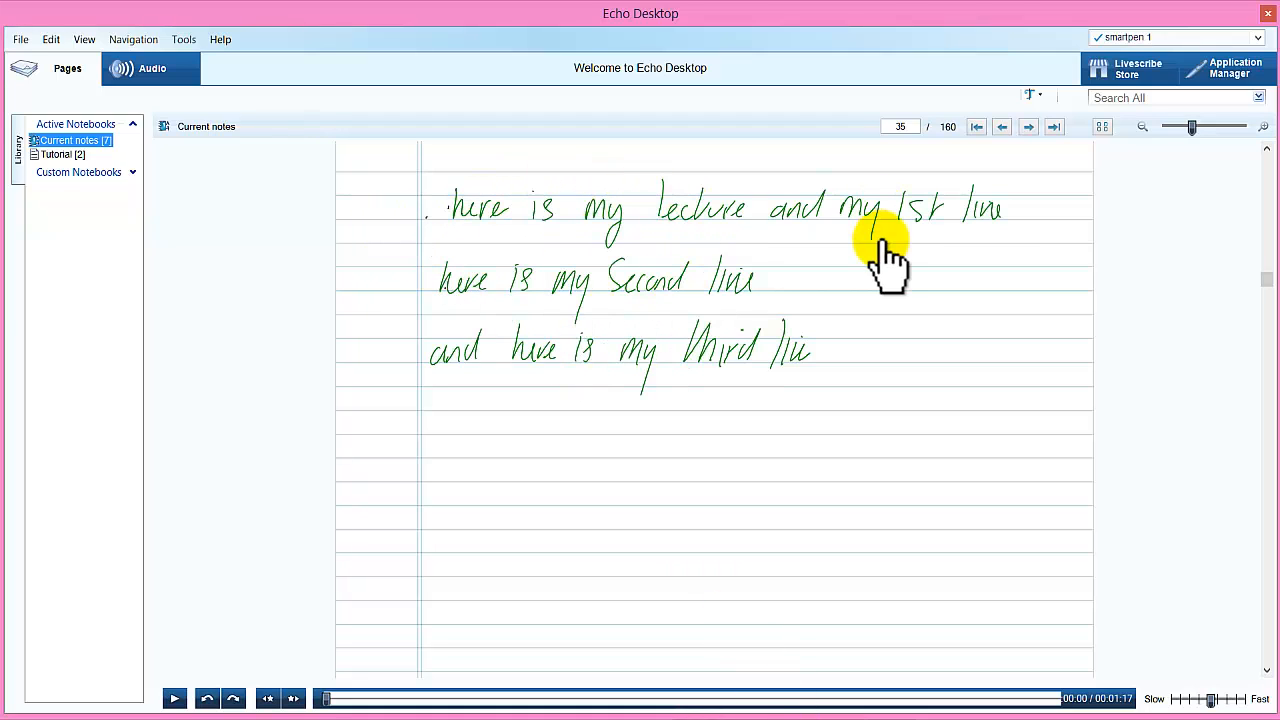
mouse_move(1110, 140)
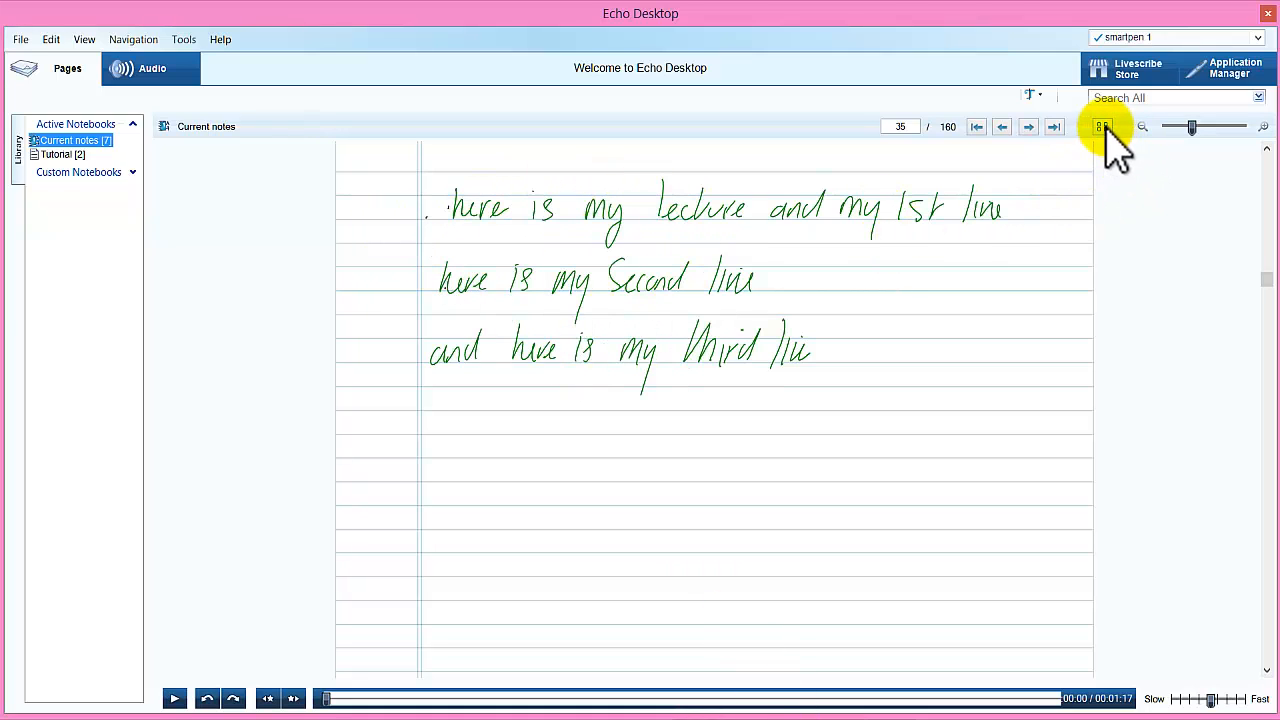
- Switch the notebook from single page to the thumbnail grid, then bring up the Tools menu
left_click(1102, 126)
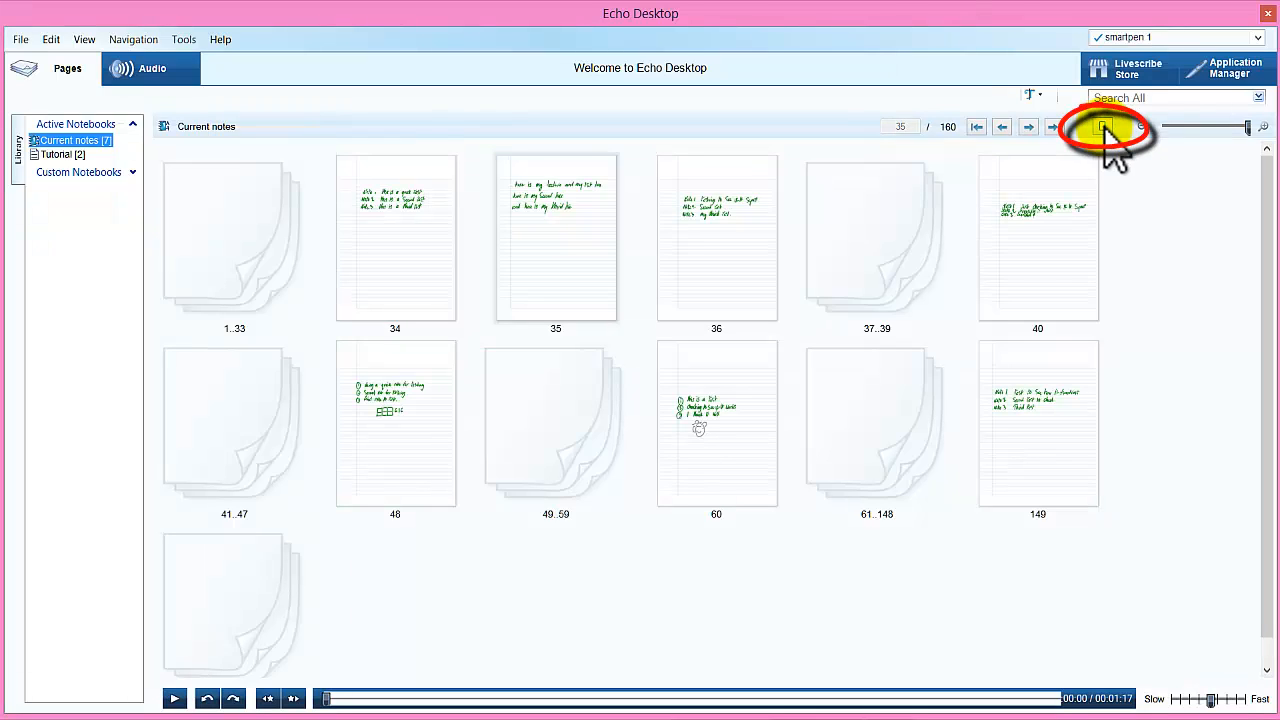
left_click(184, 40)
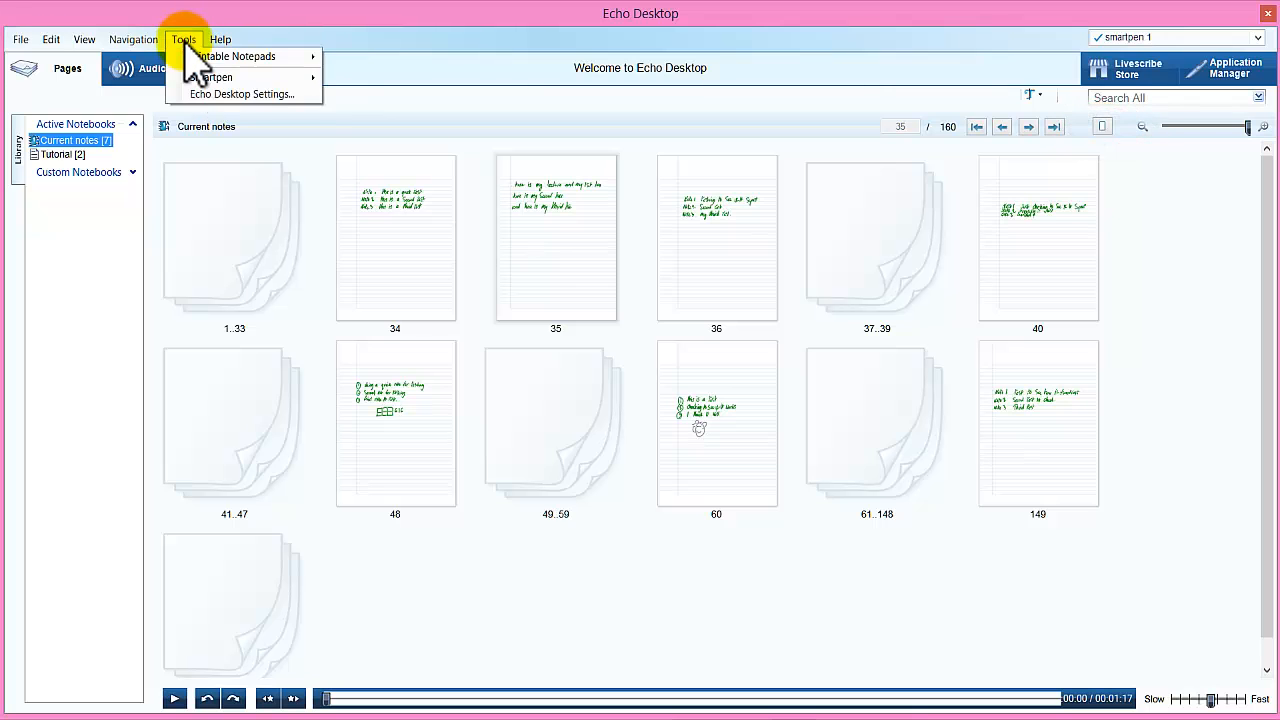
mouse_move(210, 78)
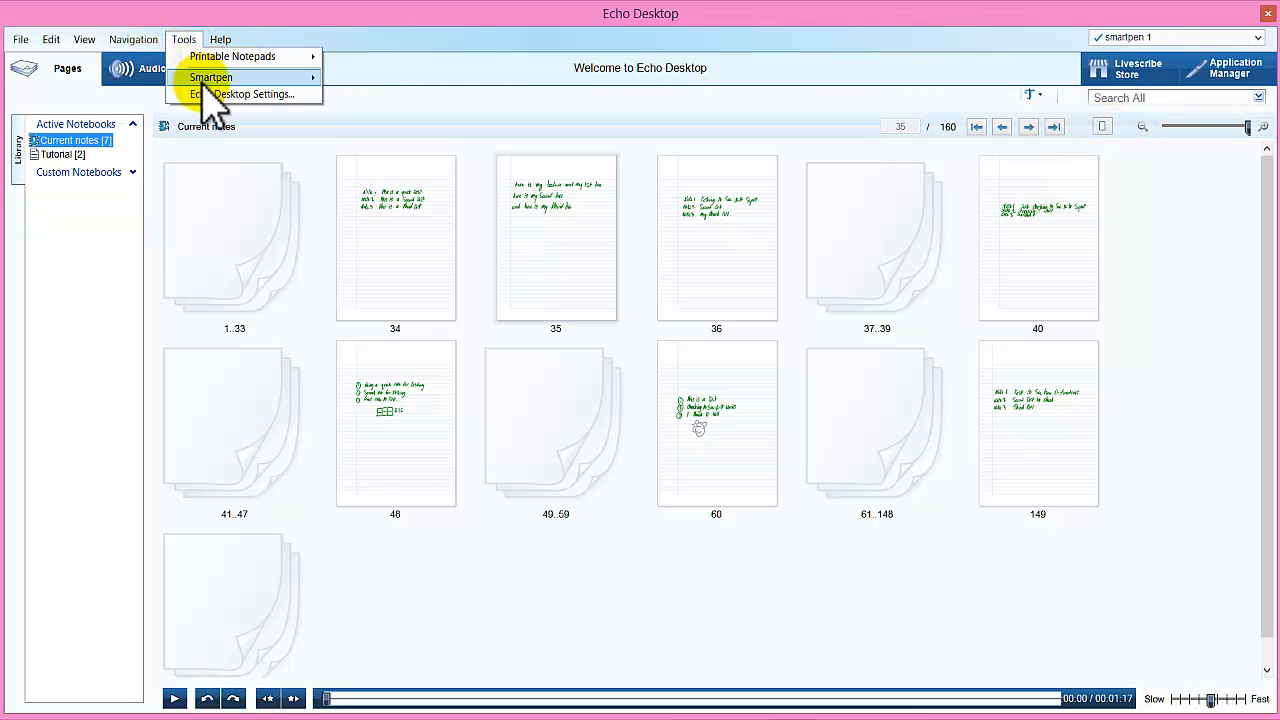
left_click(252, 94)
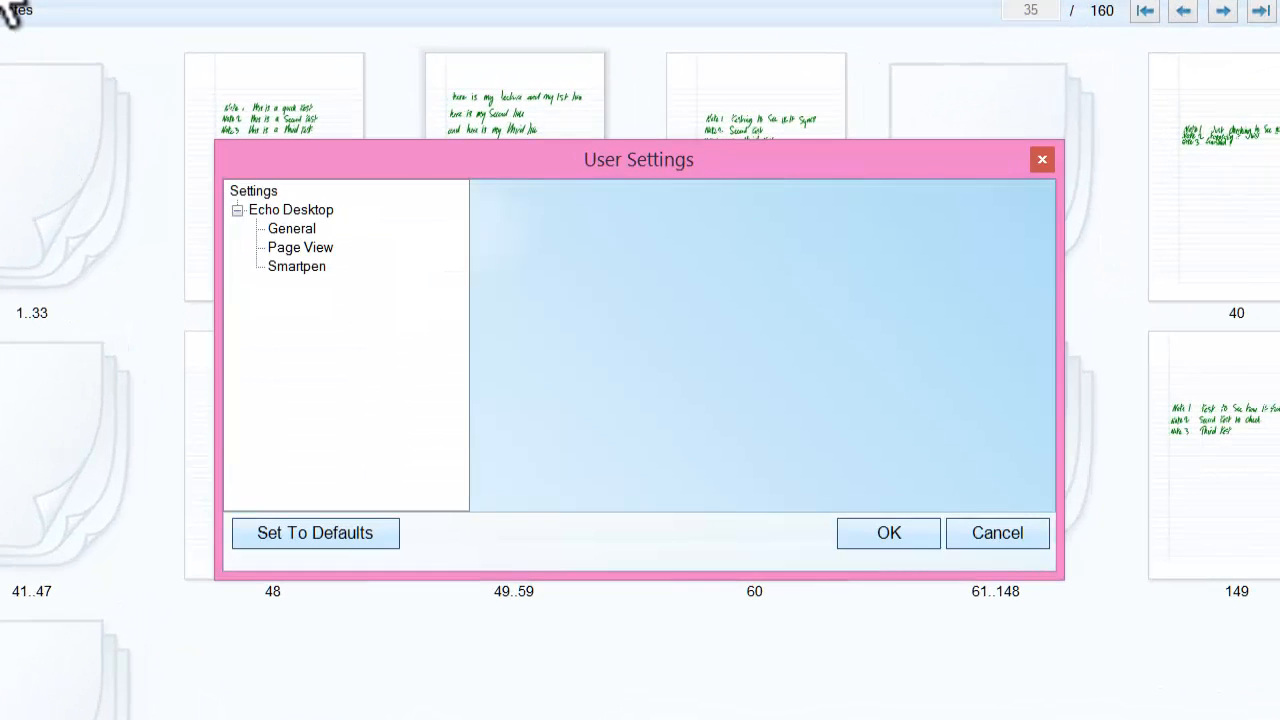
left_click(292, 228)
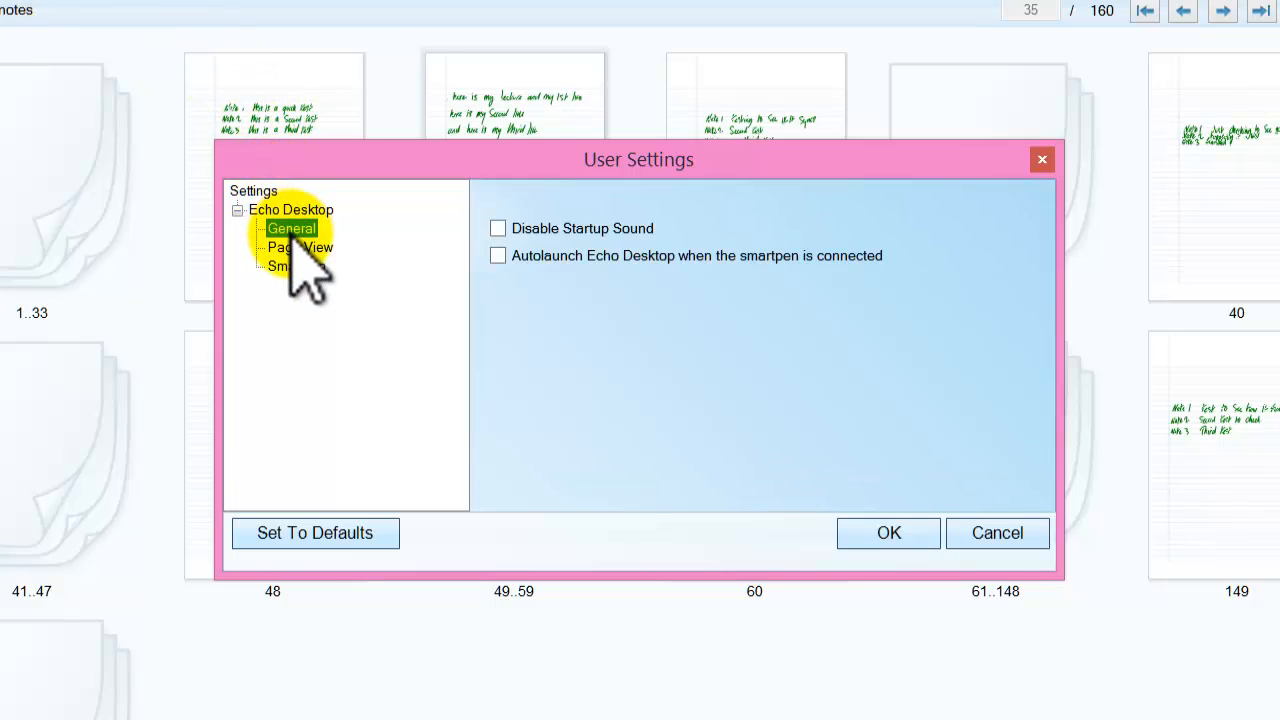
mouse_move(510, 250)
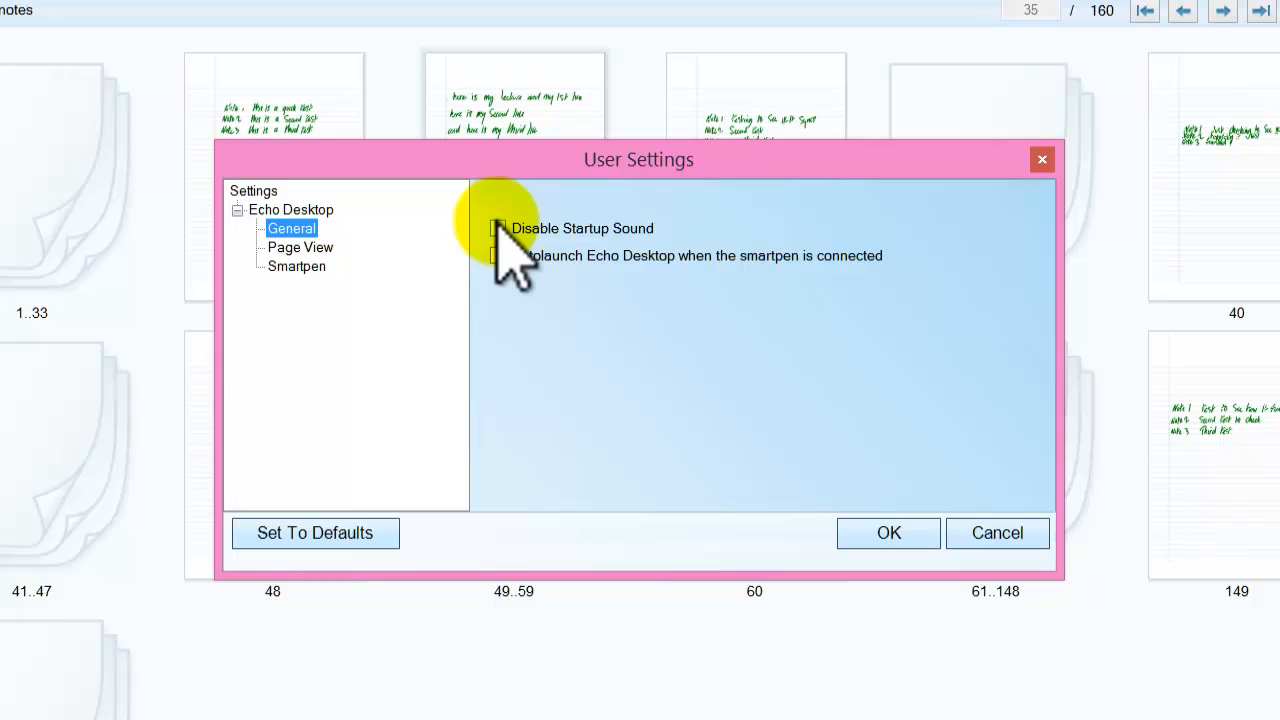
mouse_move(524, 290)
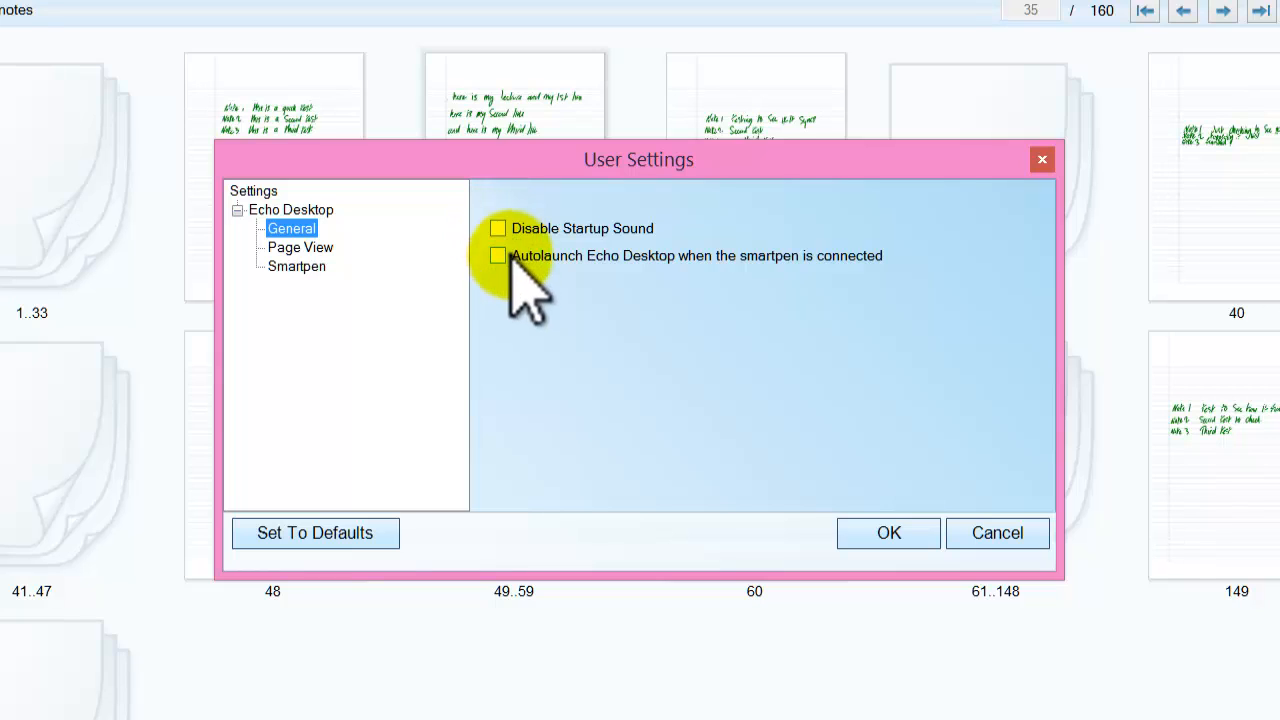
mouse_move(516, 300)
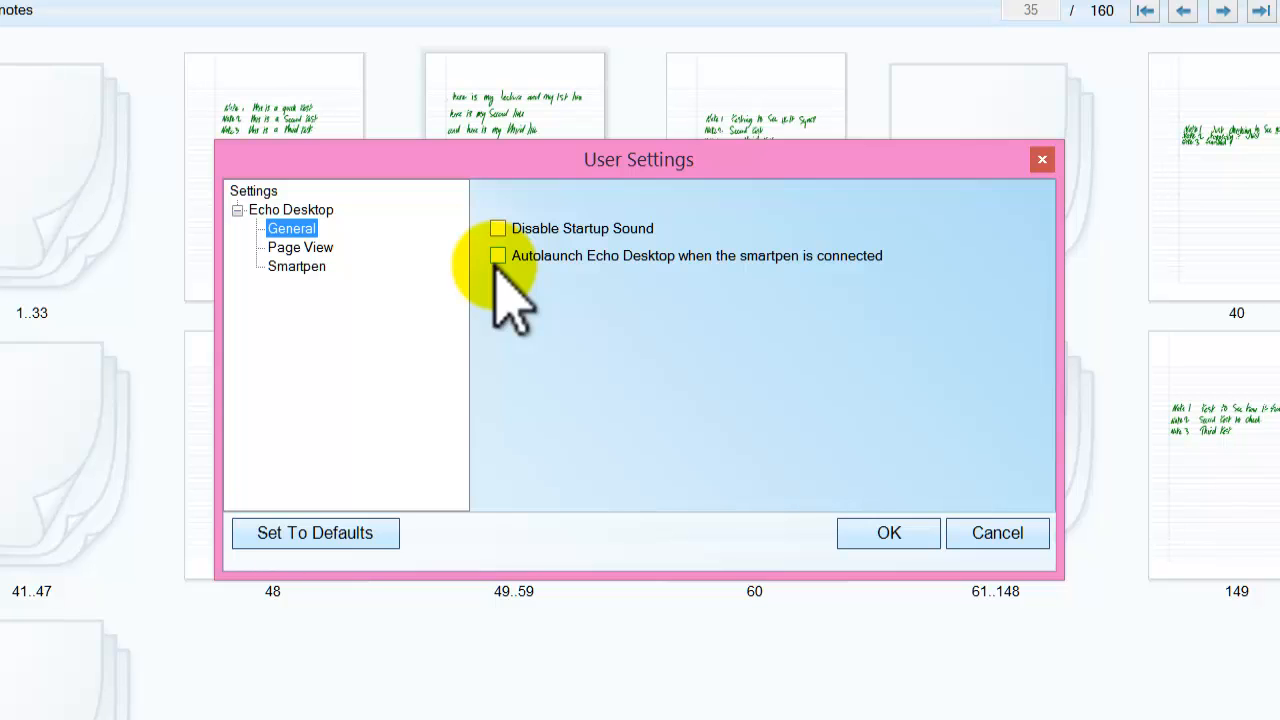
left_click(300, 248)
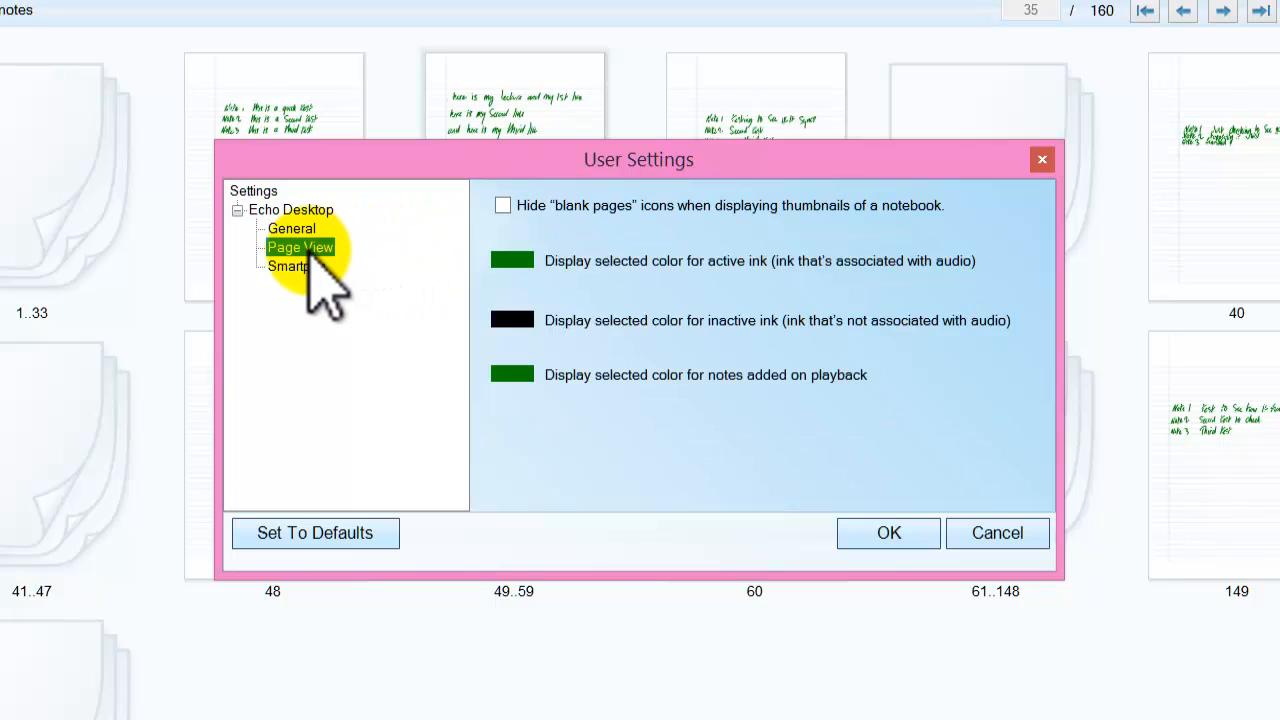
left_click(288, 266)
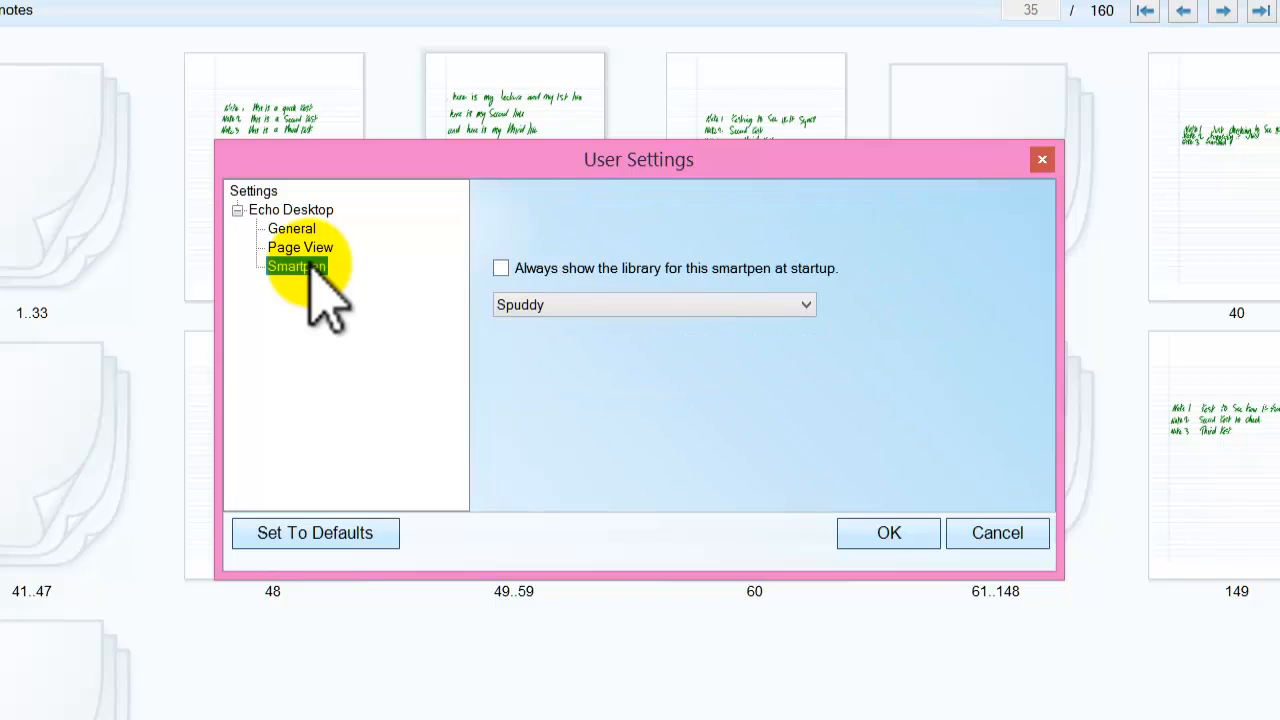
mouse_move(680, 320)
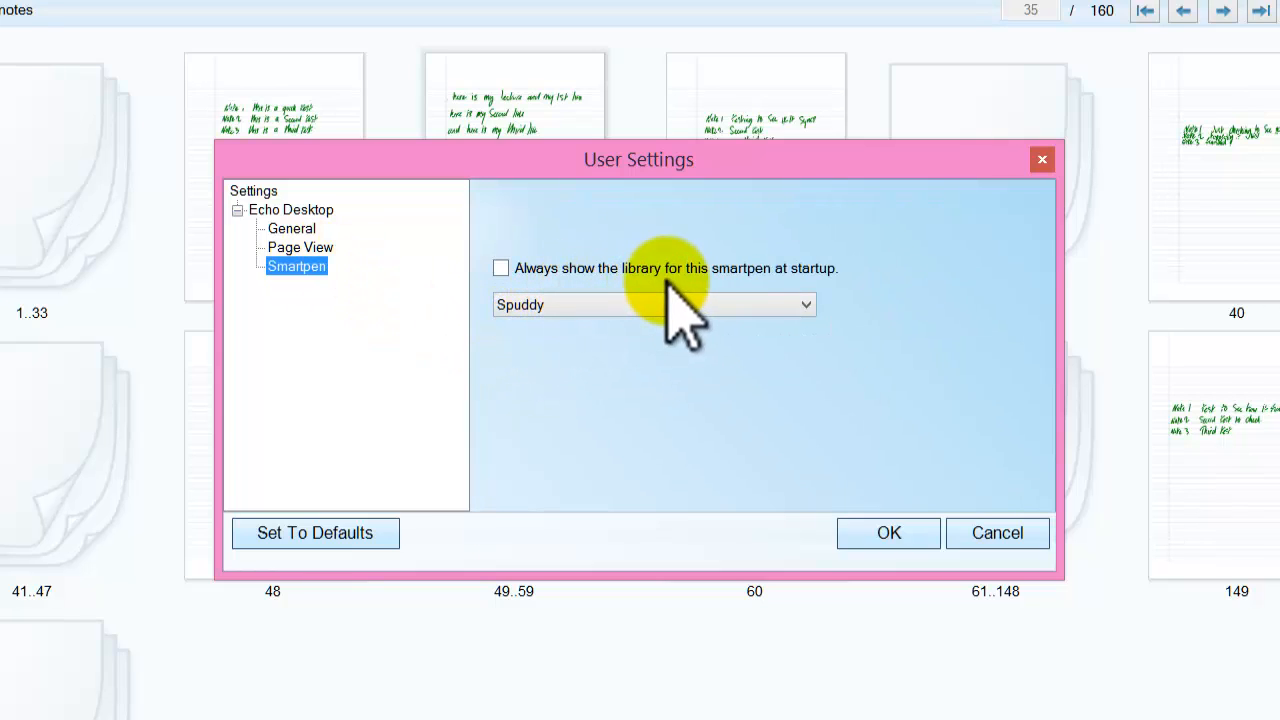
left_click(500, 268)
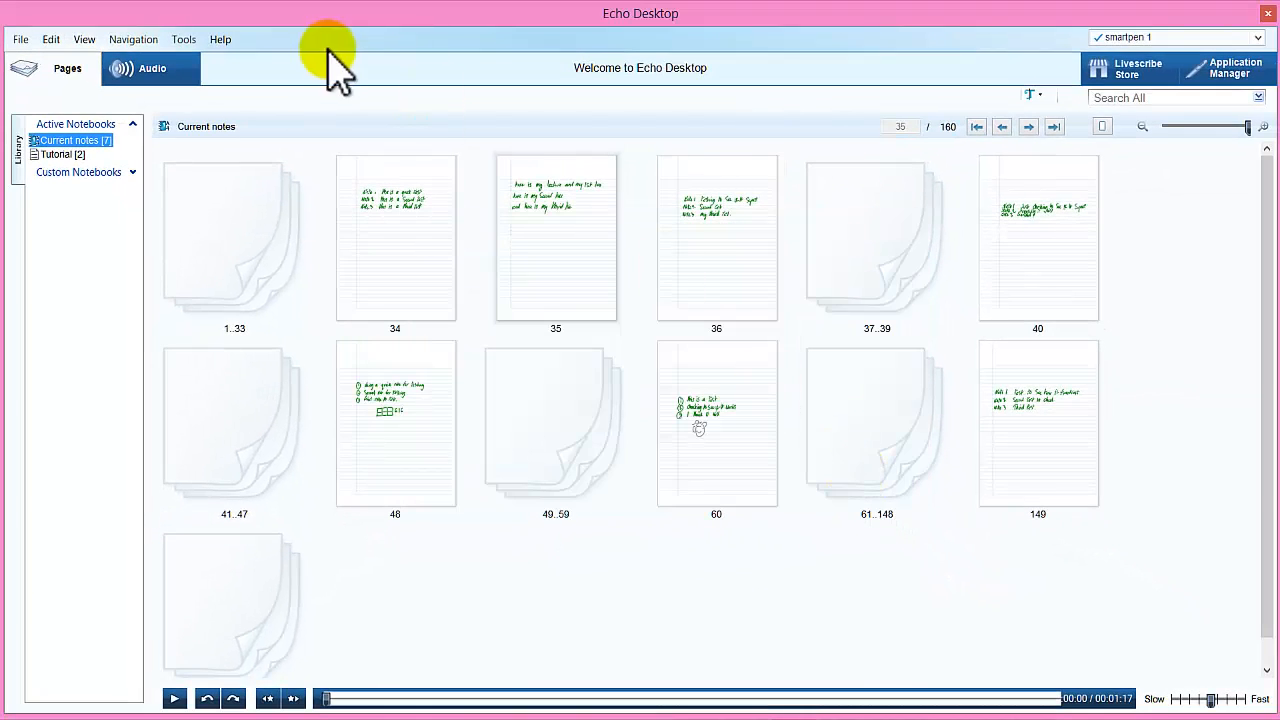
left_click(84, 40)
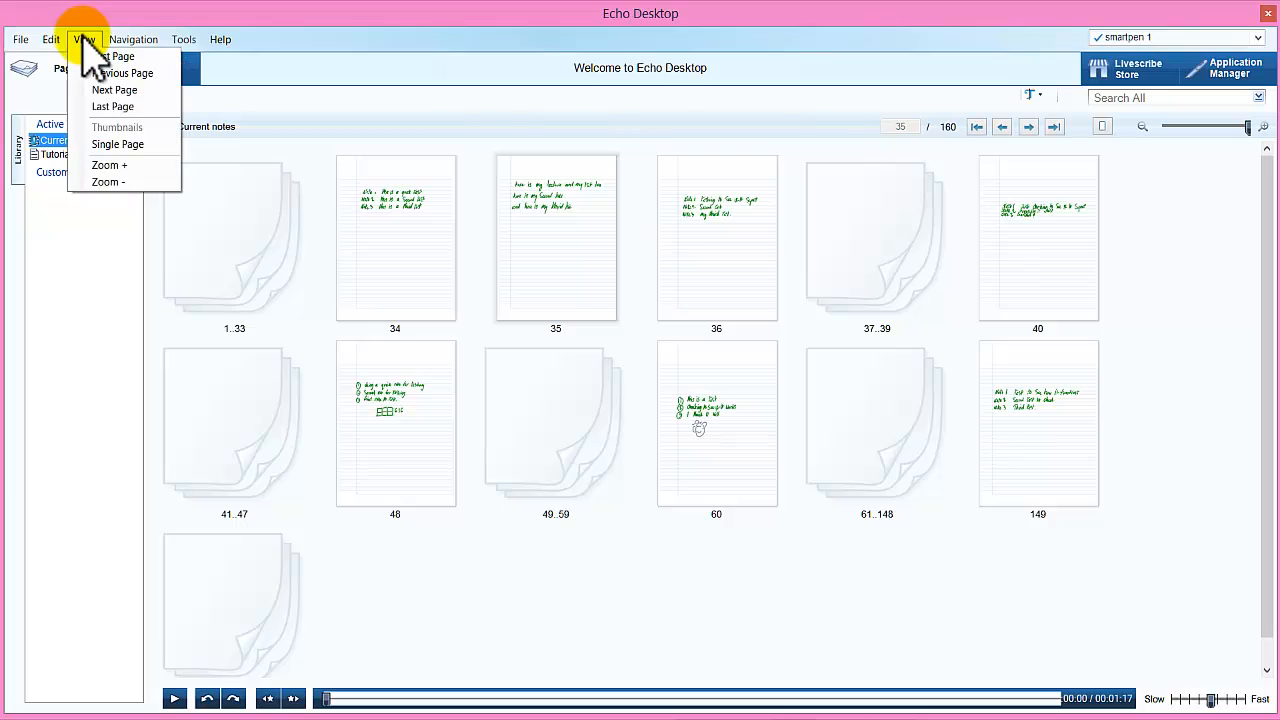
mouse_move(124, 72)
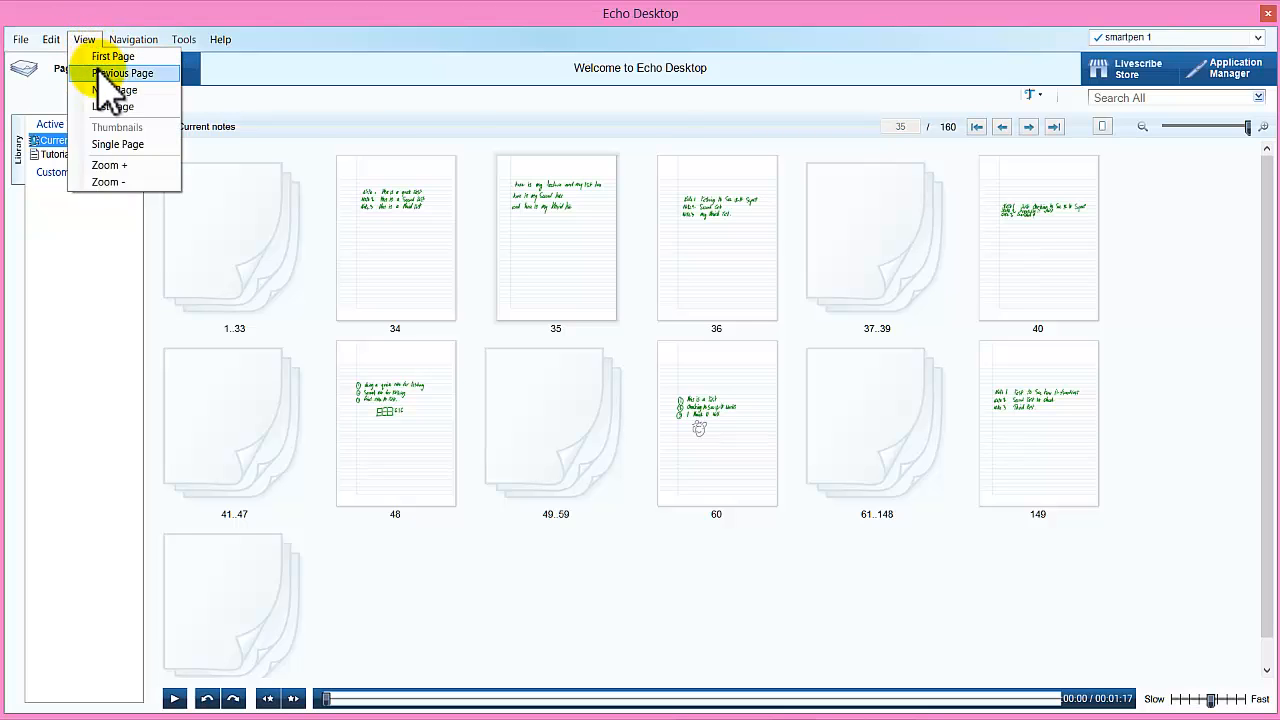
left_click(50, 40)
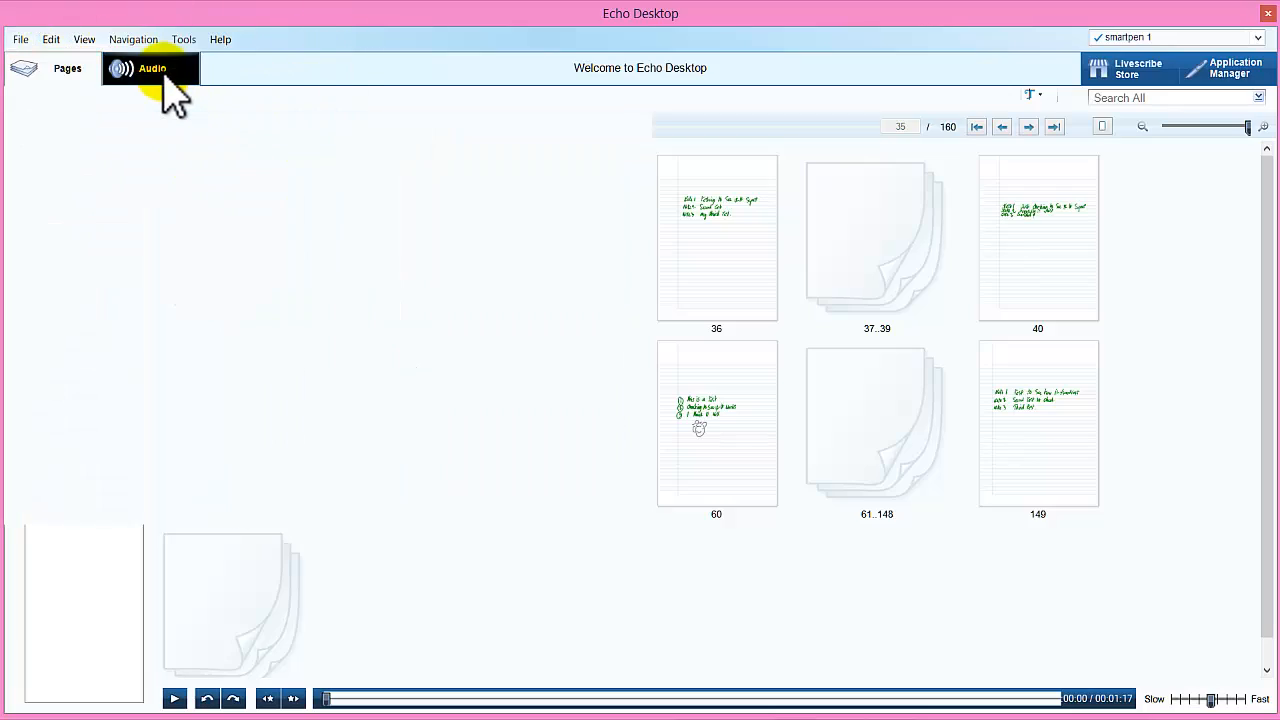
- Remove the 12.14.2014 10:47a session's audio from the smartpen and confirm, leaving it Desktop Only
left_click(150, 68)
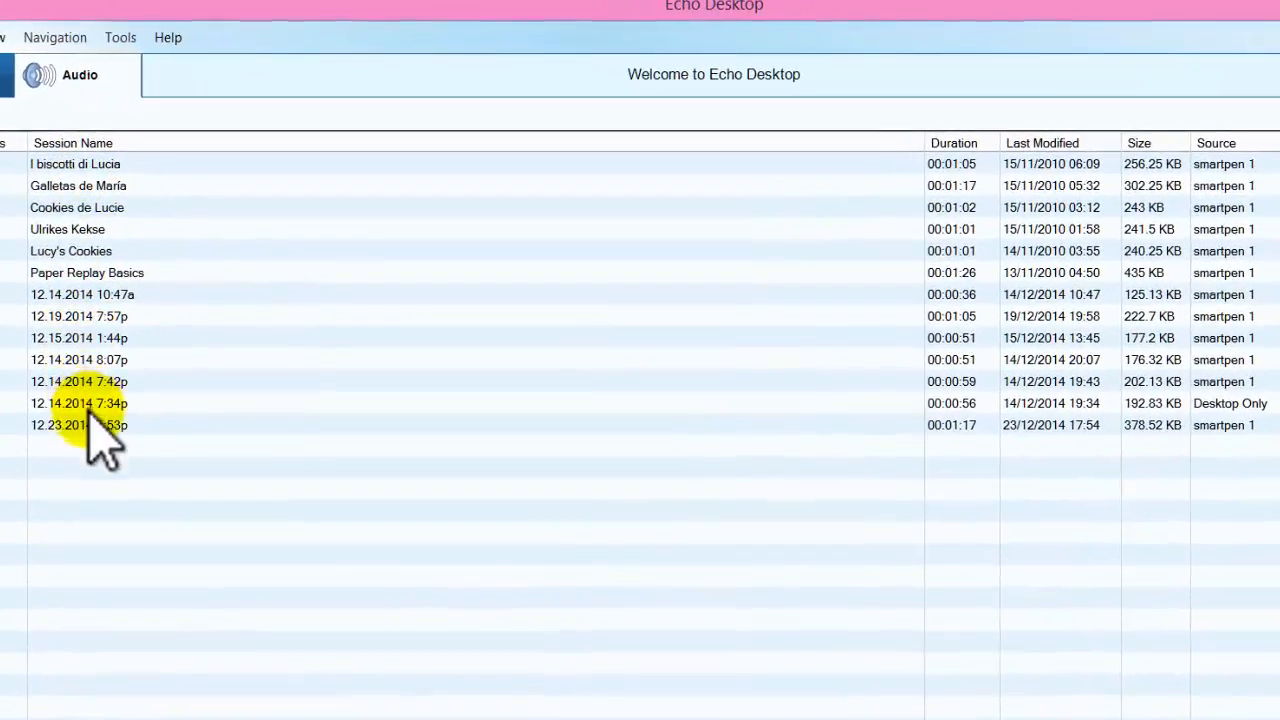
mouse_move(1004, 376)
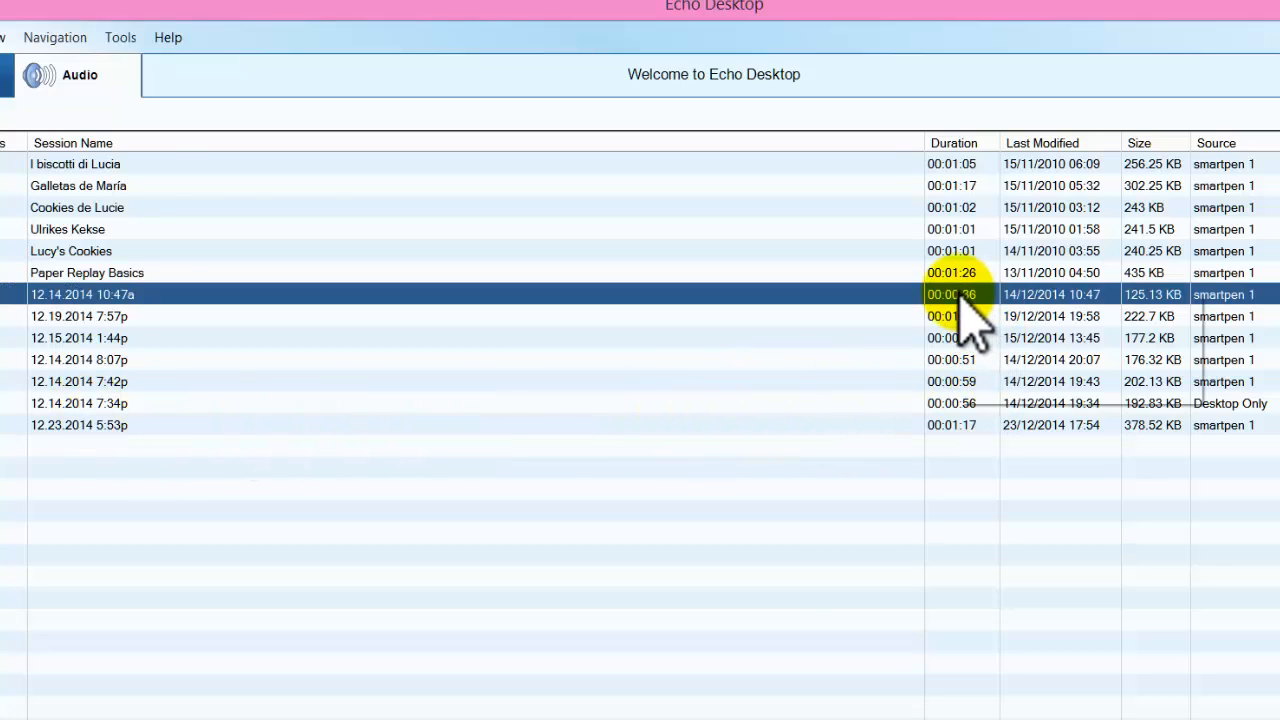
right_click(950, 294)
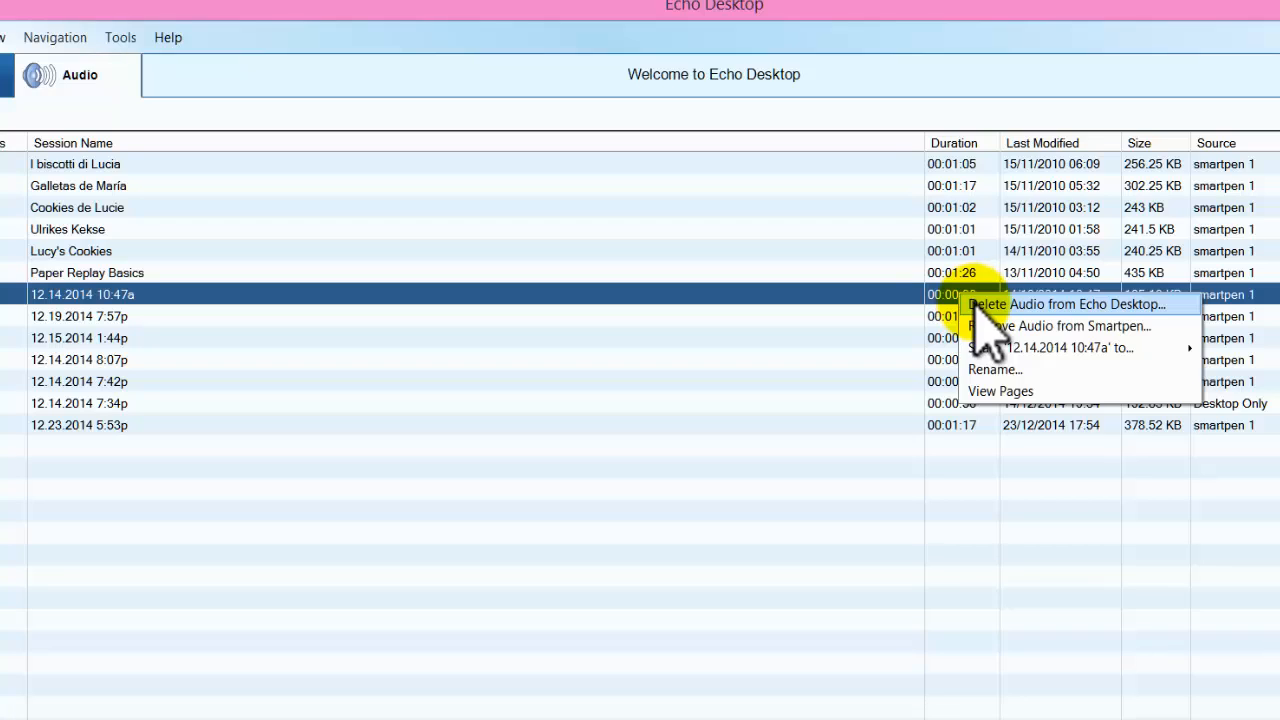
mouse_move(1000, 340)
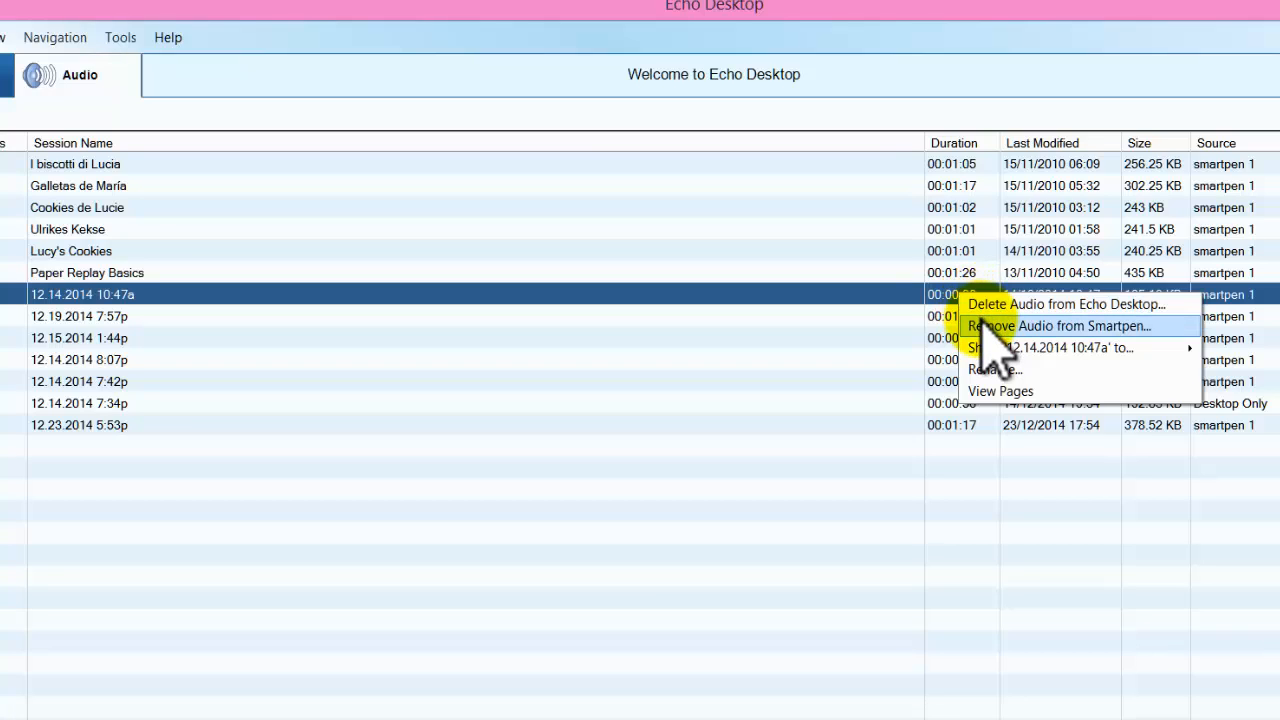
left_click(1056, 326)
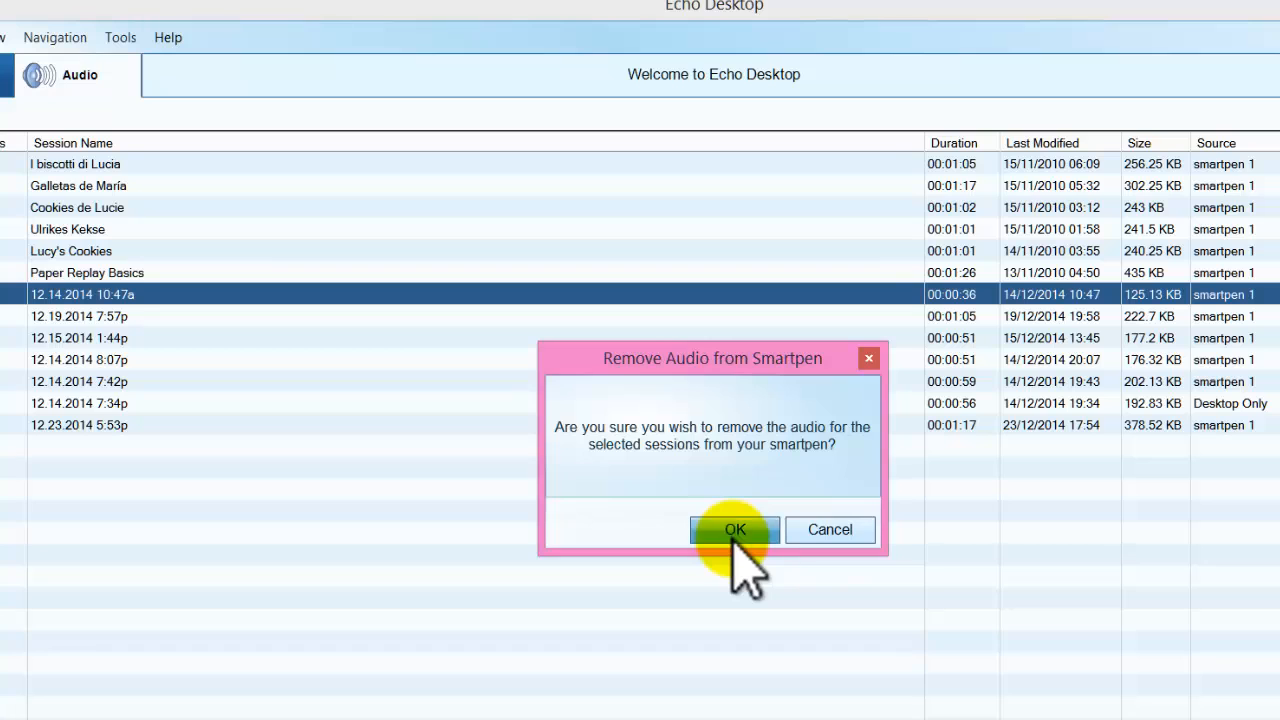
left_click(734, 528)
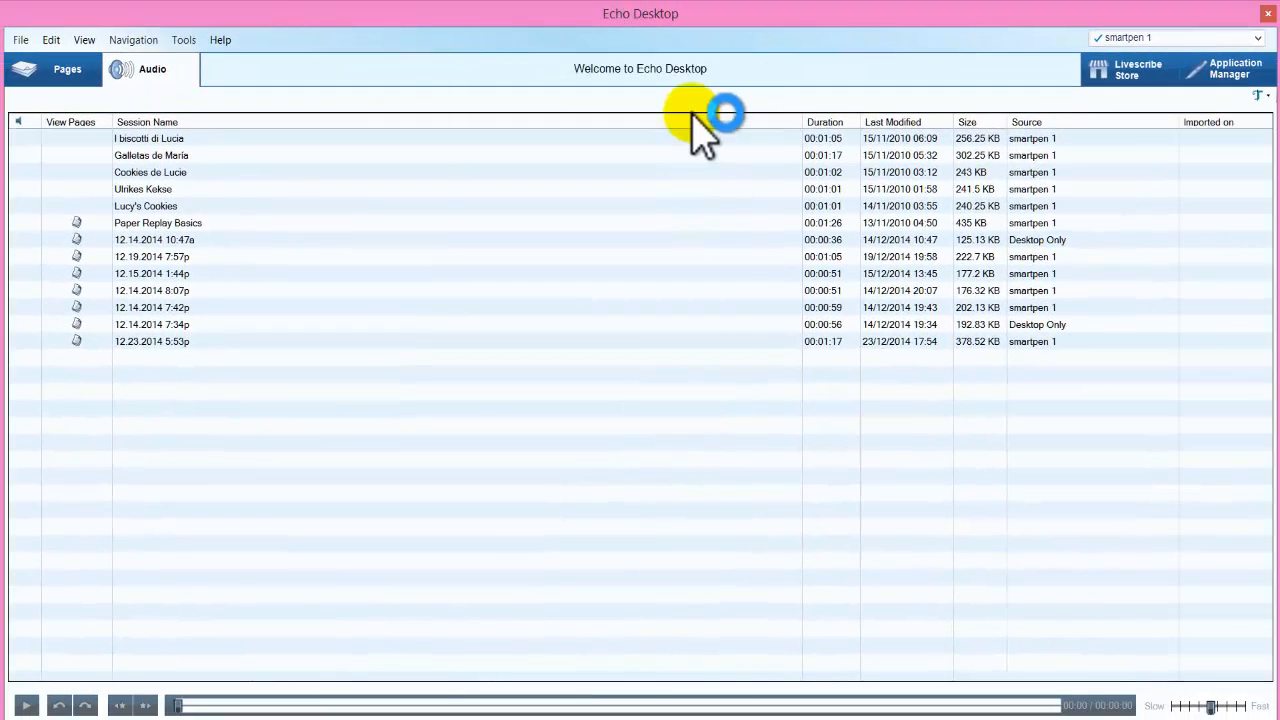
mouse_move(68, 68)
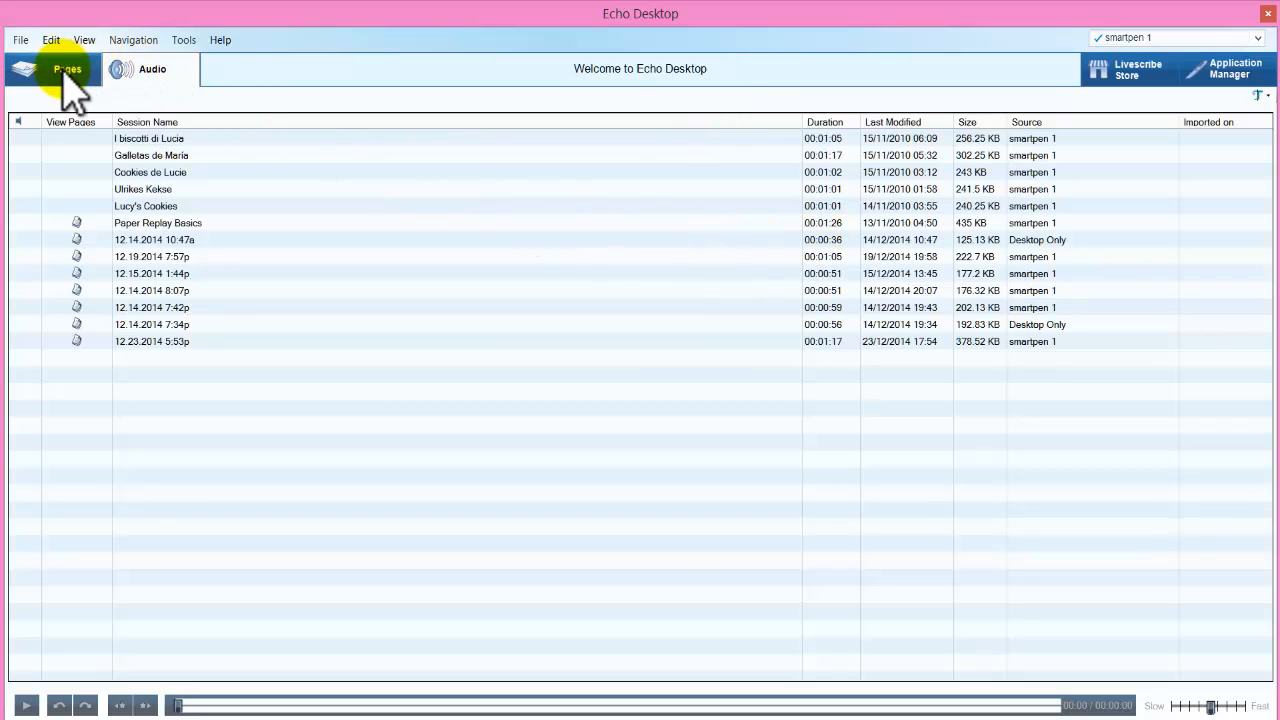
- Return from the audio list to the Current notes page thumbnails via the Pages tab
left_click(68, 68)
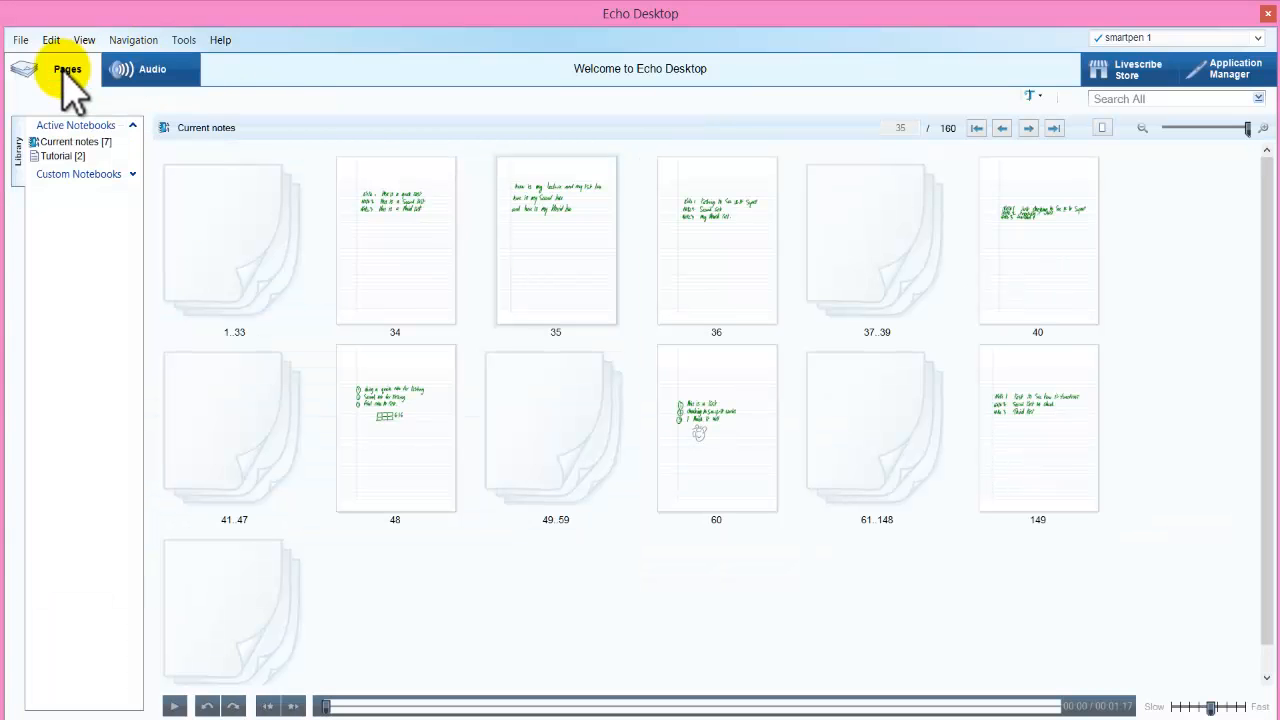